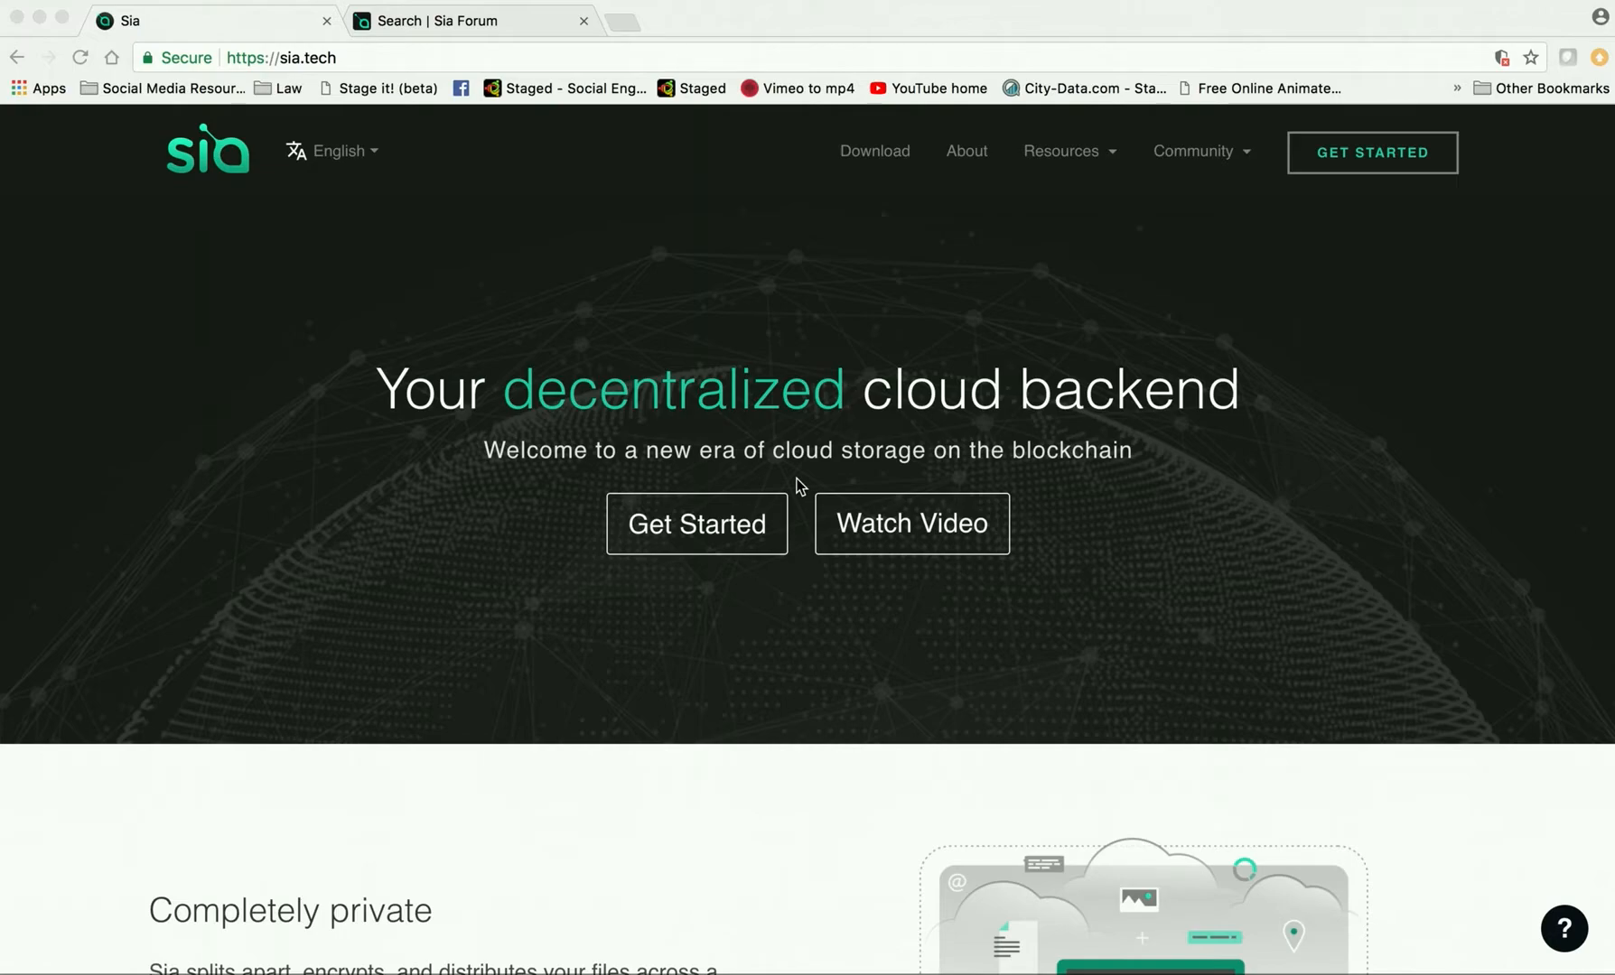
mouse_move(231, 258)
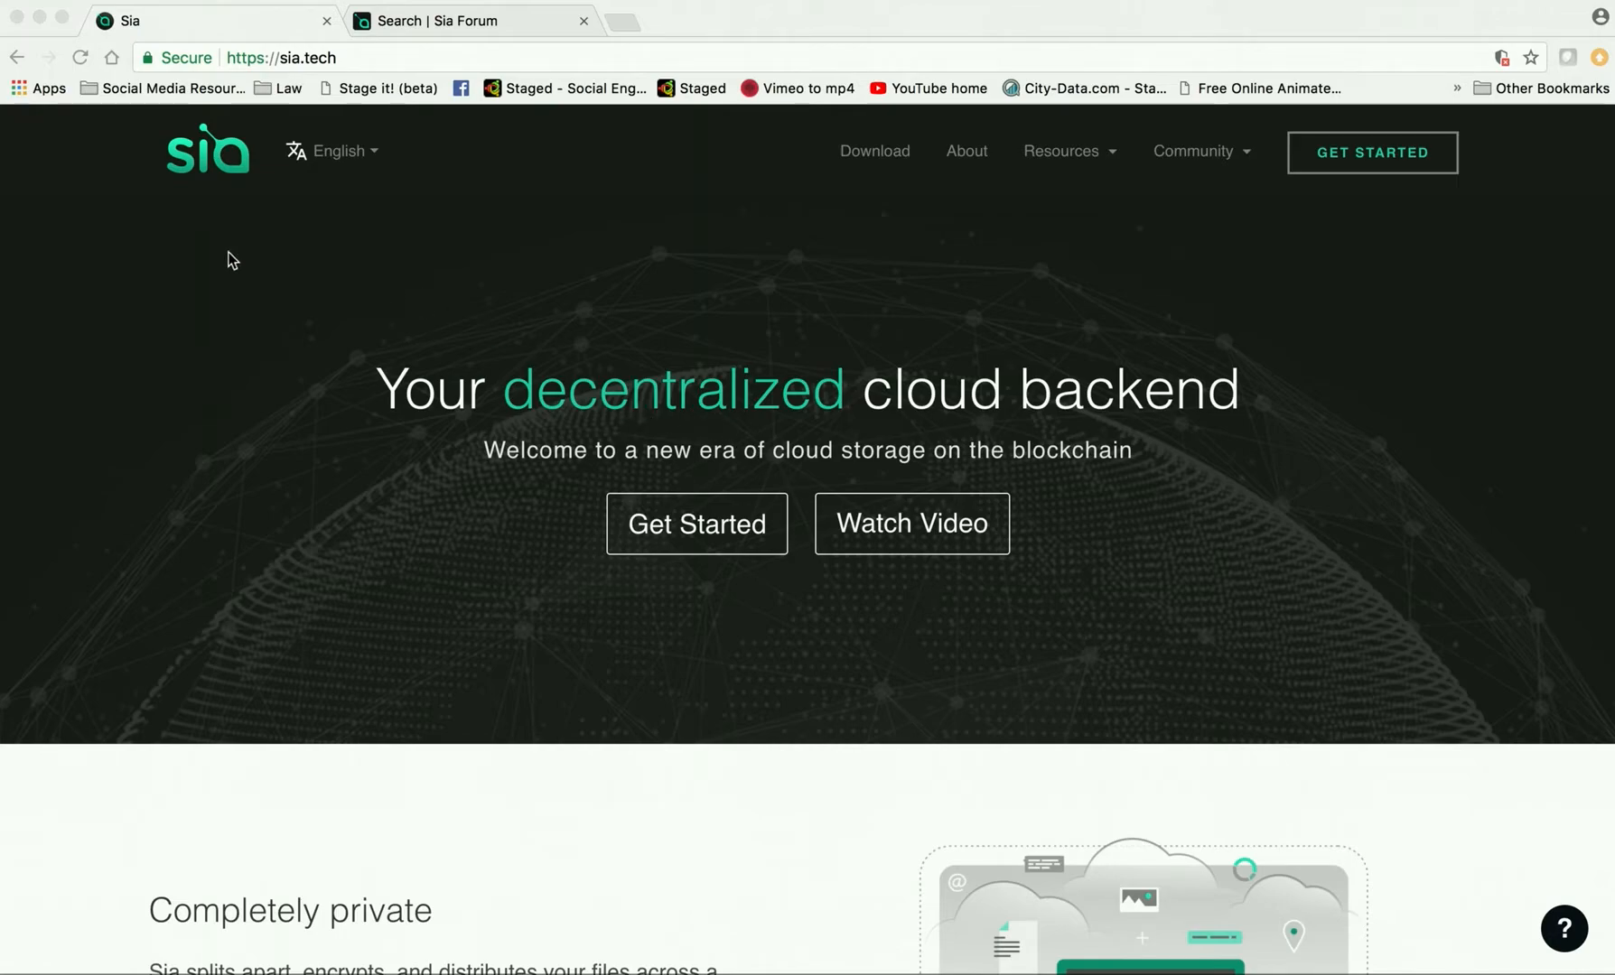
mouse_move(284, 259)
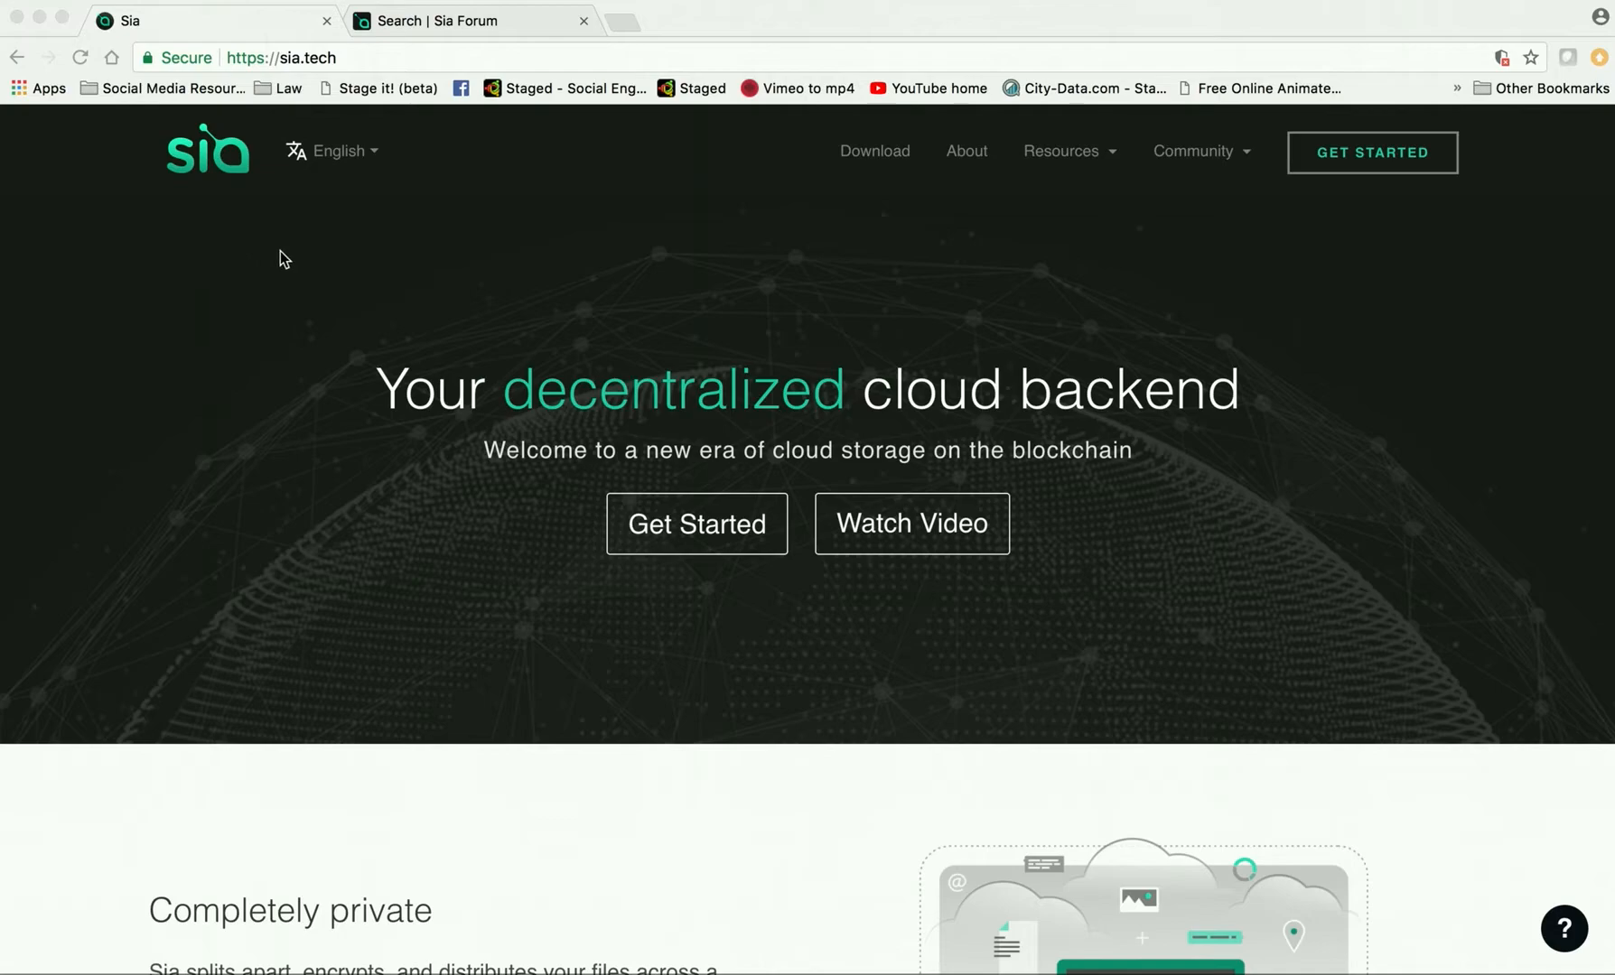
mouse_move(594, 316)
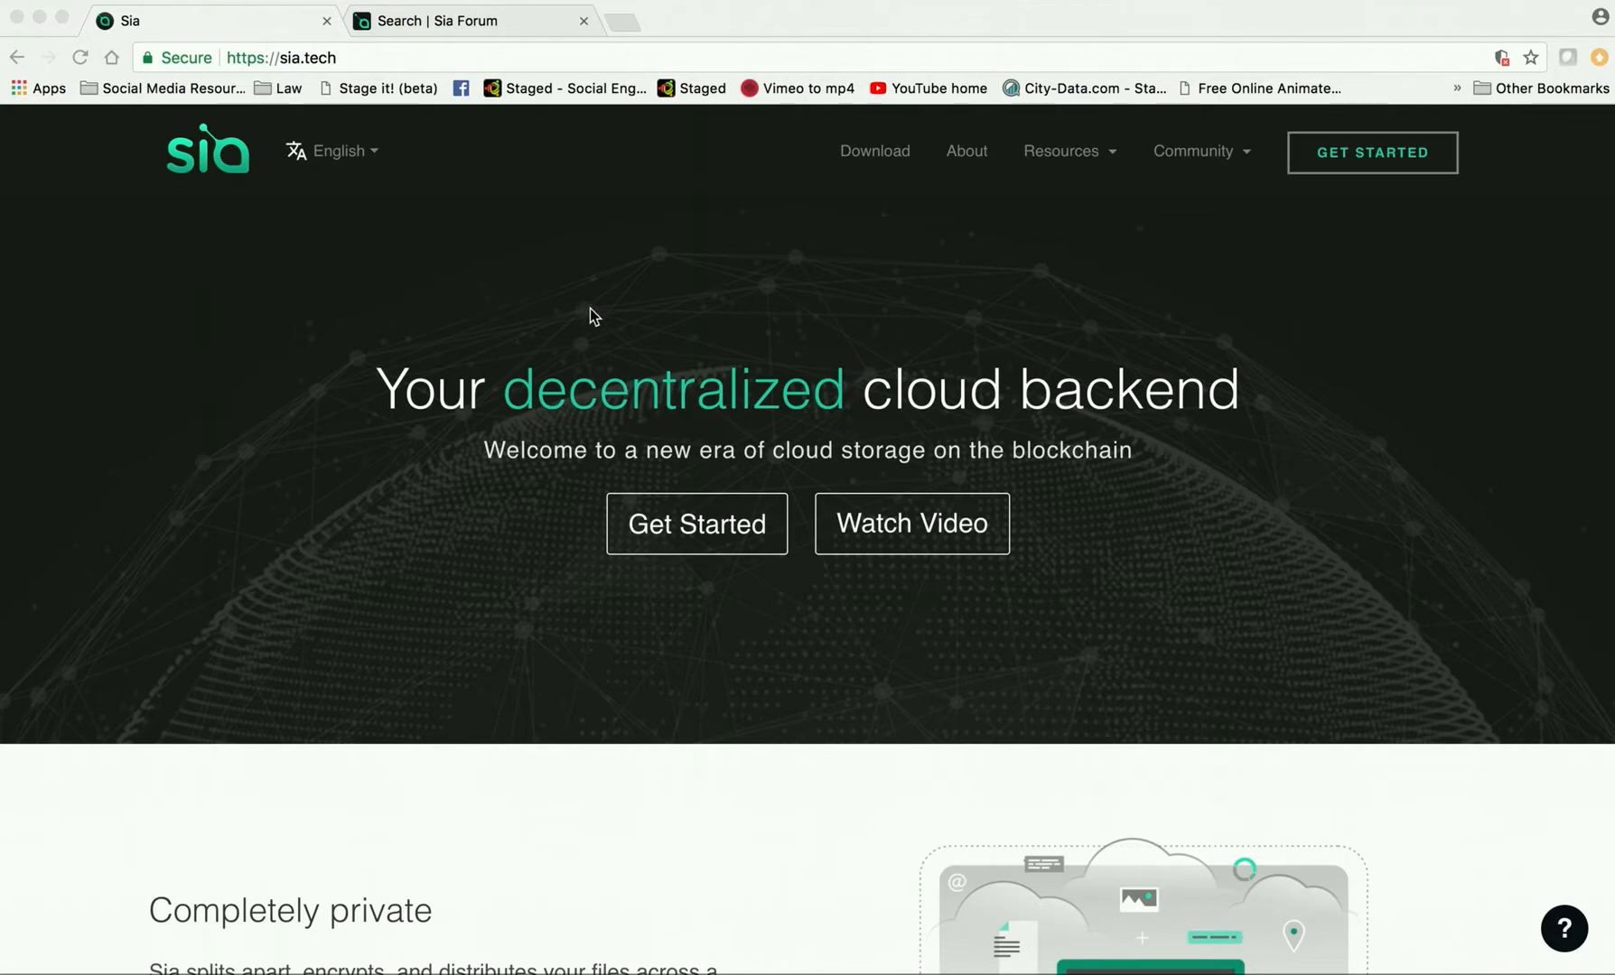
mouse_move(435, 295)
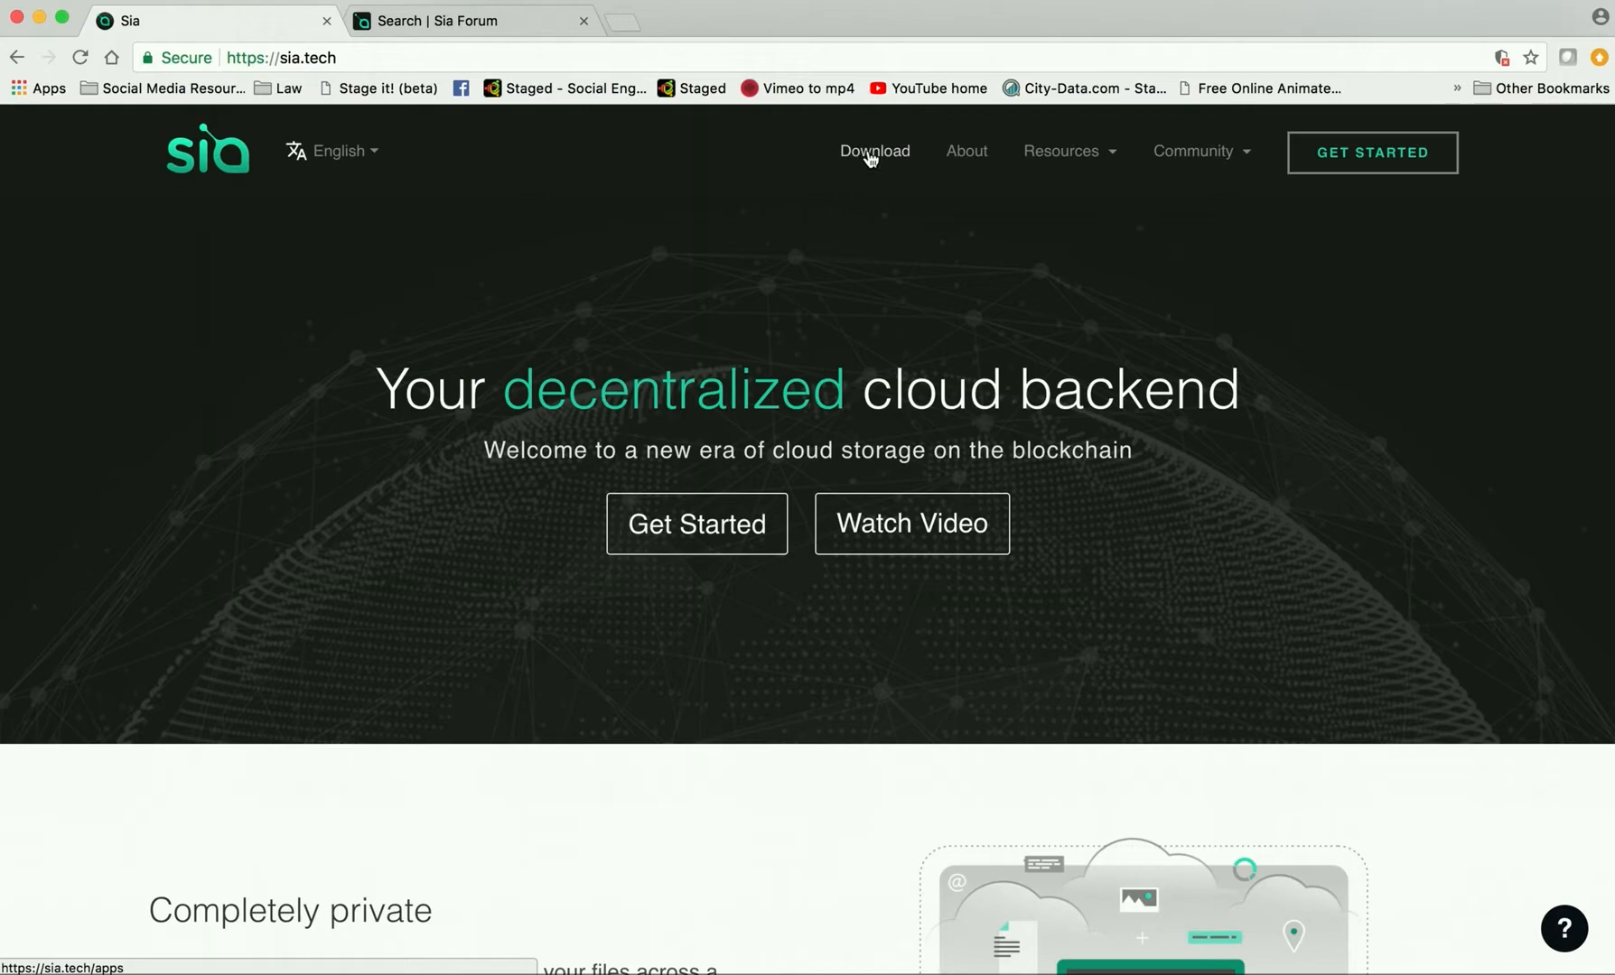
Step: Reach the Sia-UI downloads page in Chrome and start the macOS 64-bit v1.3.0 download
click(873, 152)
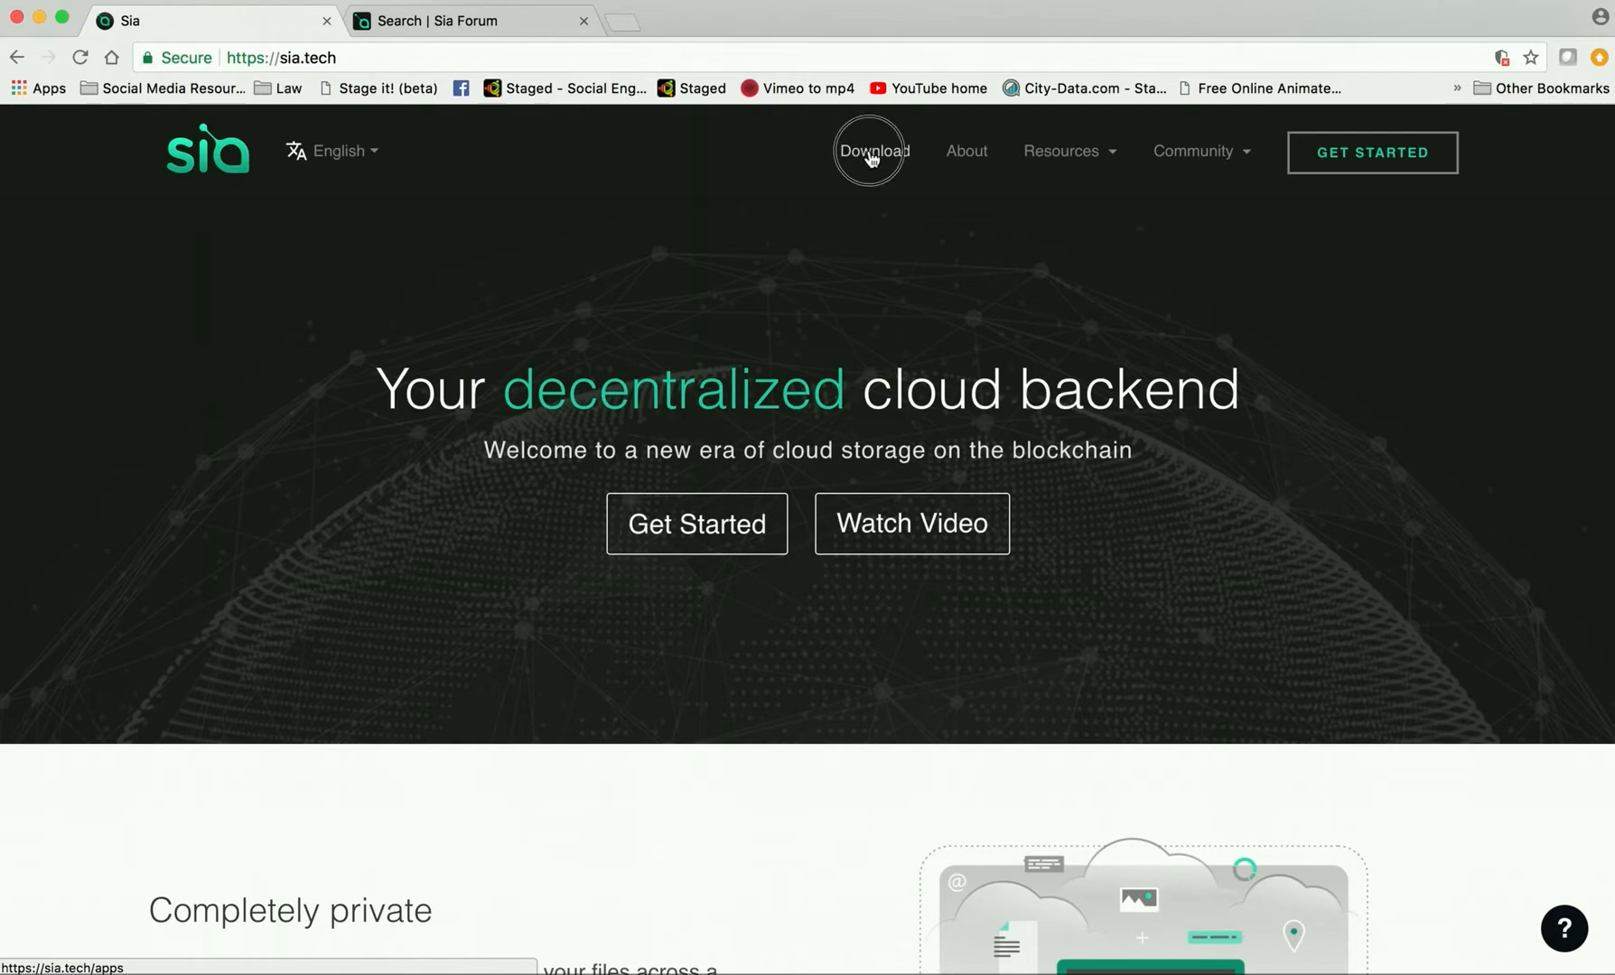
click(870, 152)
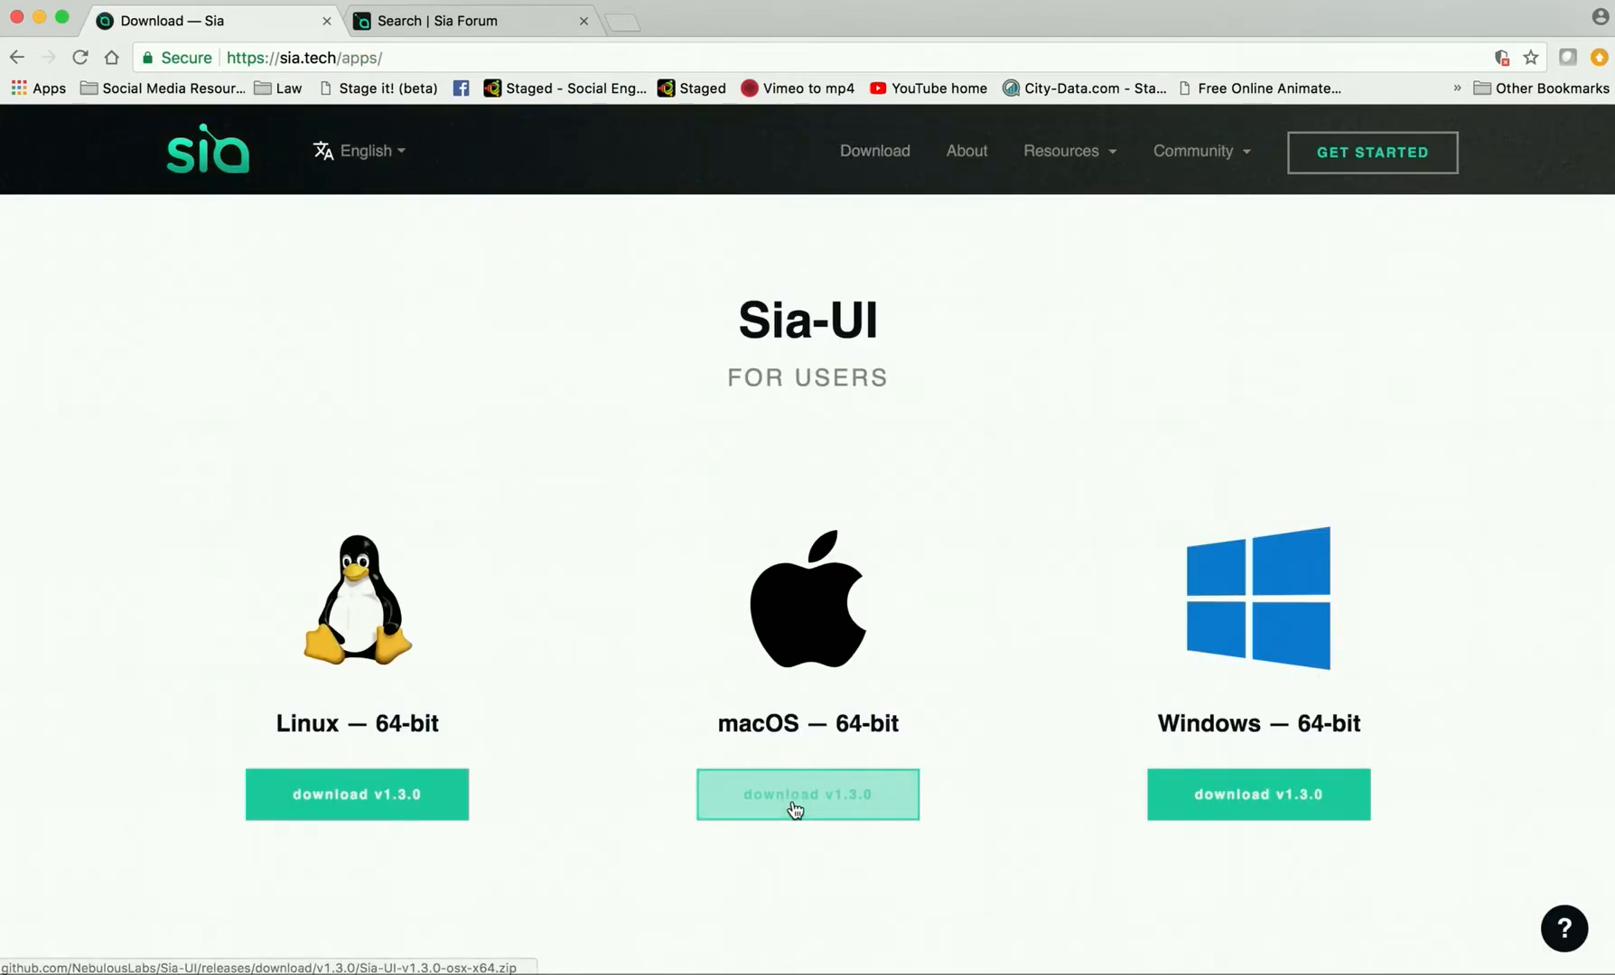
click(806, 795)
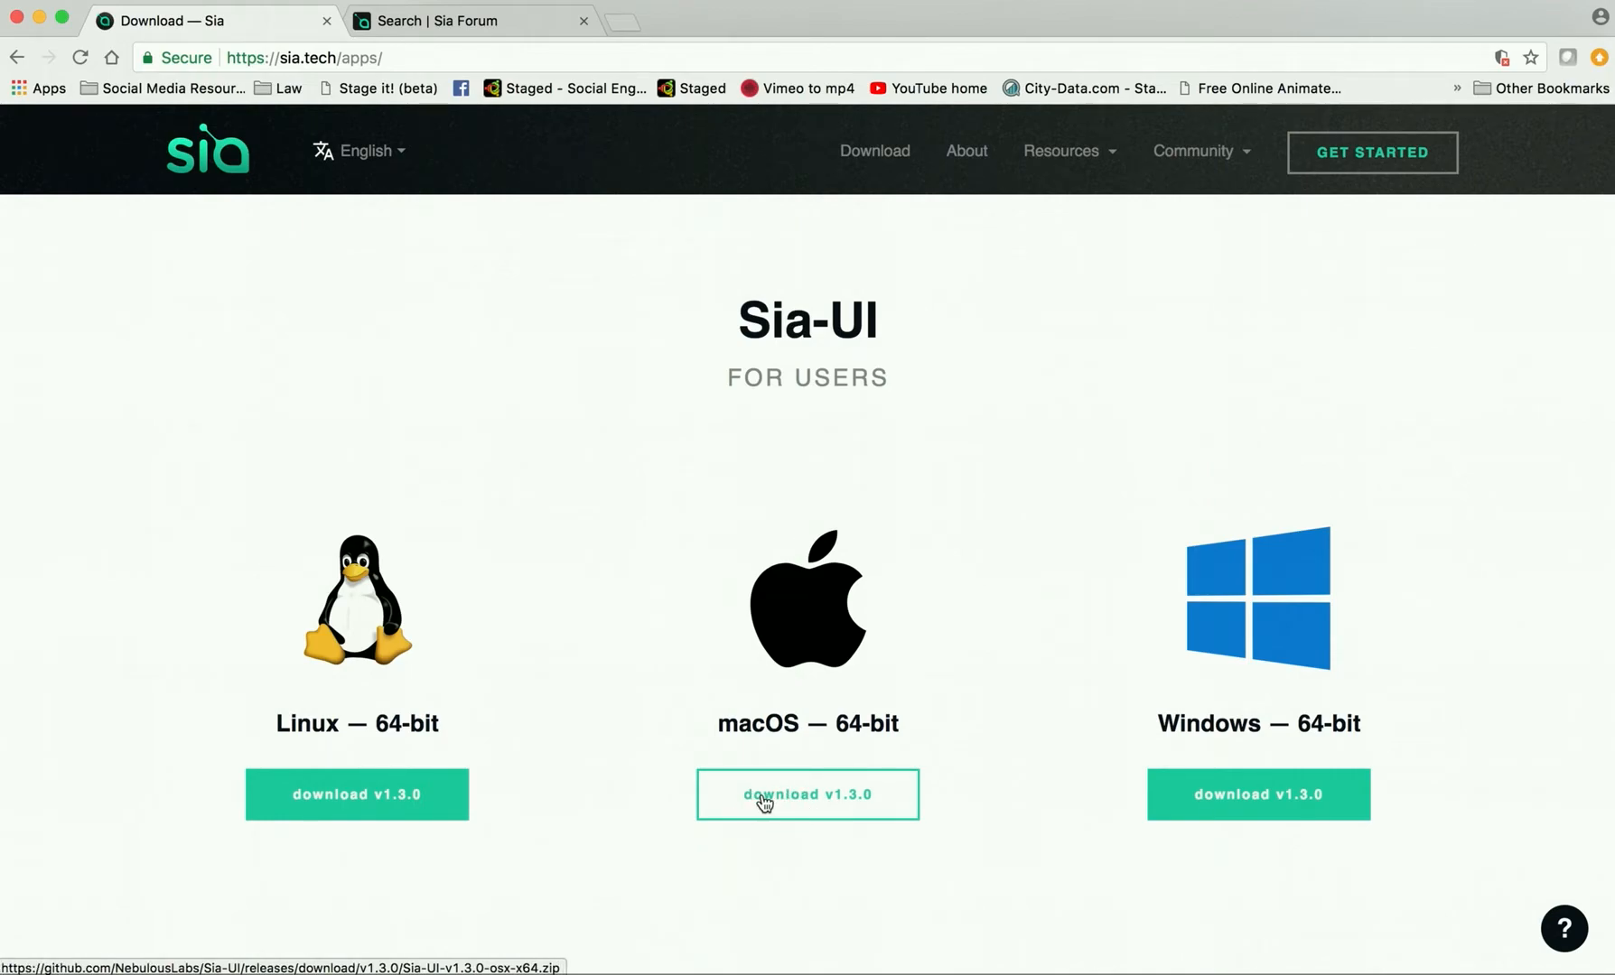
mouse_move(820, 813)
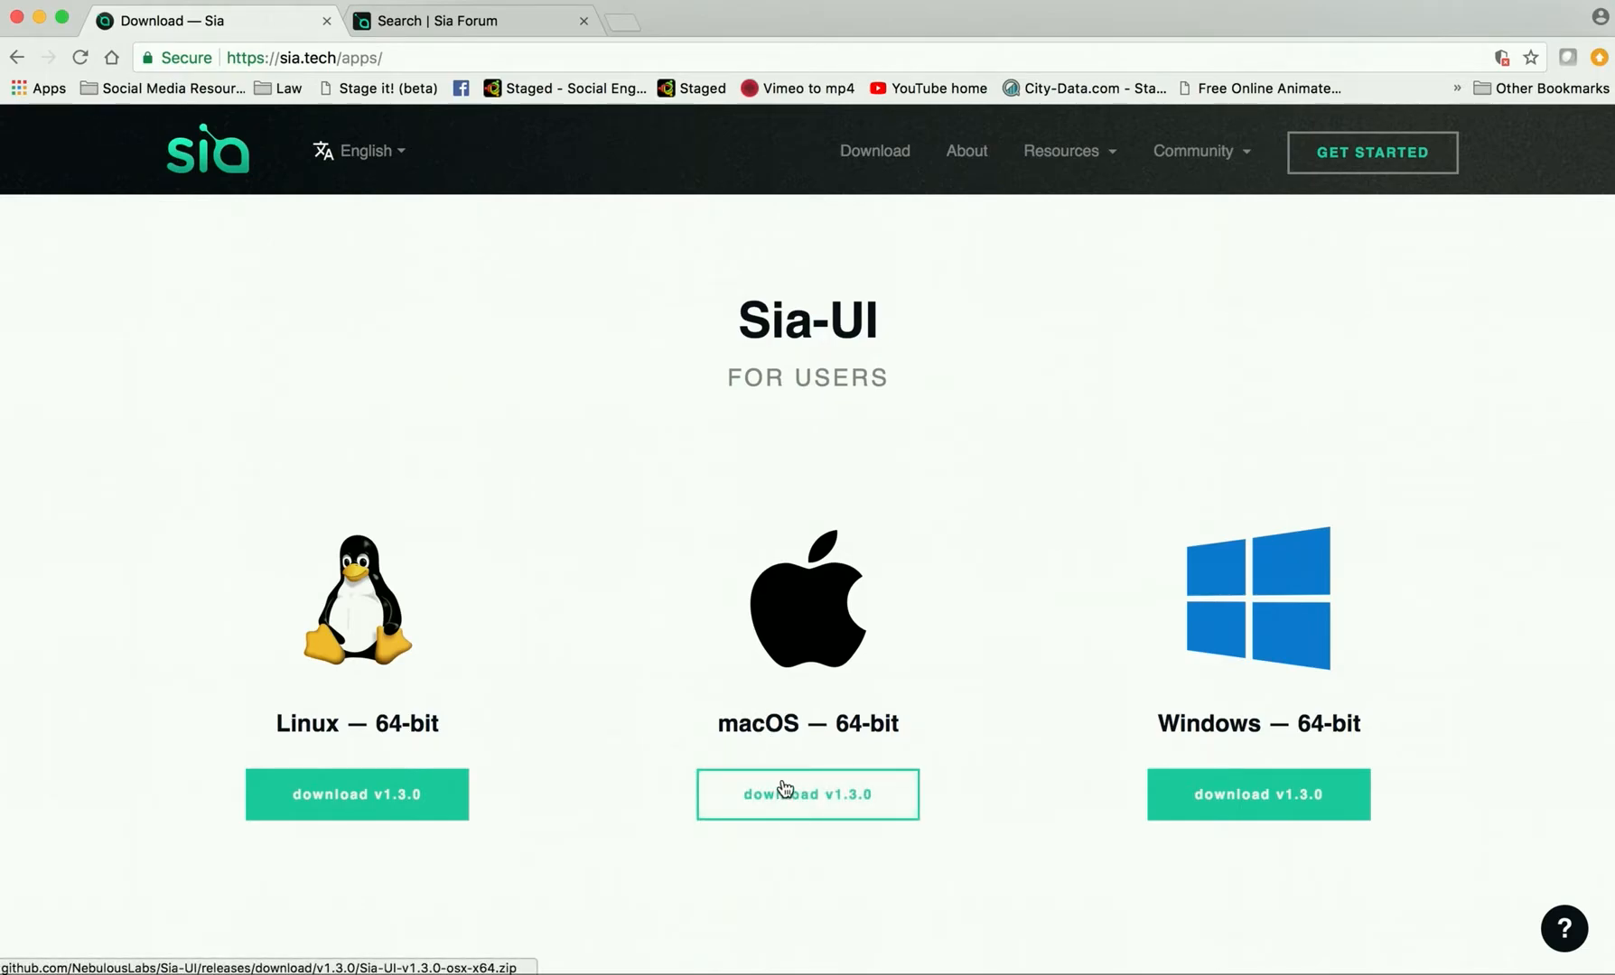
click(808, 793)
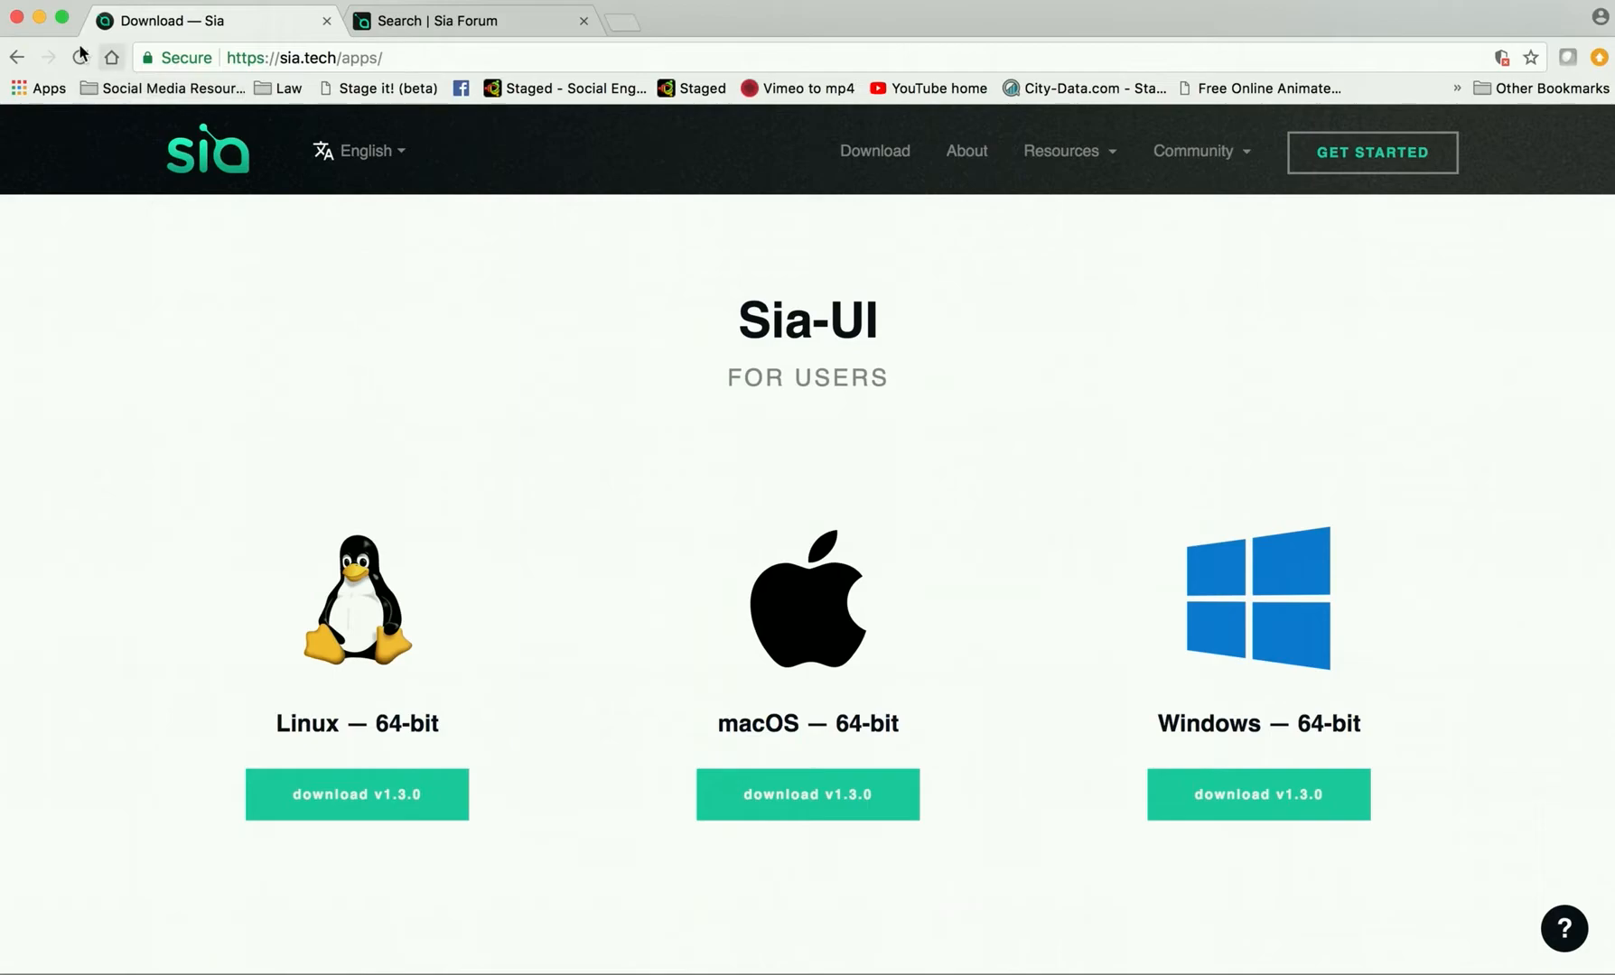
click(12, 9)
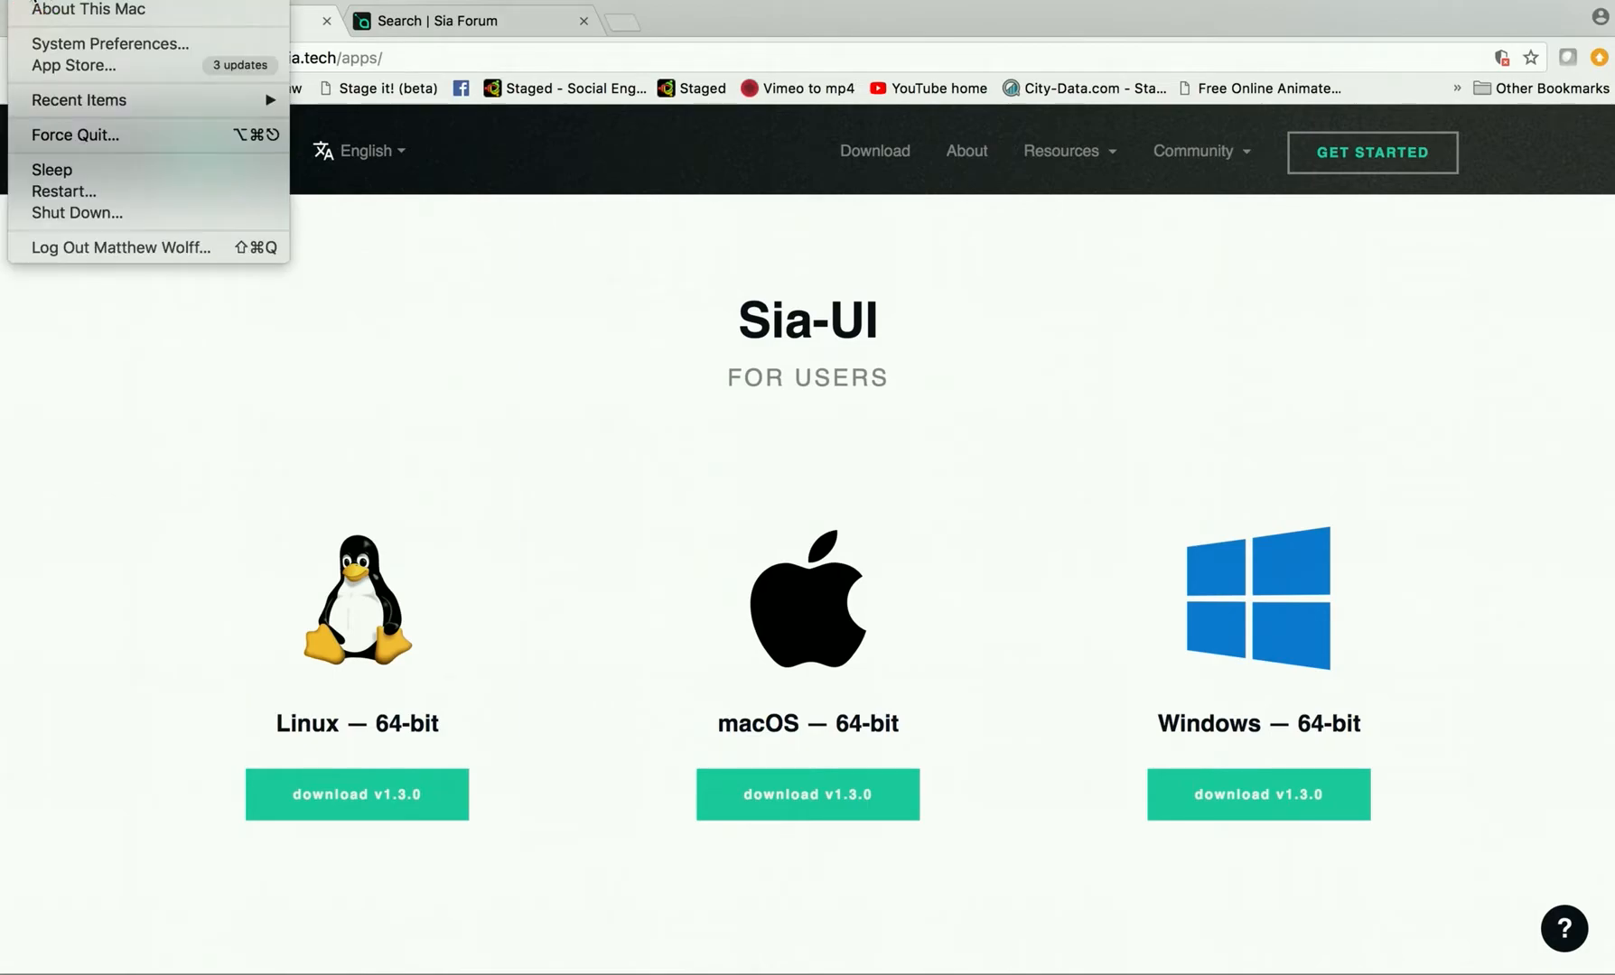
mouse_move(109, 44)
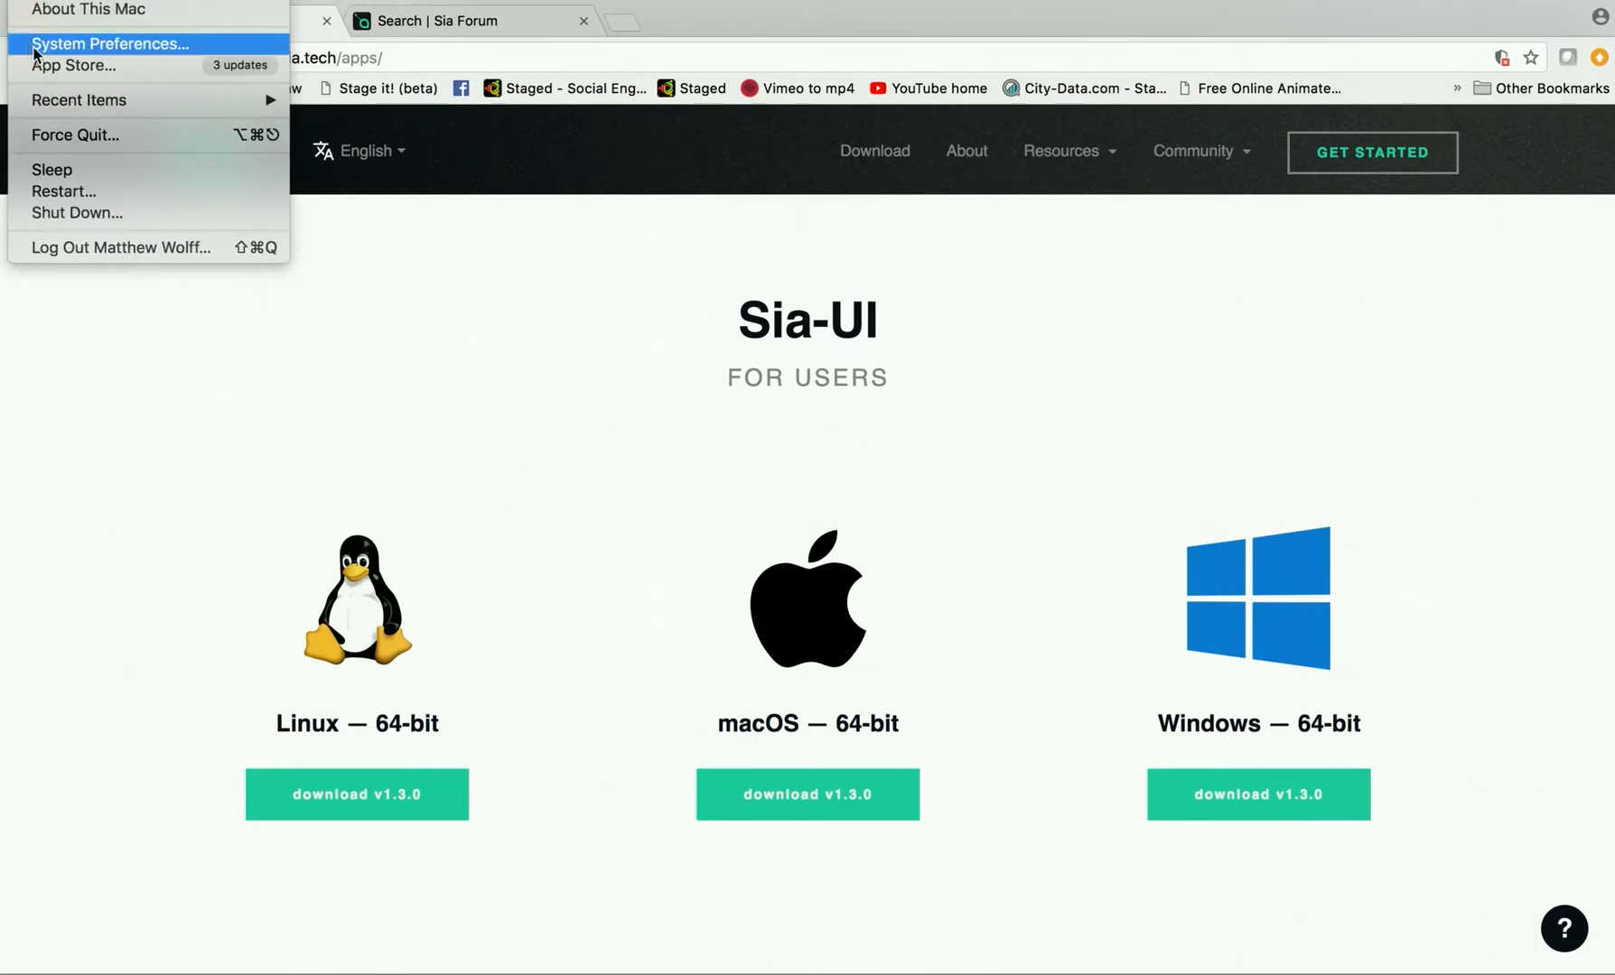
click(108, 43)
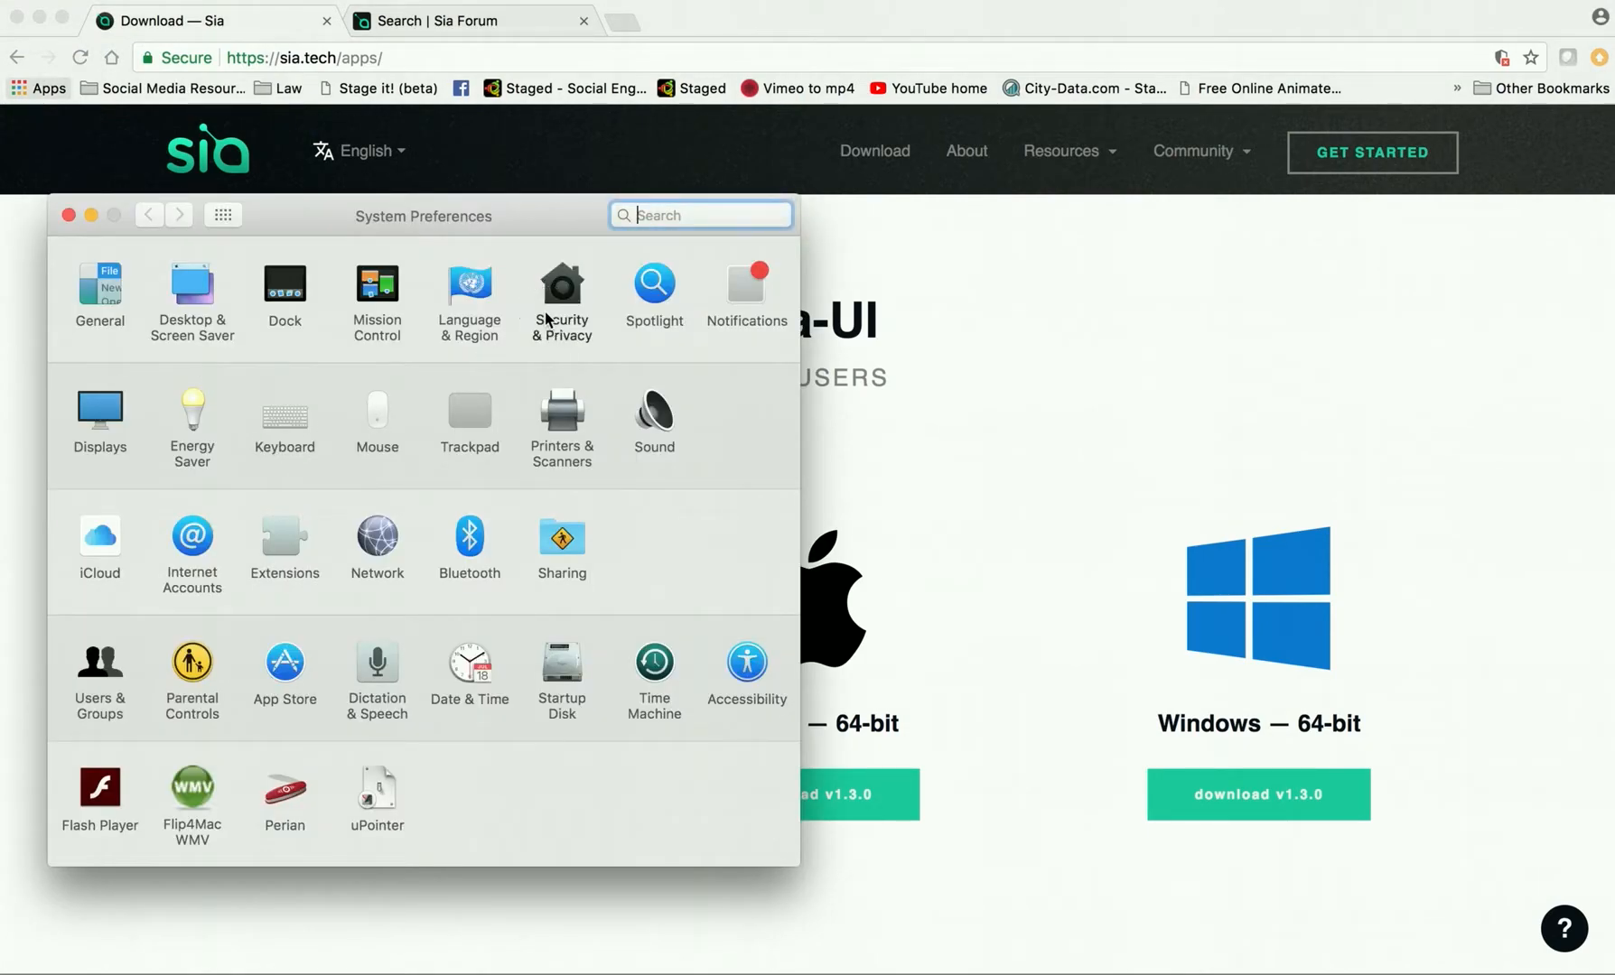
click(562, 290)
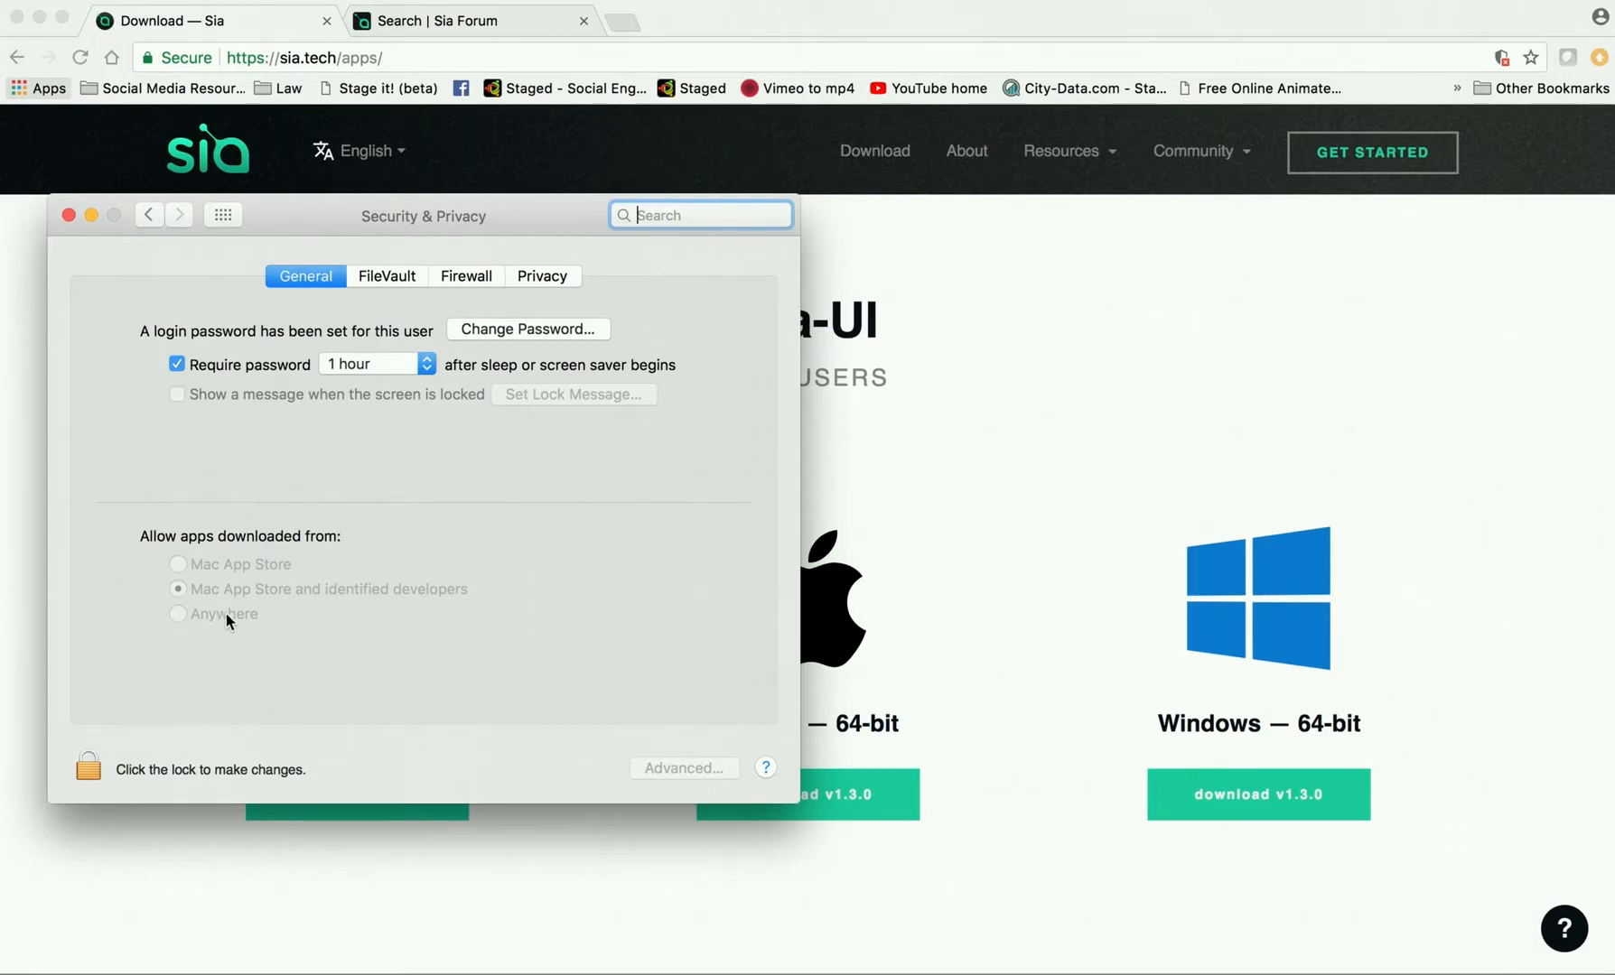
mouse_move(186, 652)
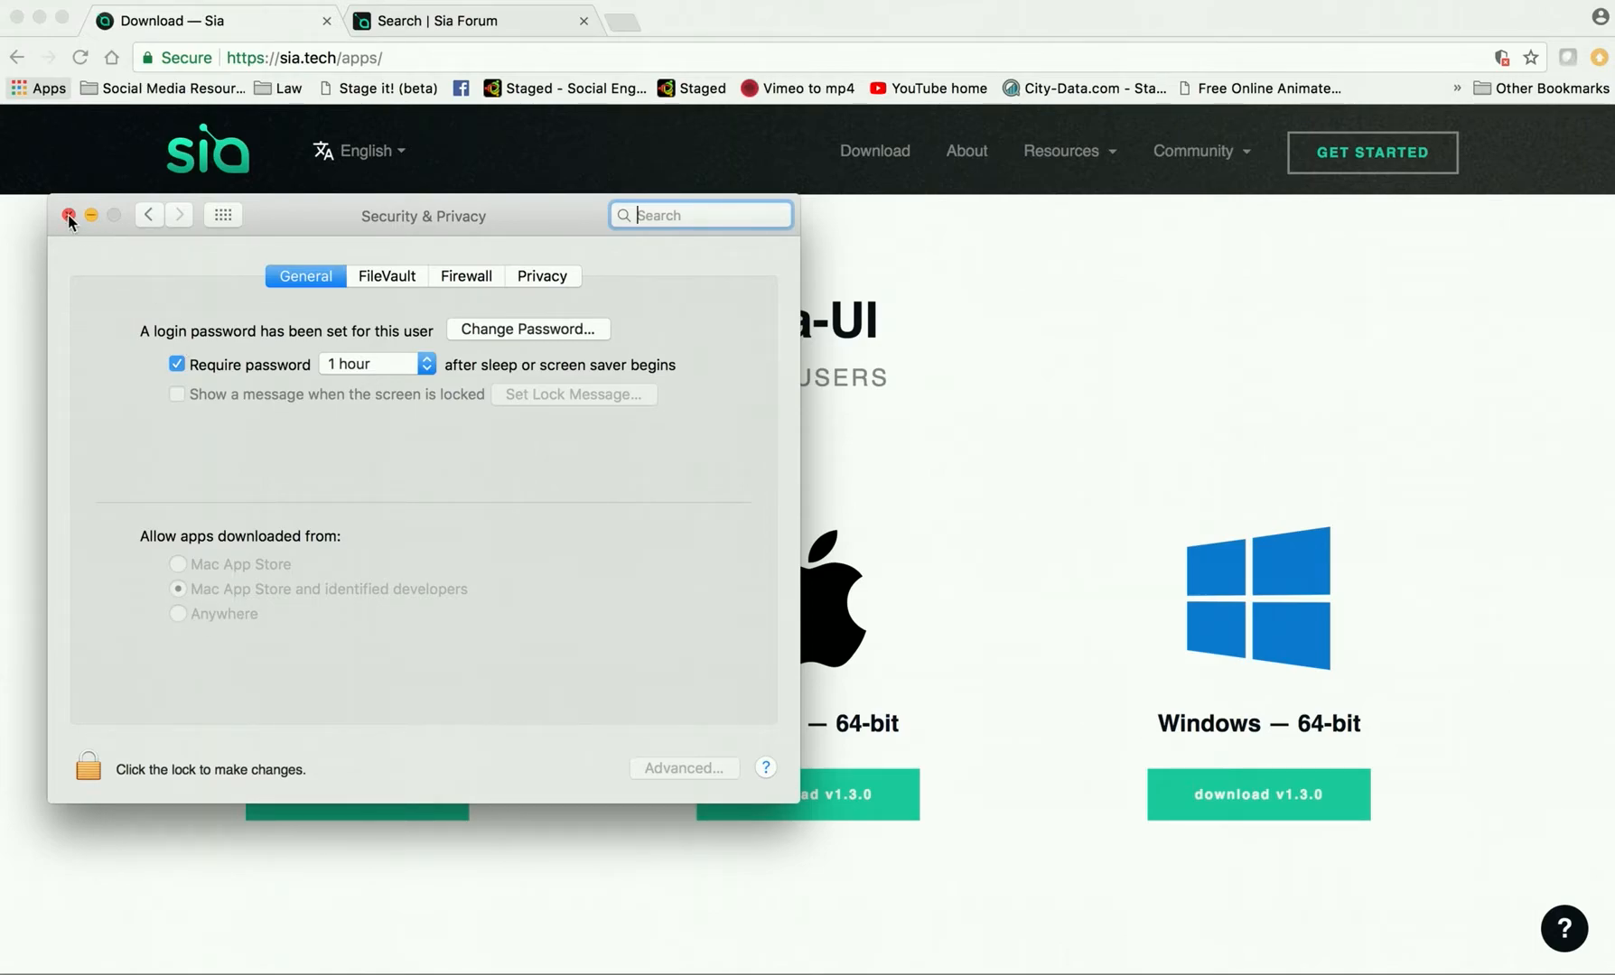
click(69, 215)
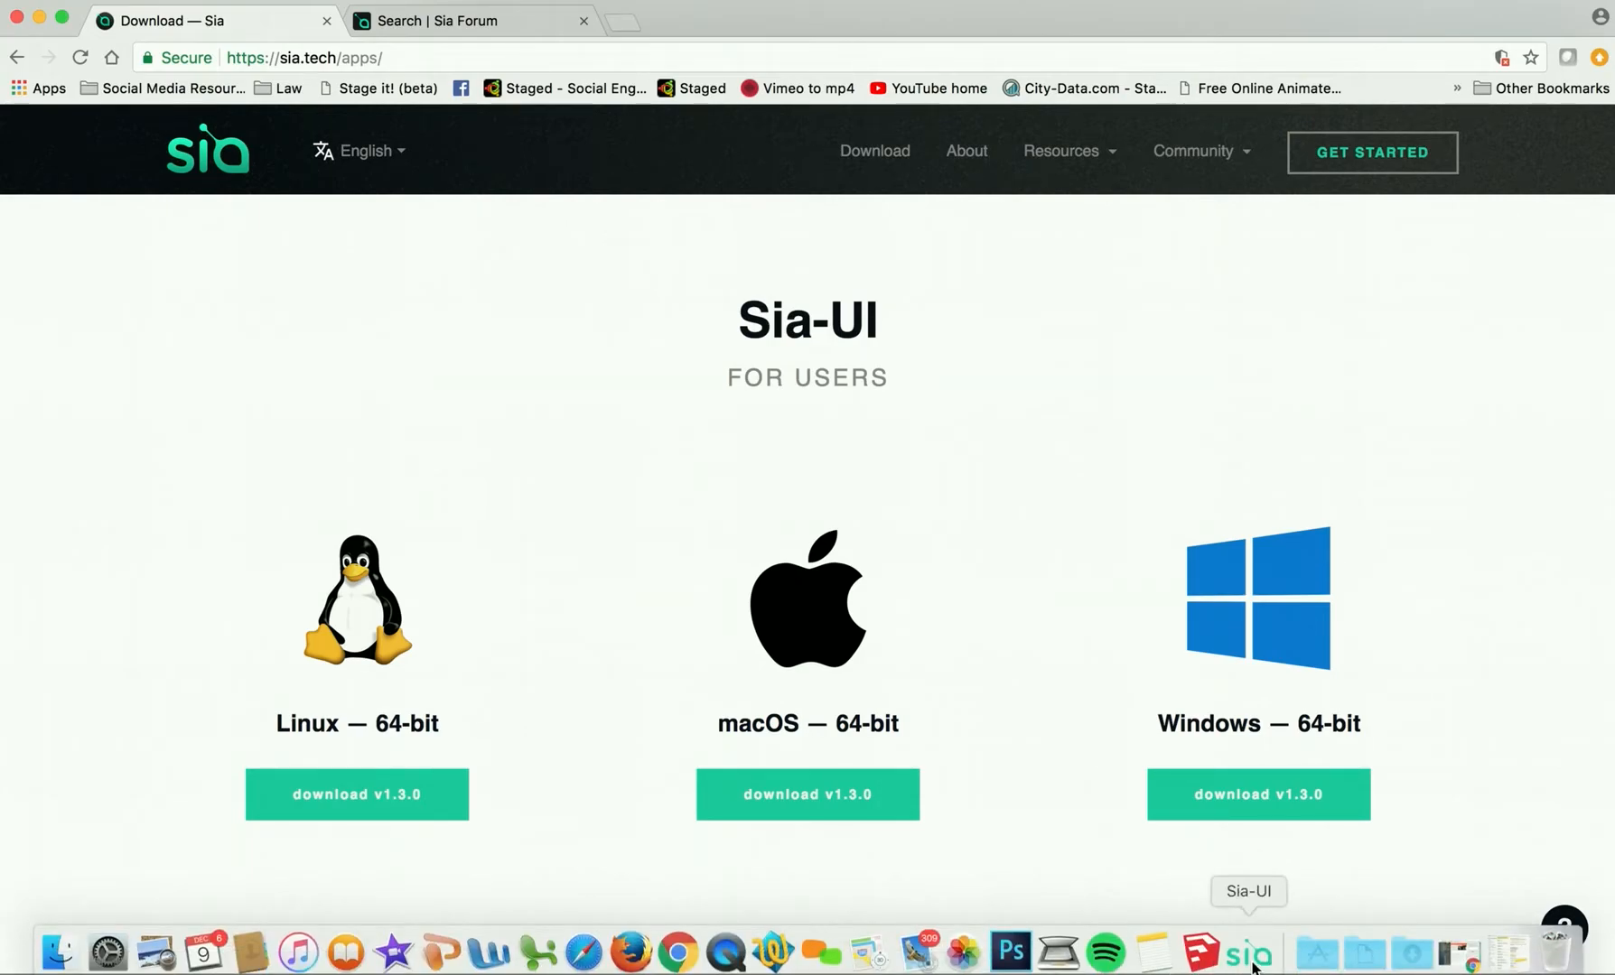
Step: Launch the Sia-UI wallet and confirm the installed version is 1.3.0 in About
click(1244, 952)
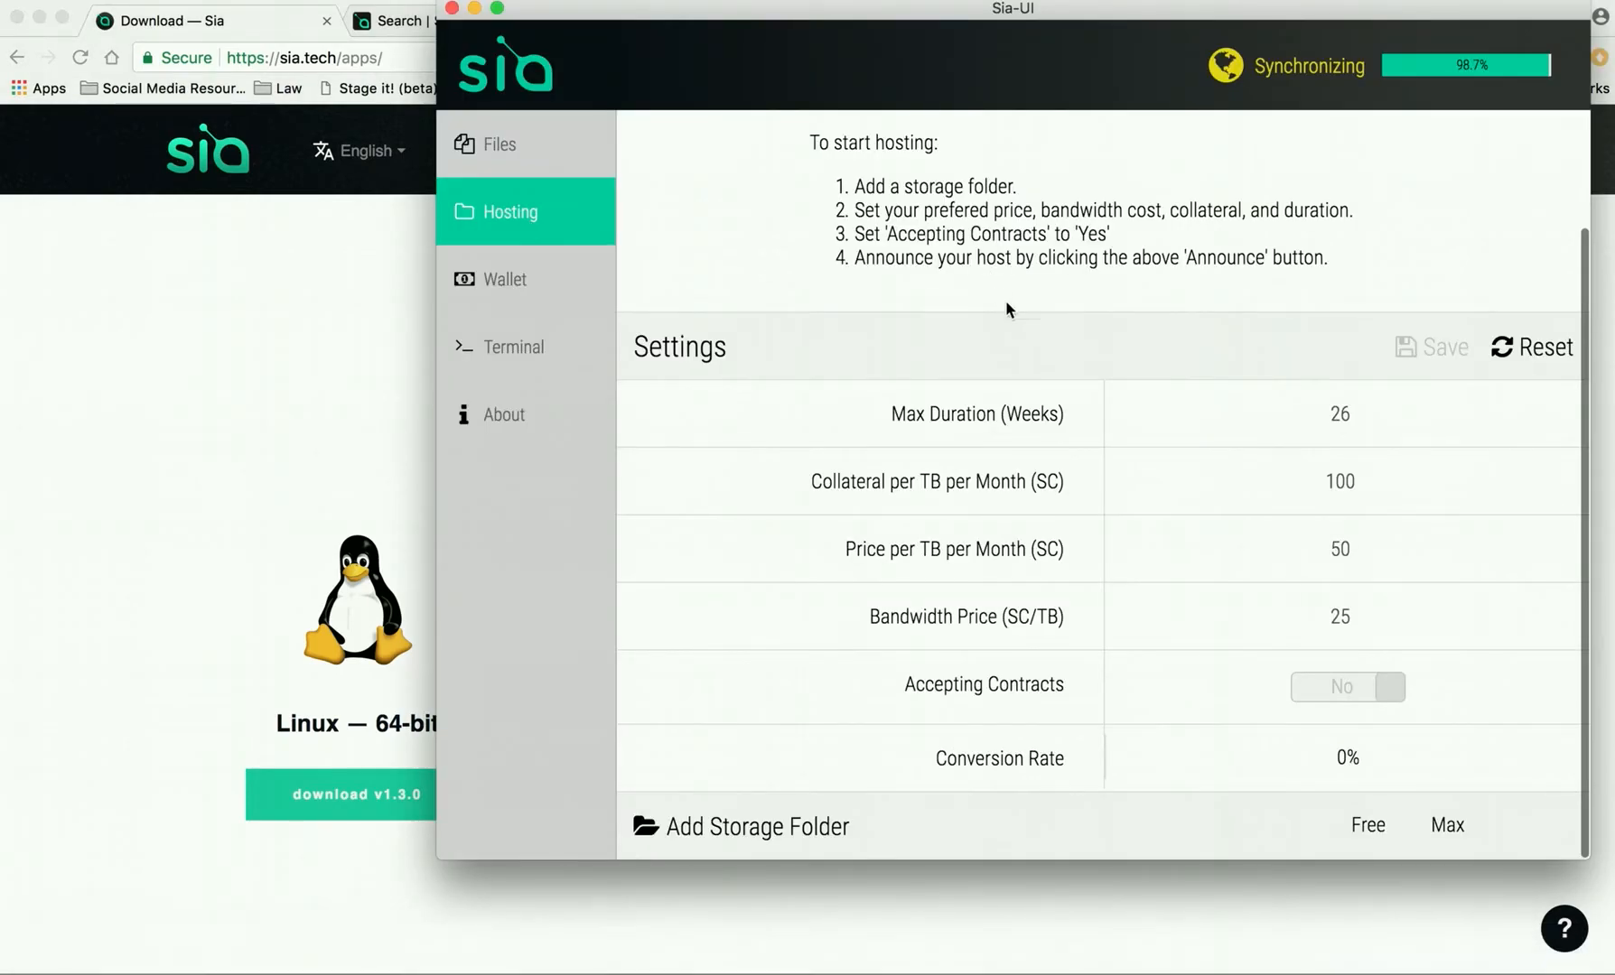
mouse_move(510, 142)
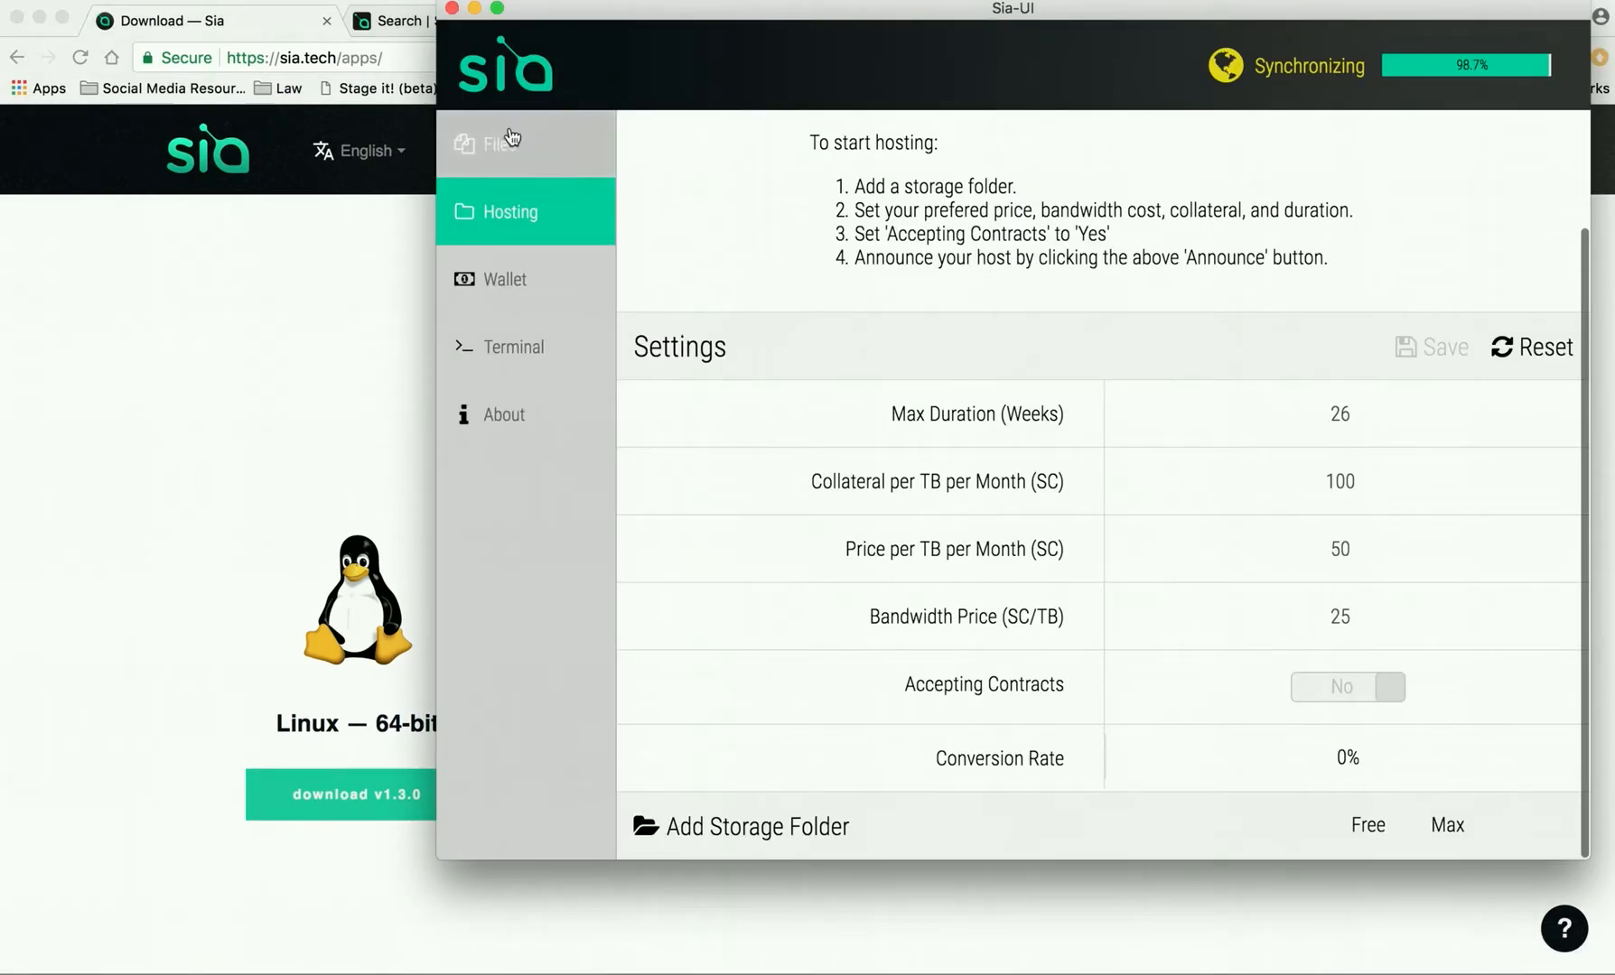
click(498, 145)
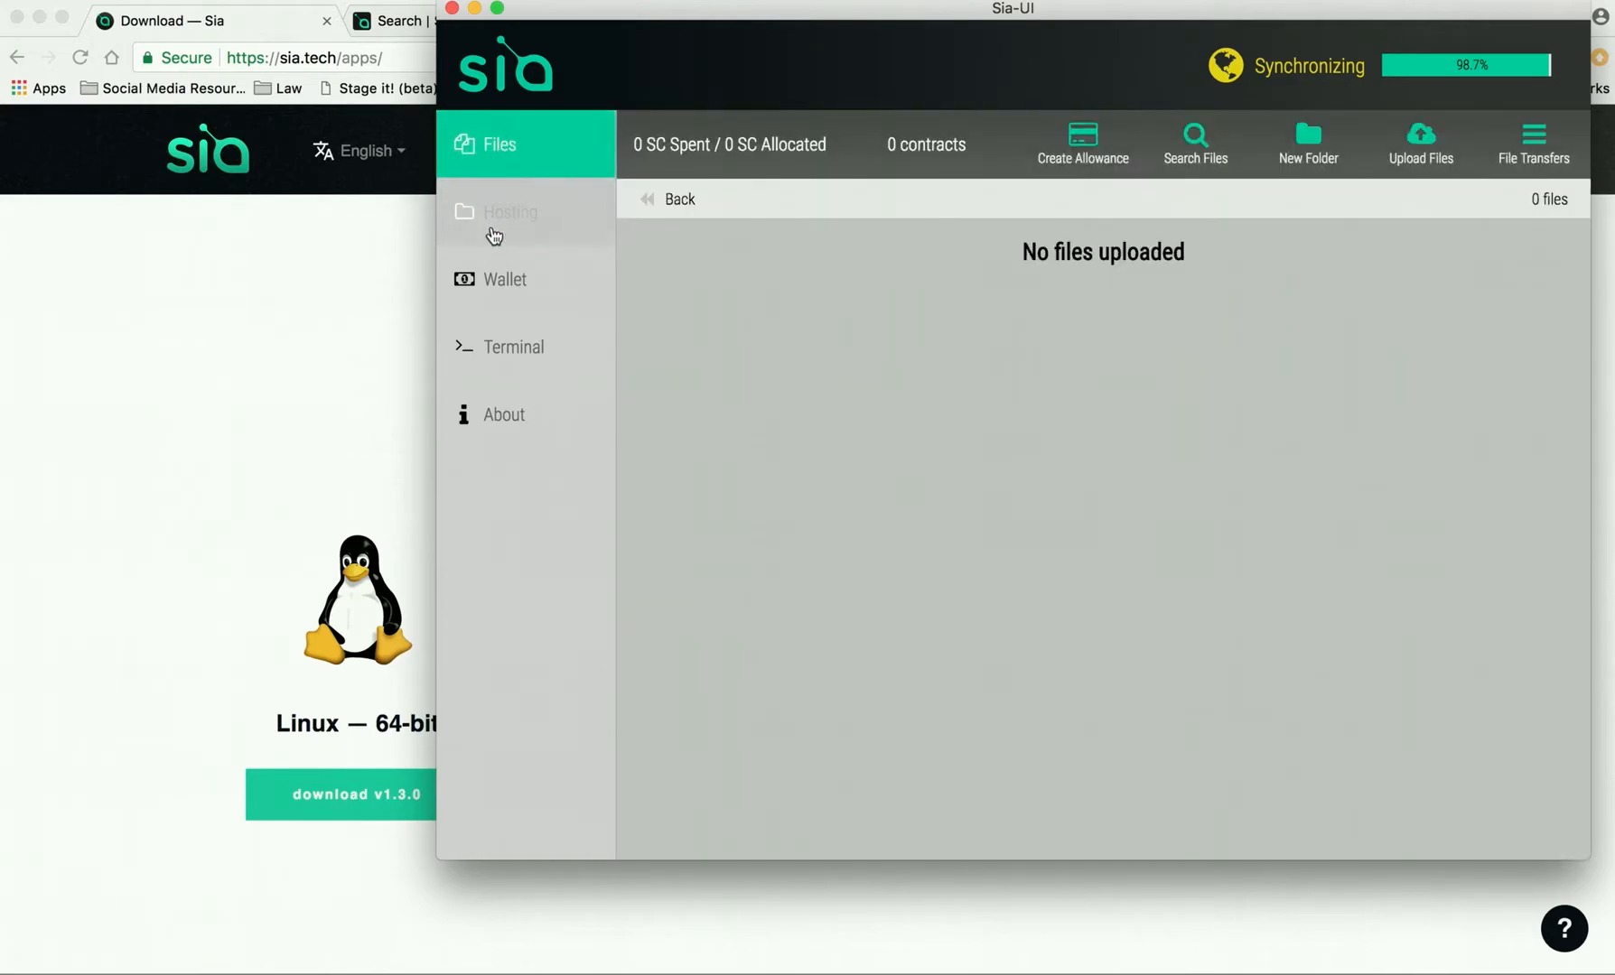
click(512, 211)
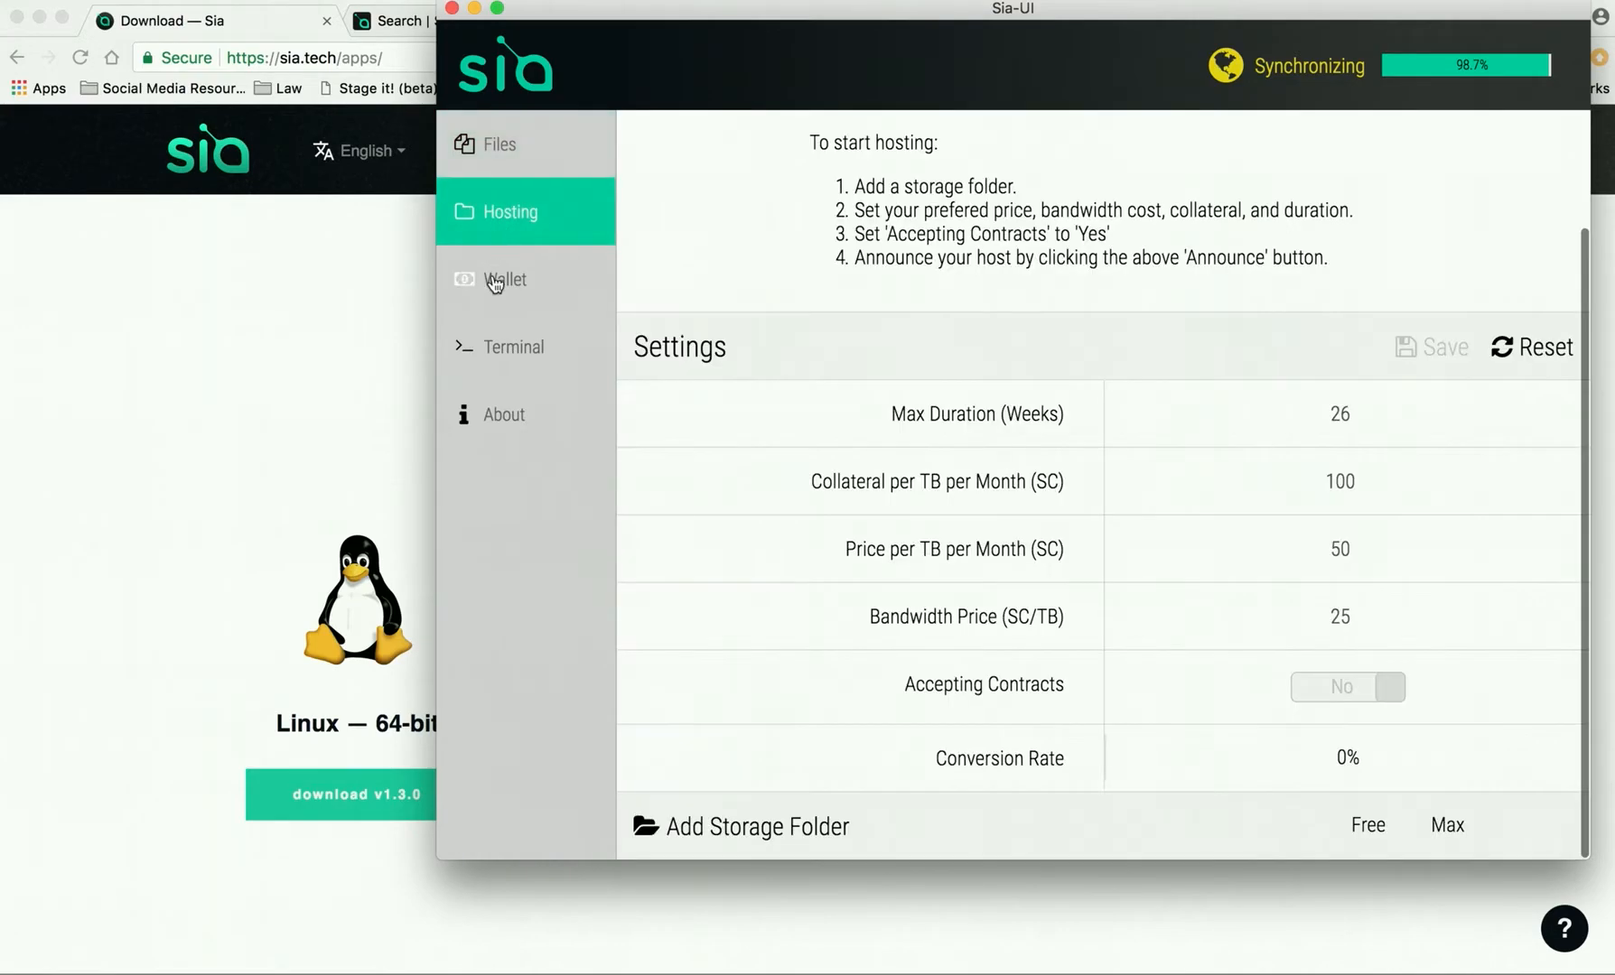
click(503, 414)
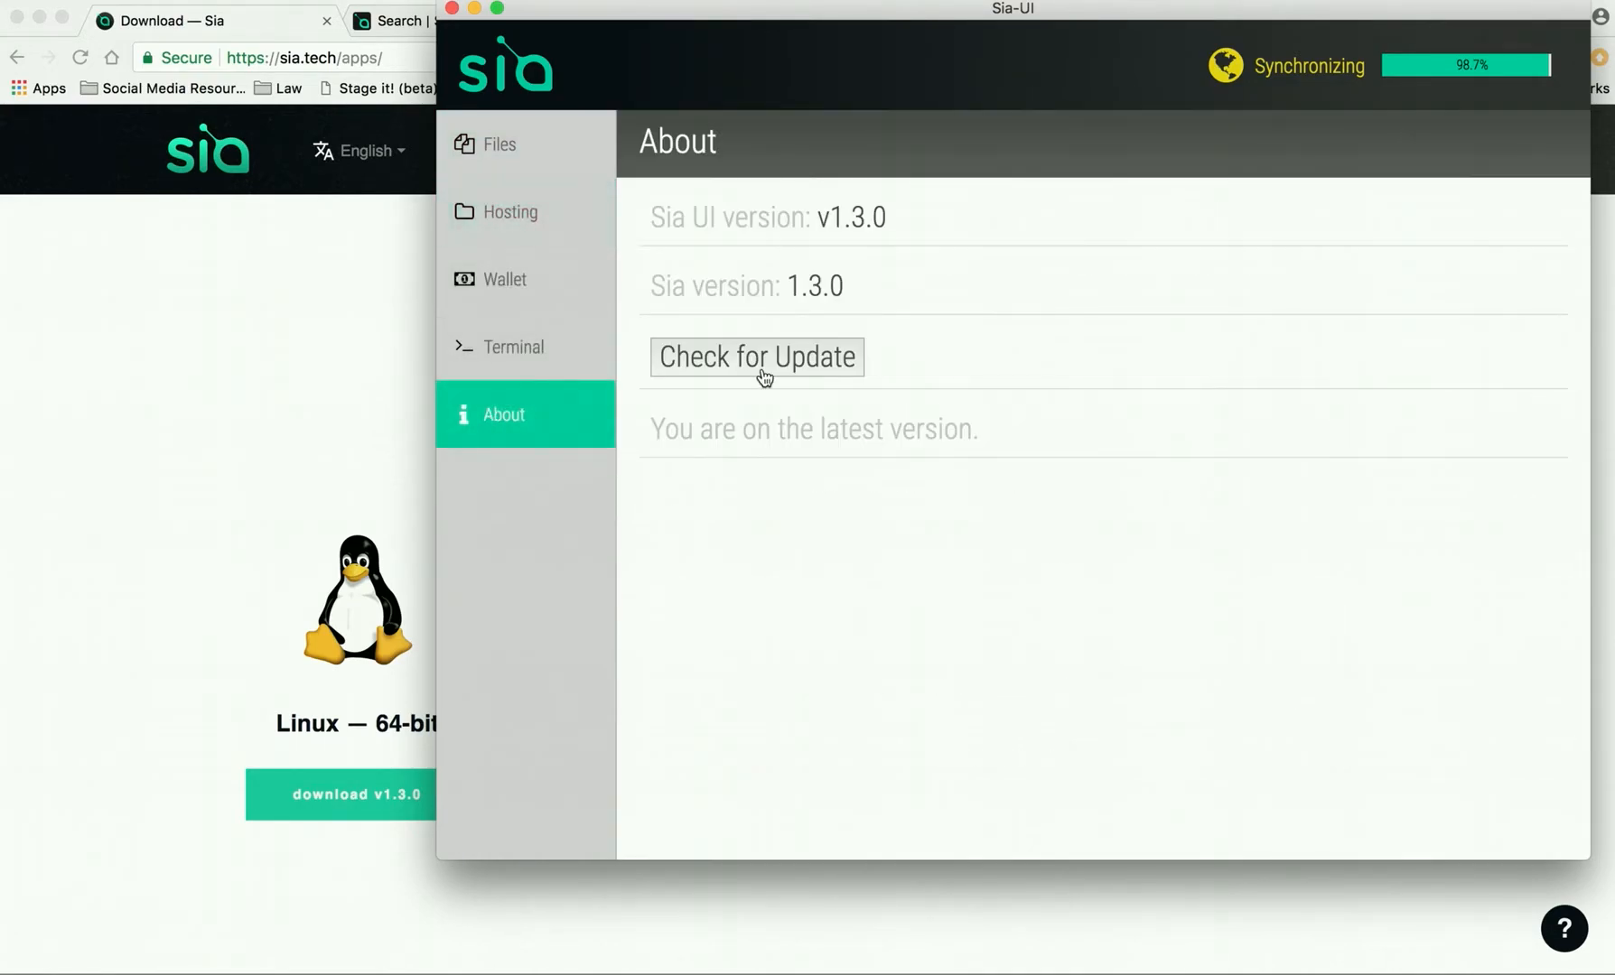
mouse_move(818, 258)
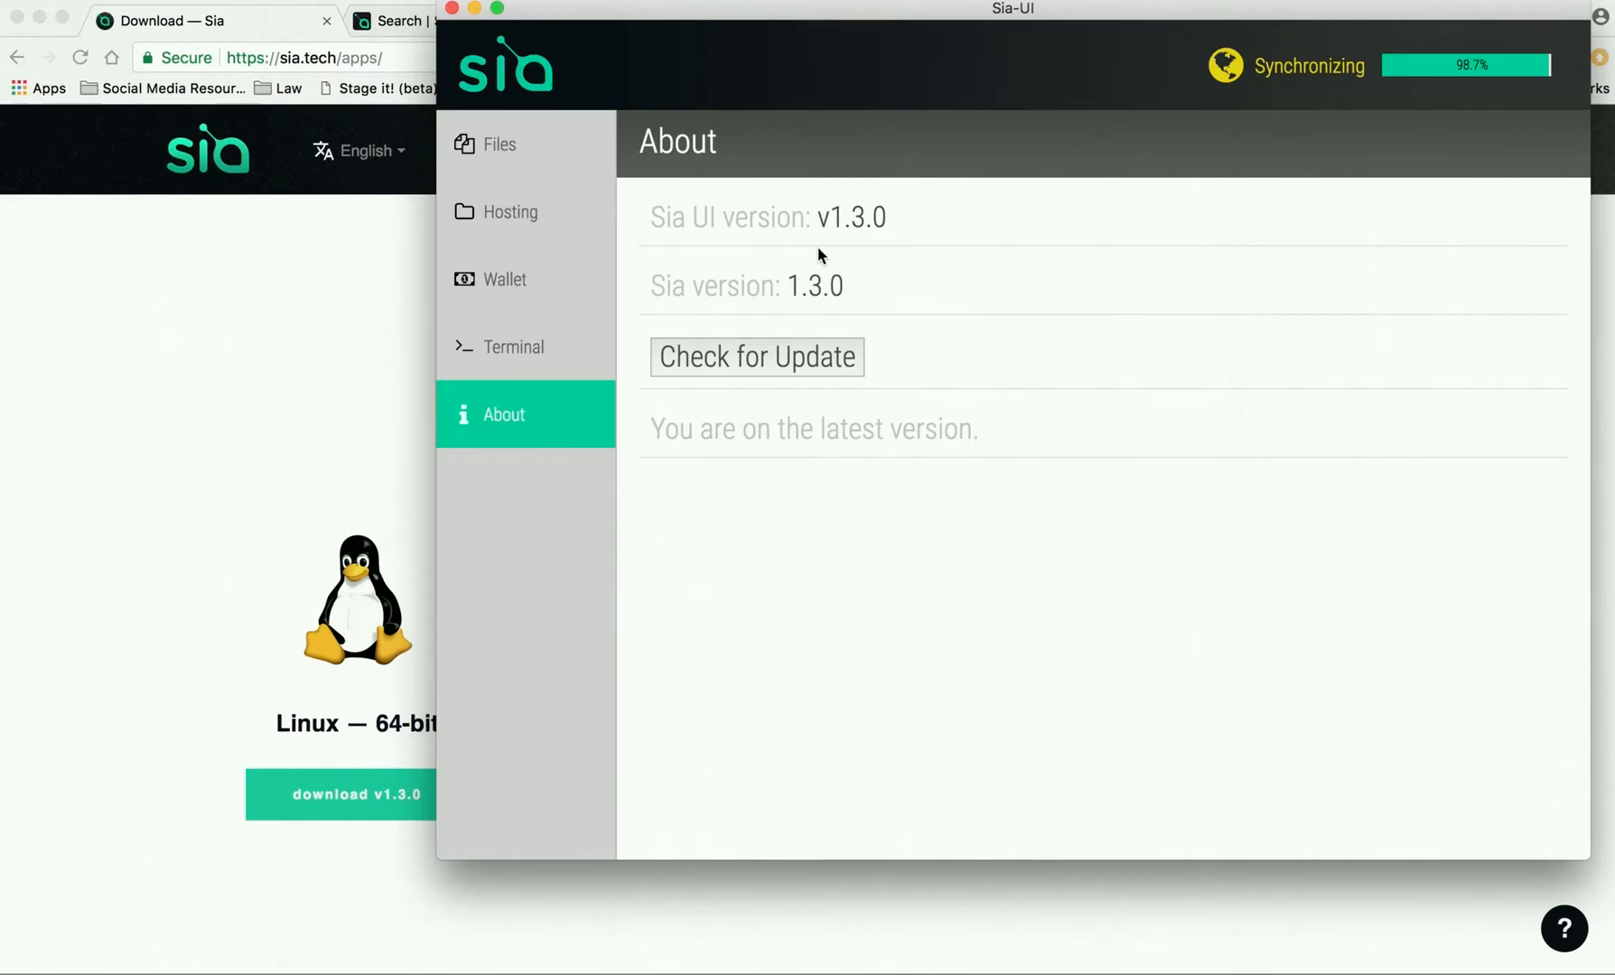
mouse_move(680, 264)
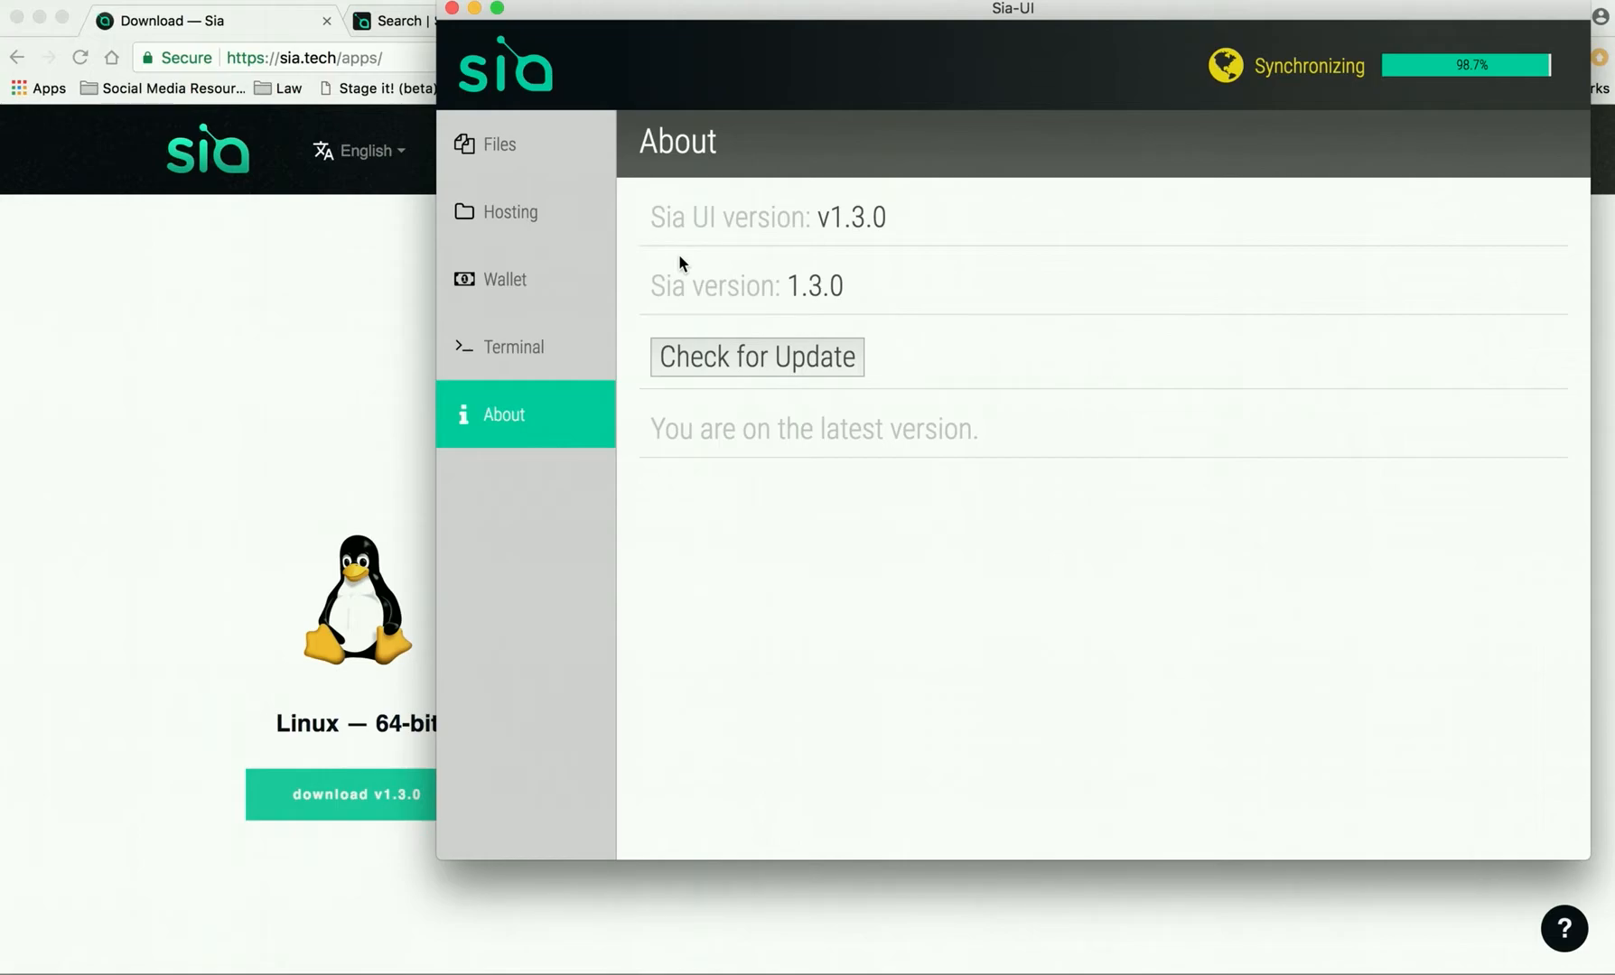
mouse_move(555, 212)
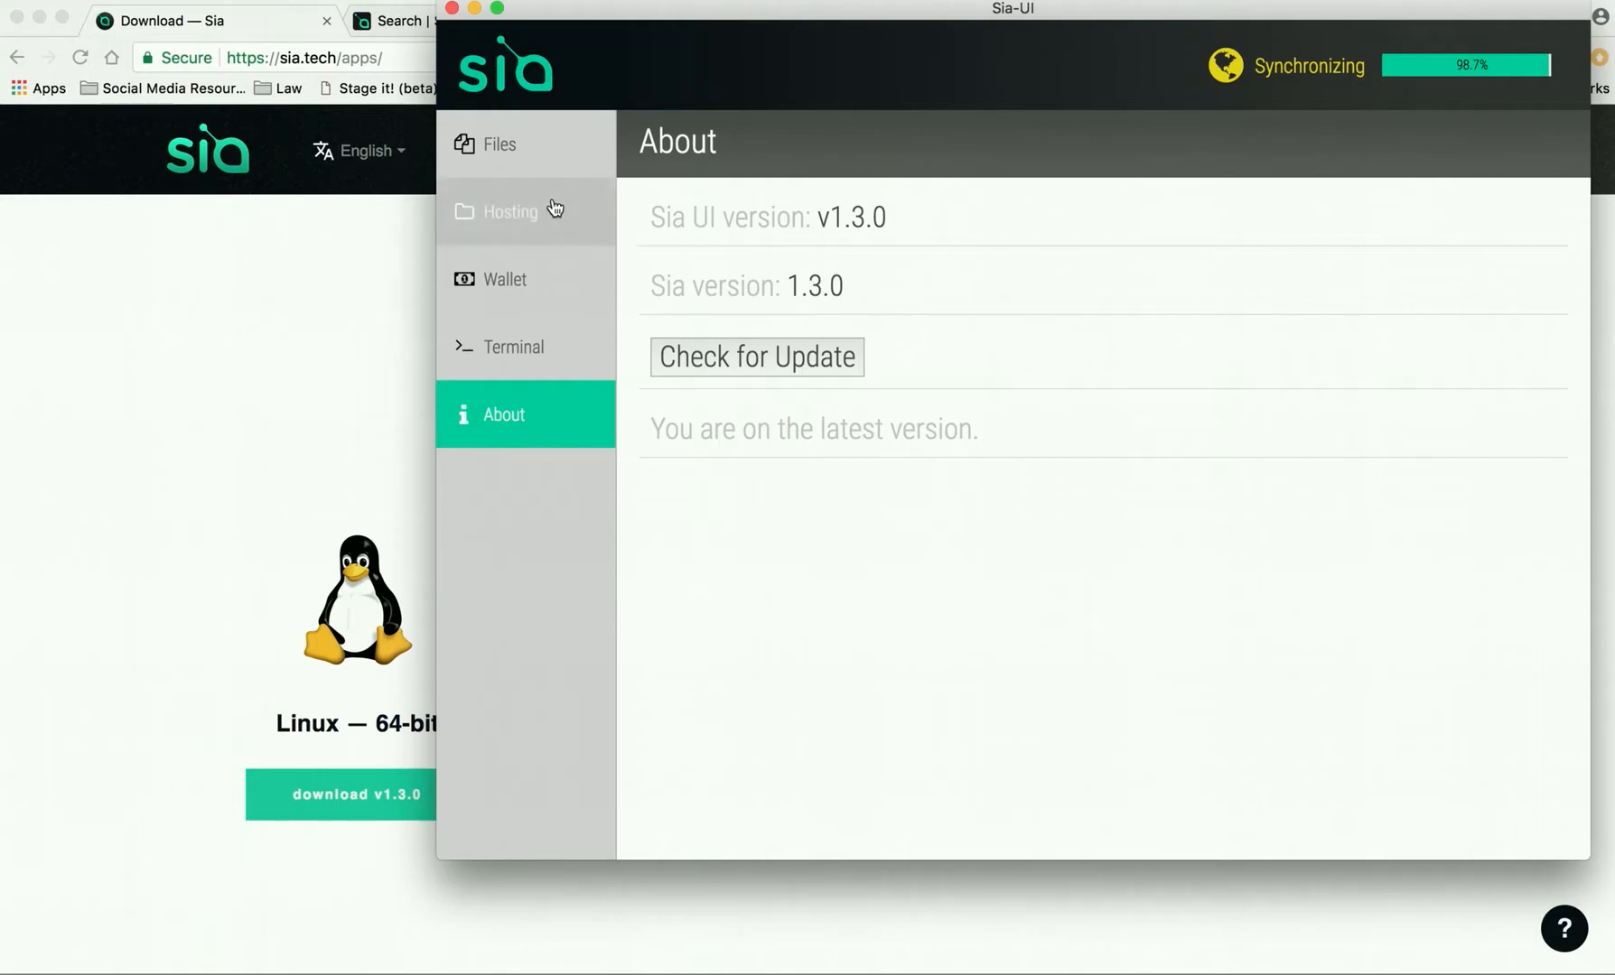
mouse_move(504, 143)
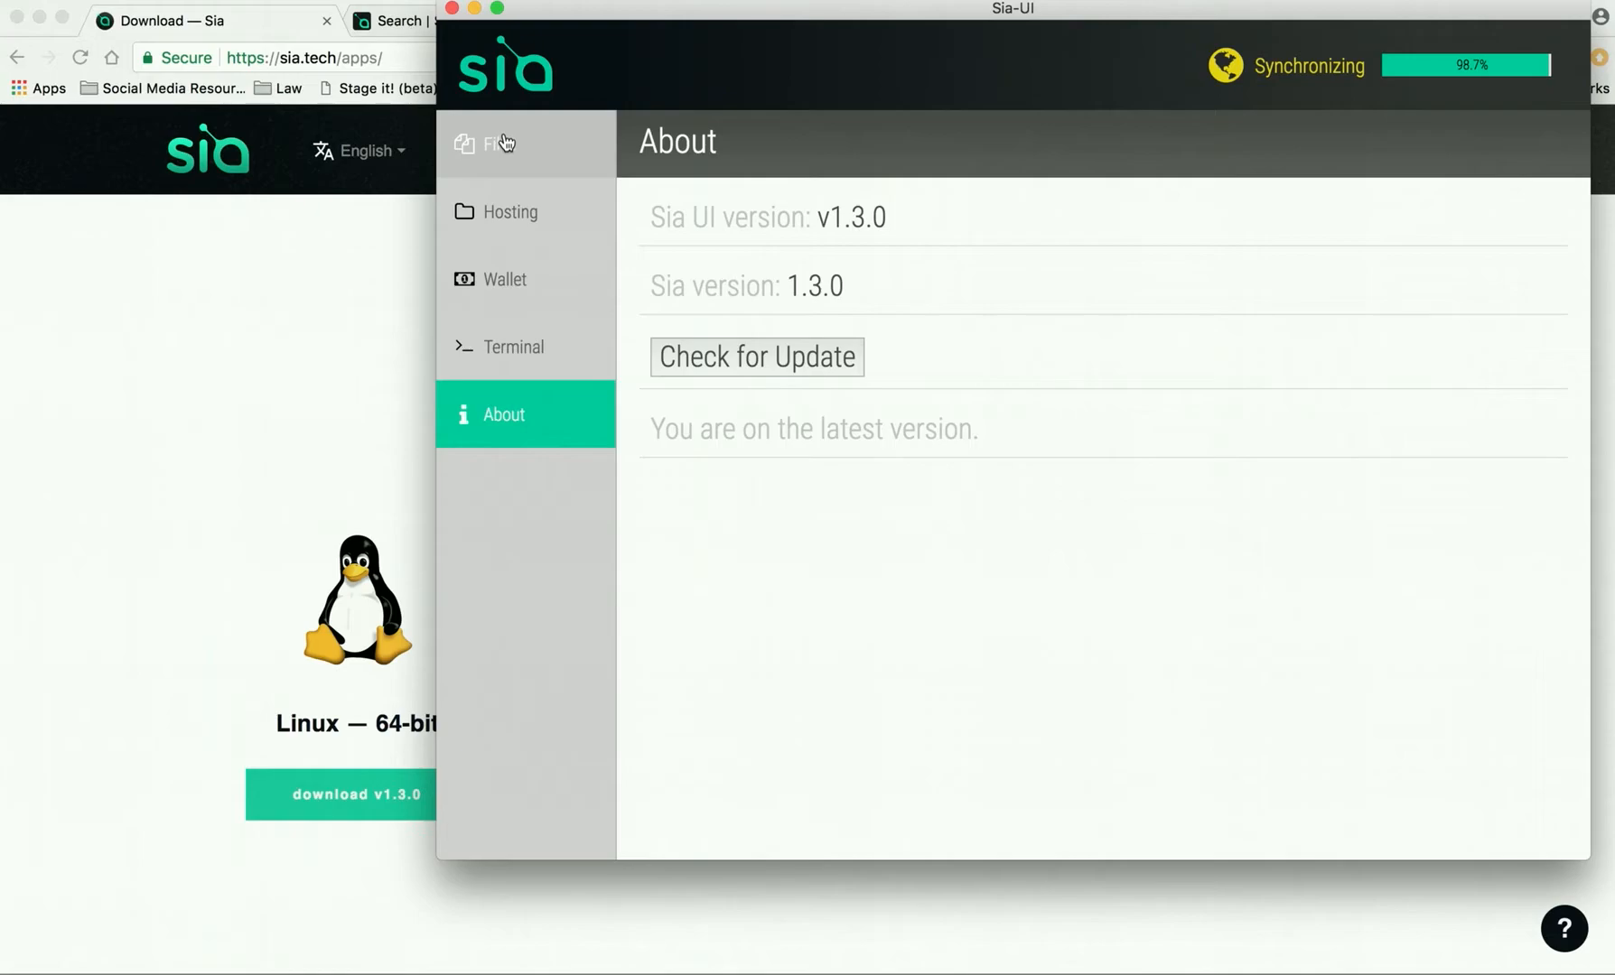
mouse_move(514, 170)
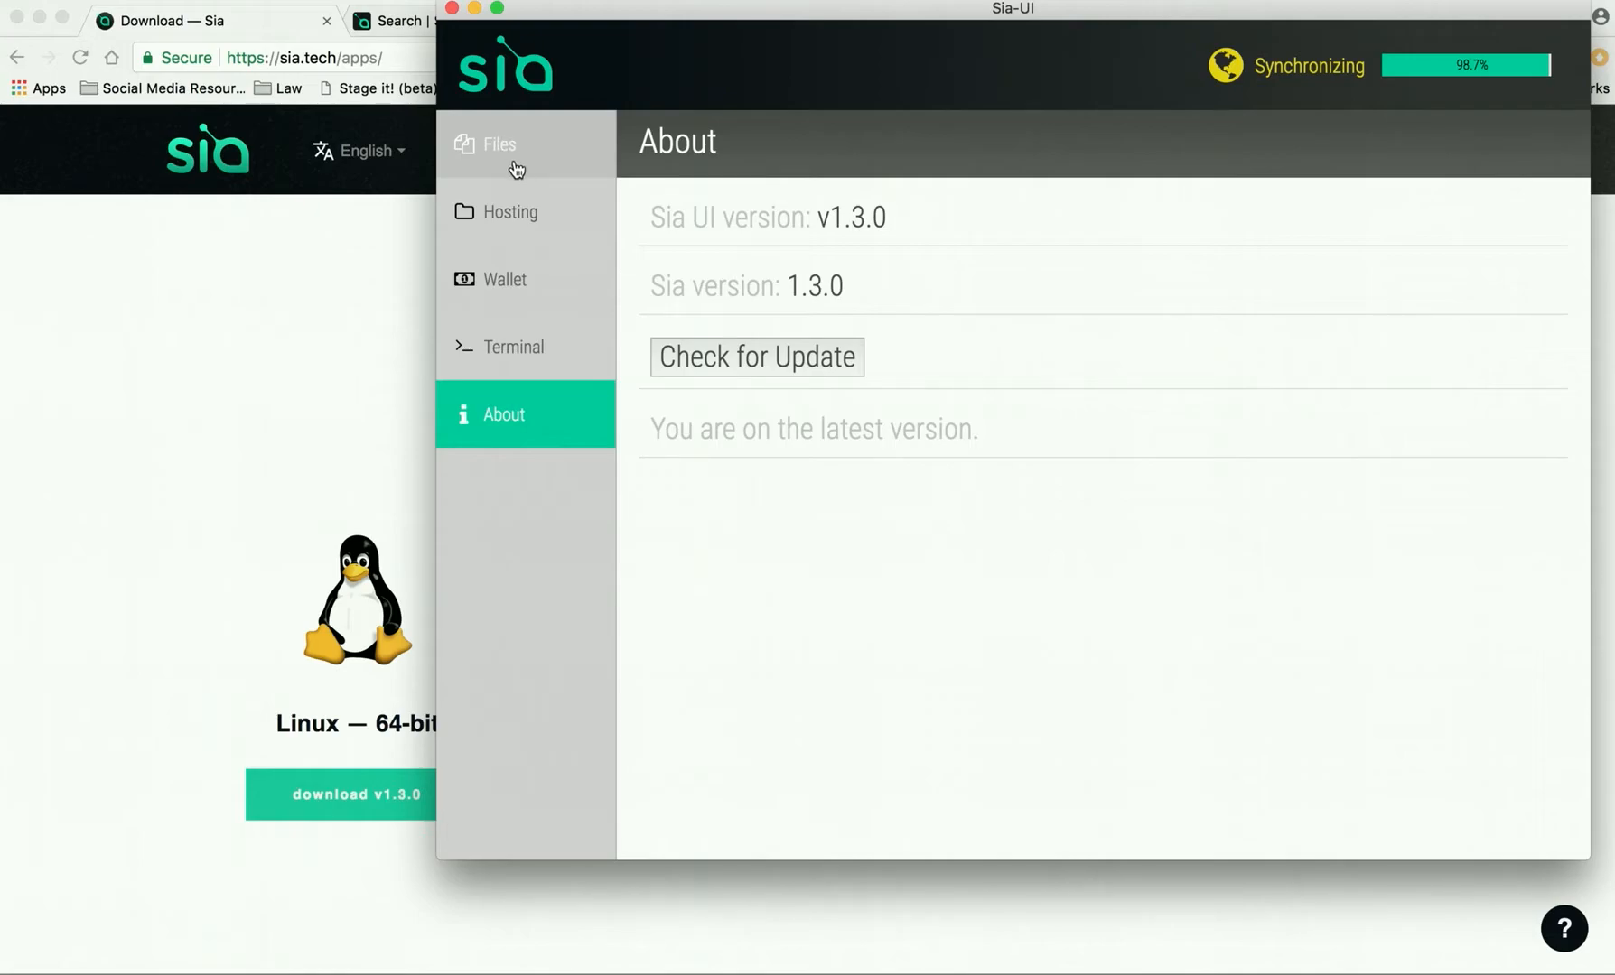
mouse_move(525, 347)
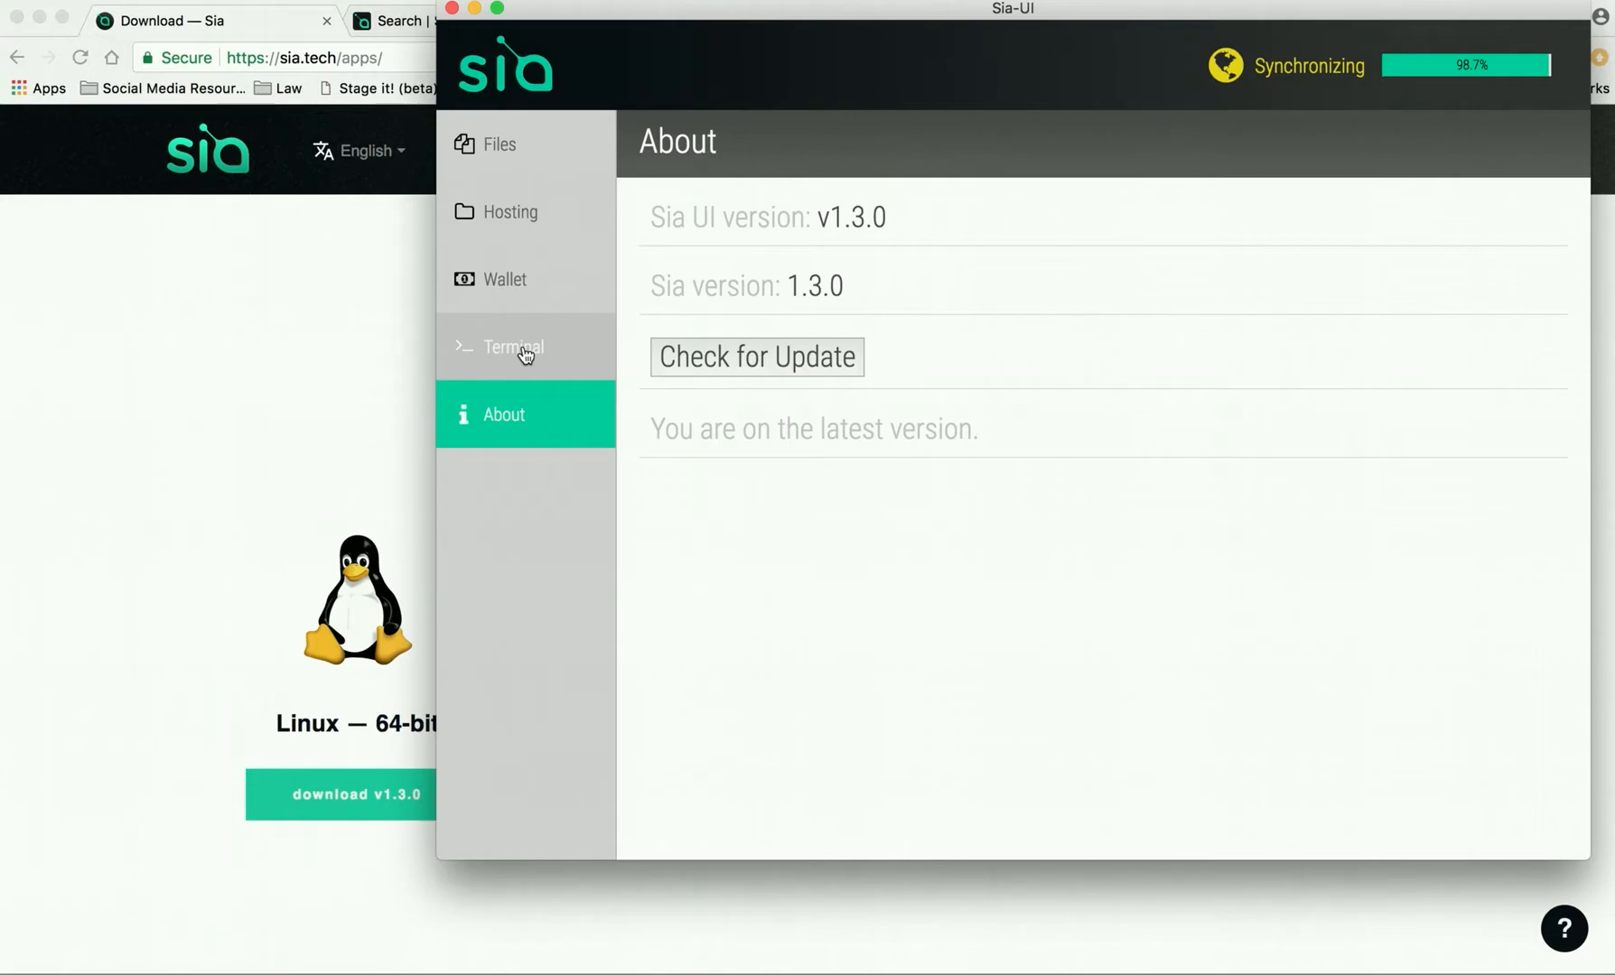
Step: Switch to the wallet's Terminal, then bring up the Community links on sia.tech in Chrome
click(511, 346)
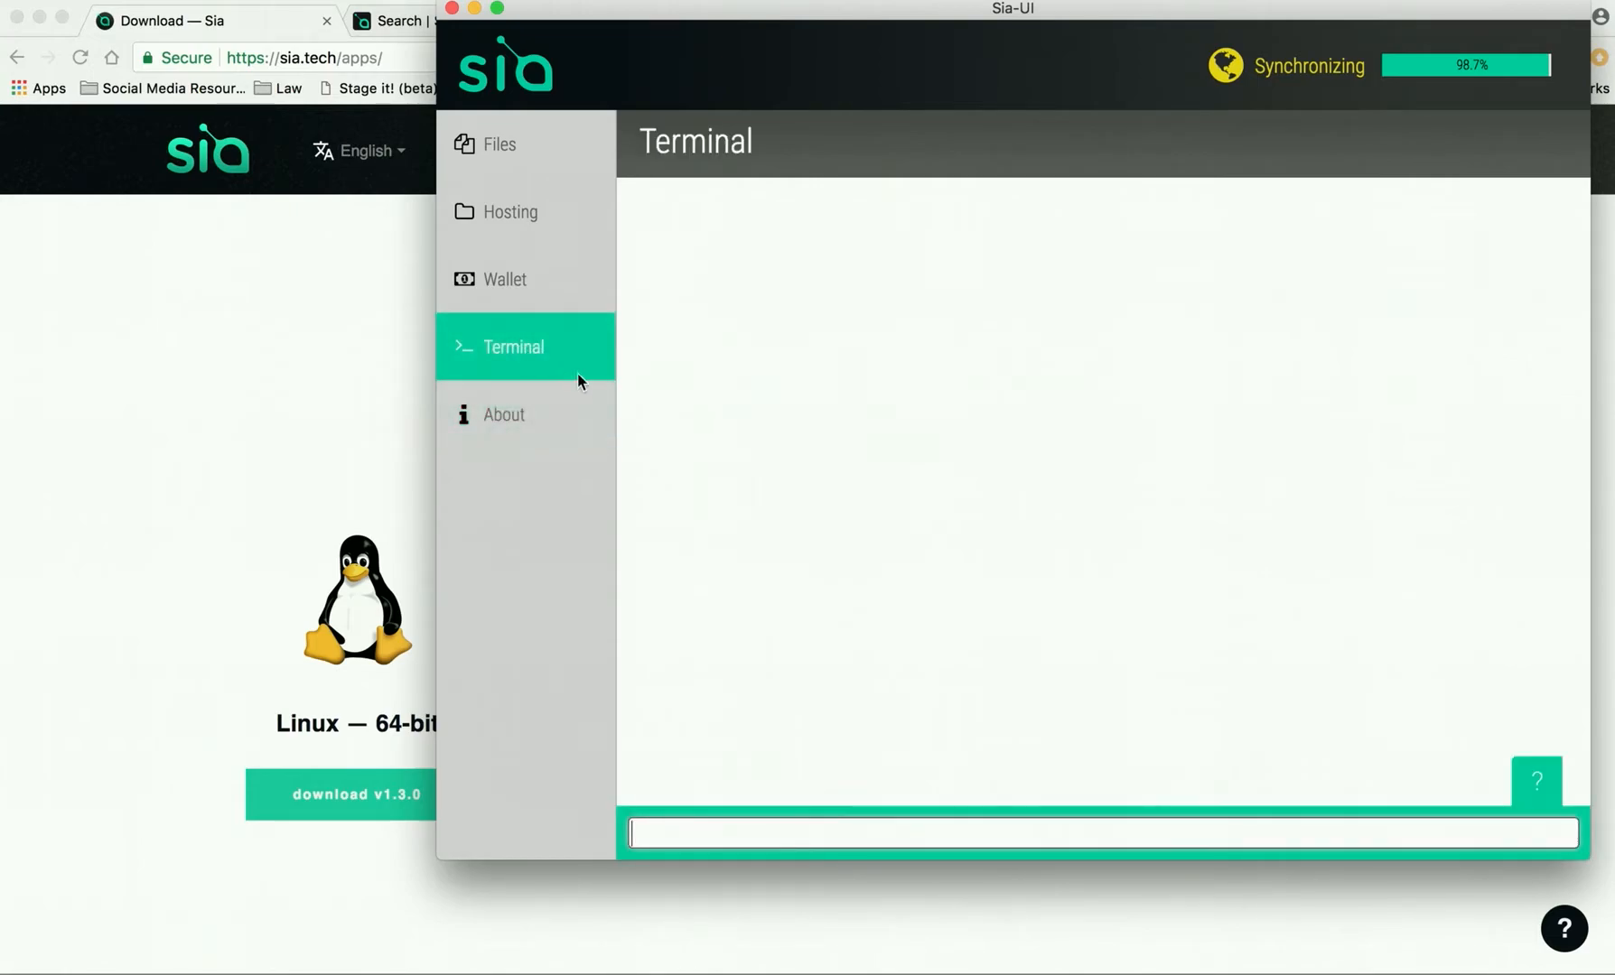
mouse_move(863, 854)
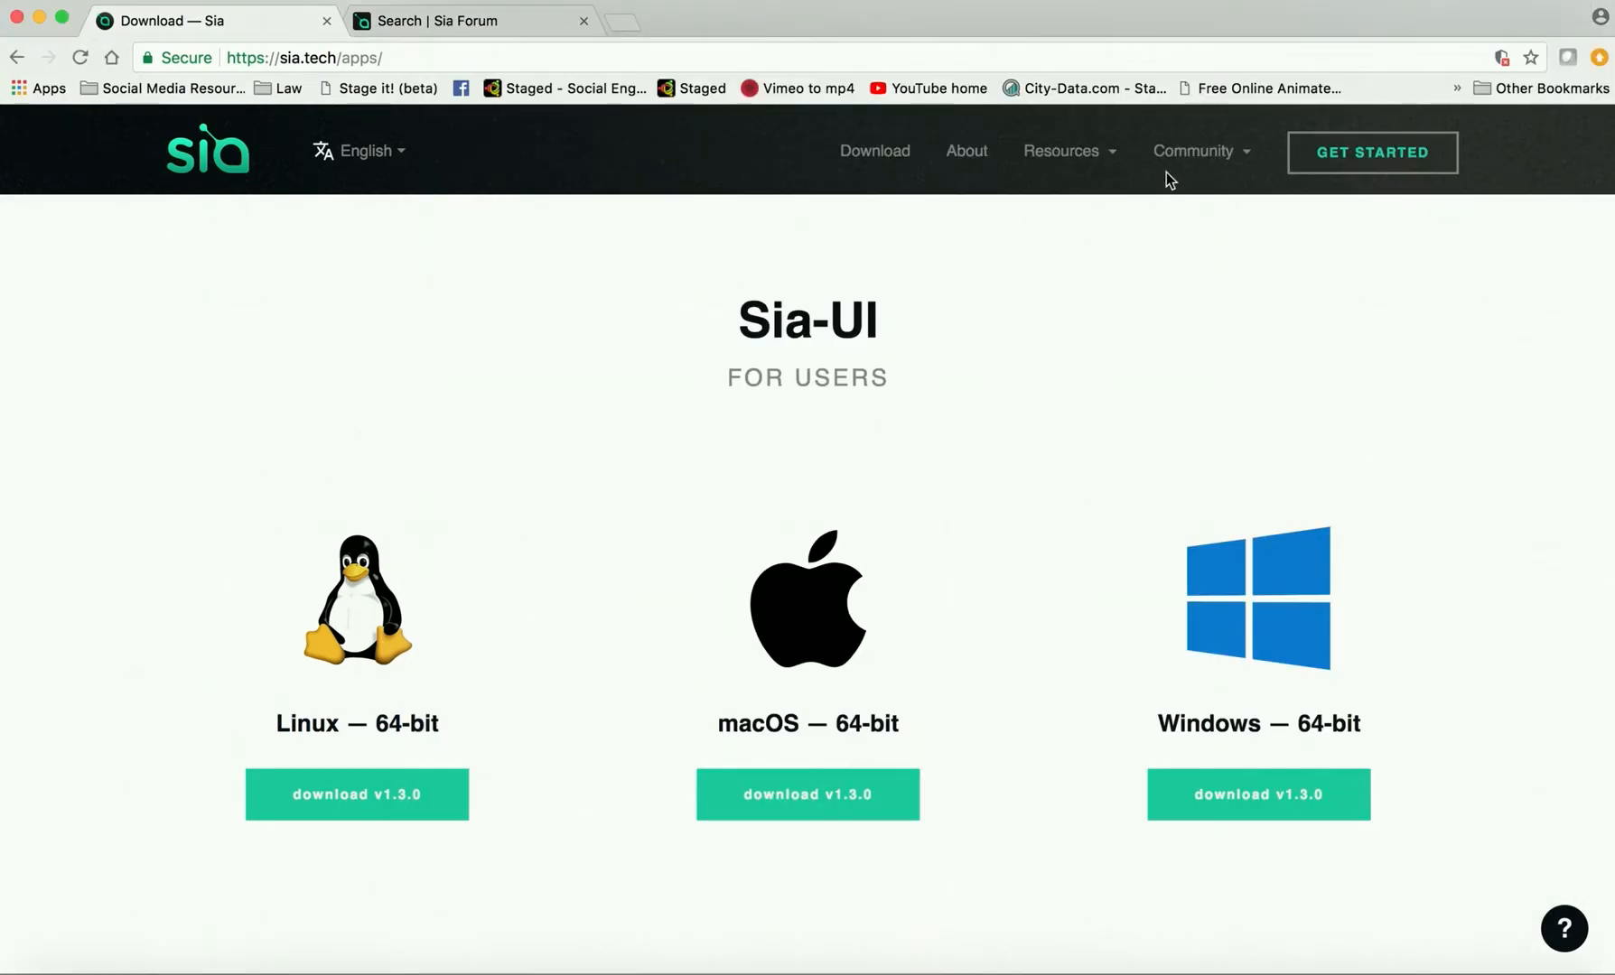
click(1194, 150)
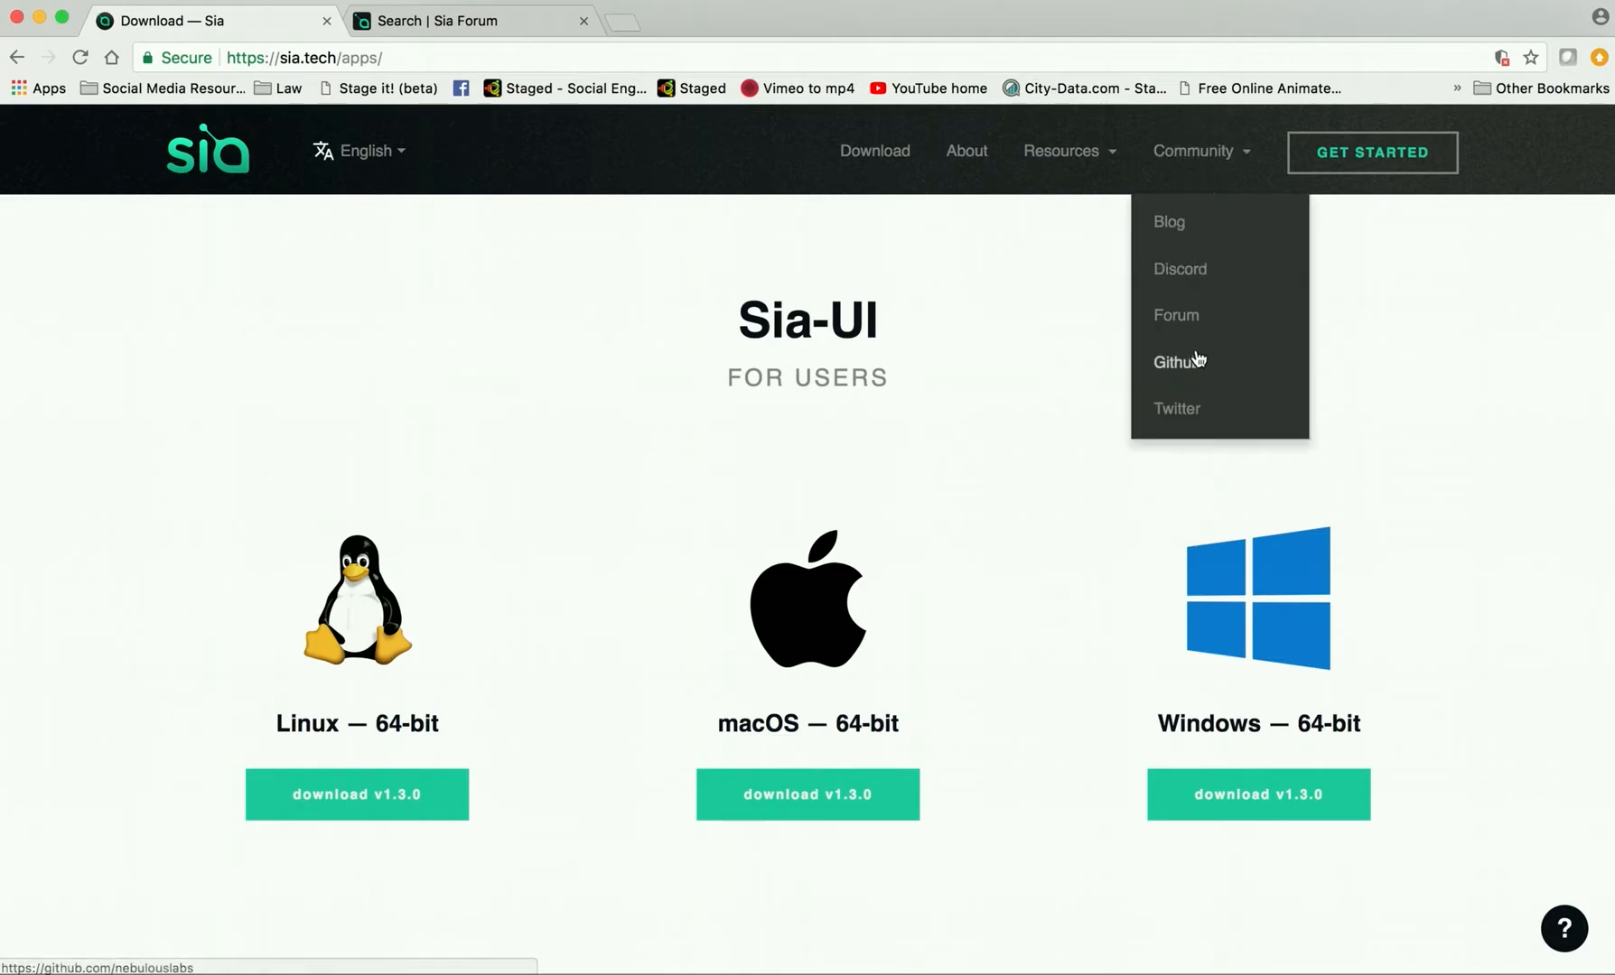
mouse_move(514, 54)
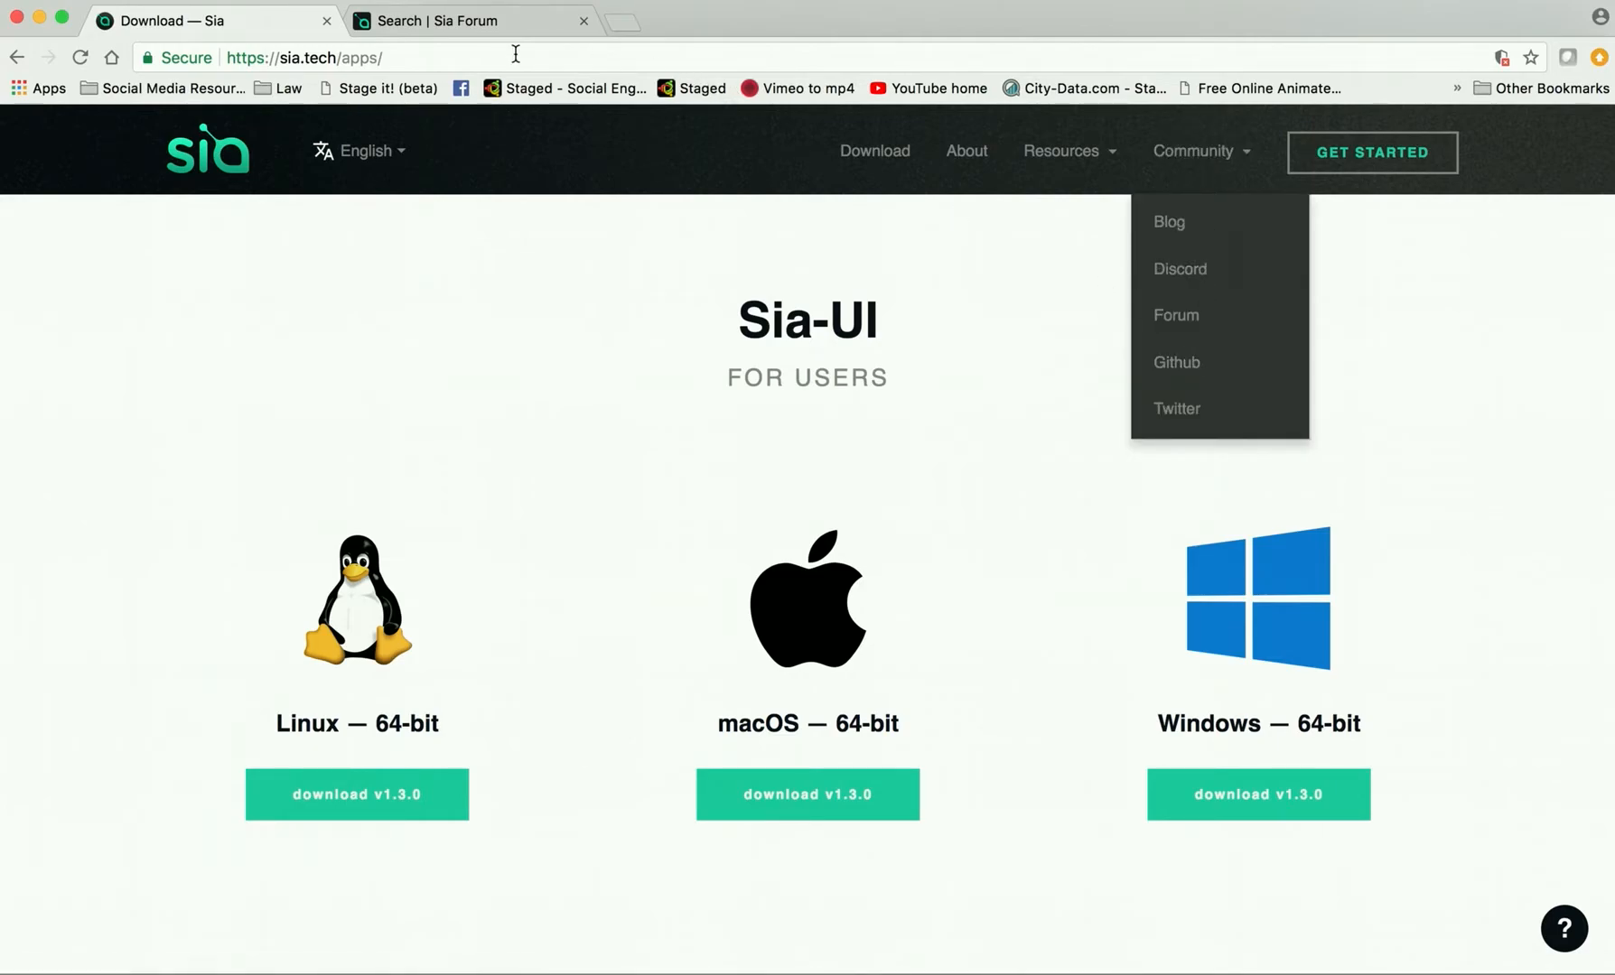
Step: Review the Sia Forum 'Not Synchronizing' advice and fit the gateway command list beside Sia-UI
click(471, 20)
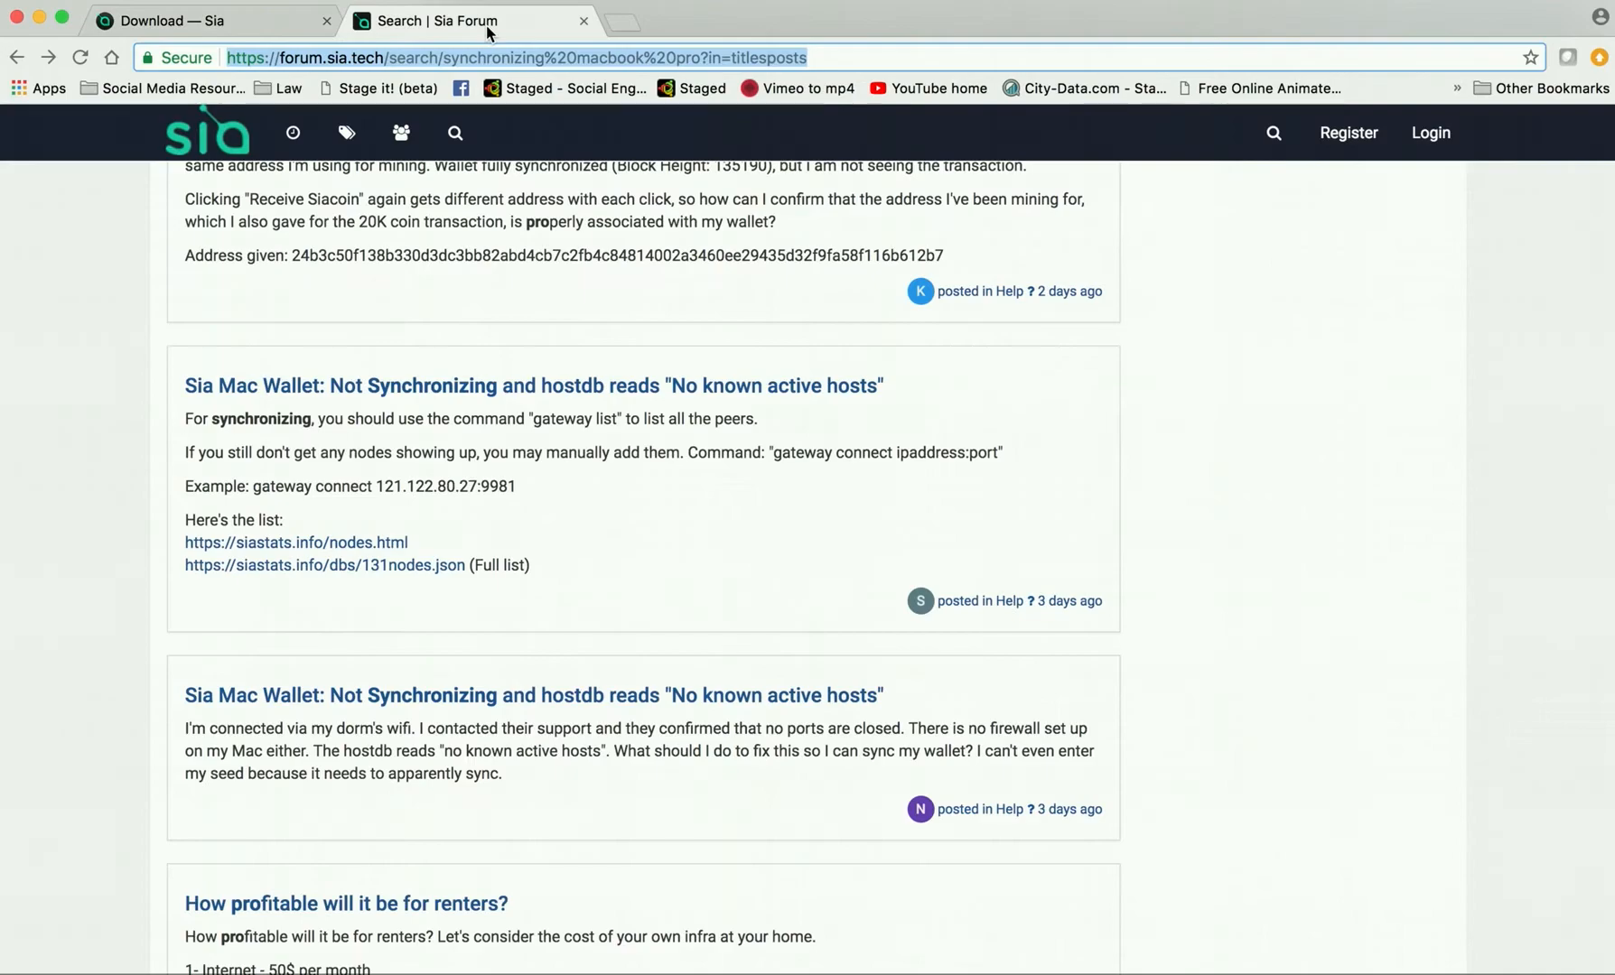
mouse_move(420, 475)
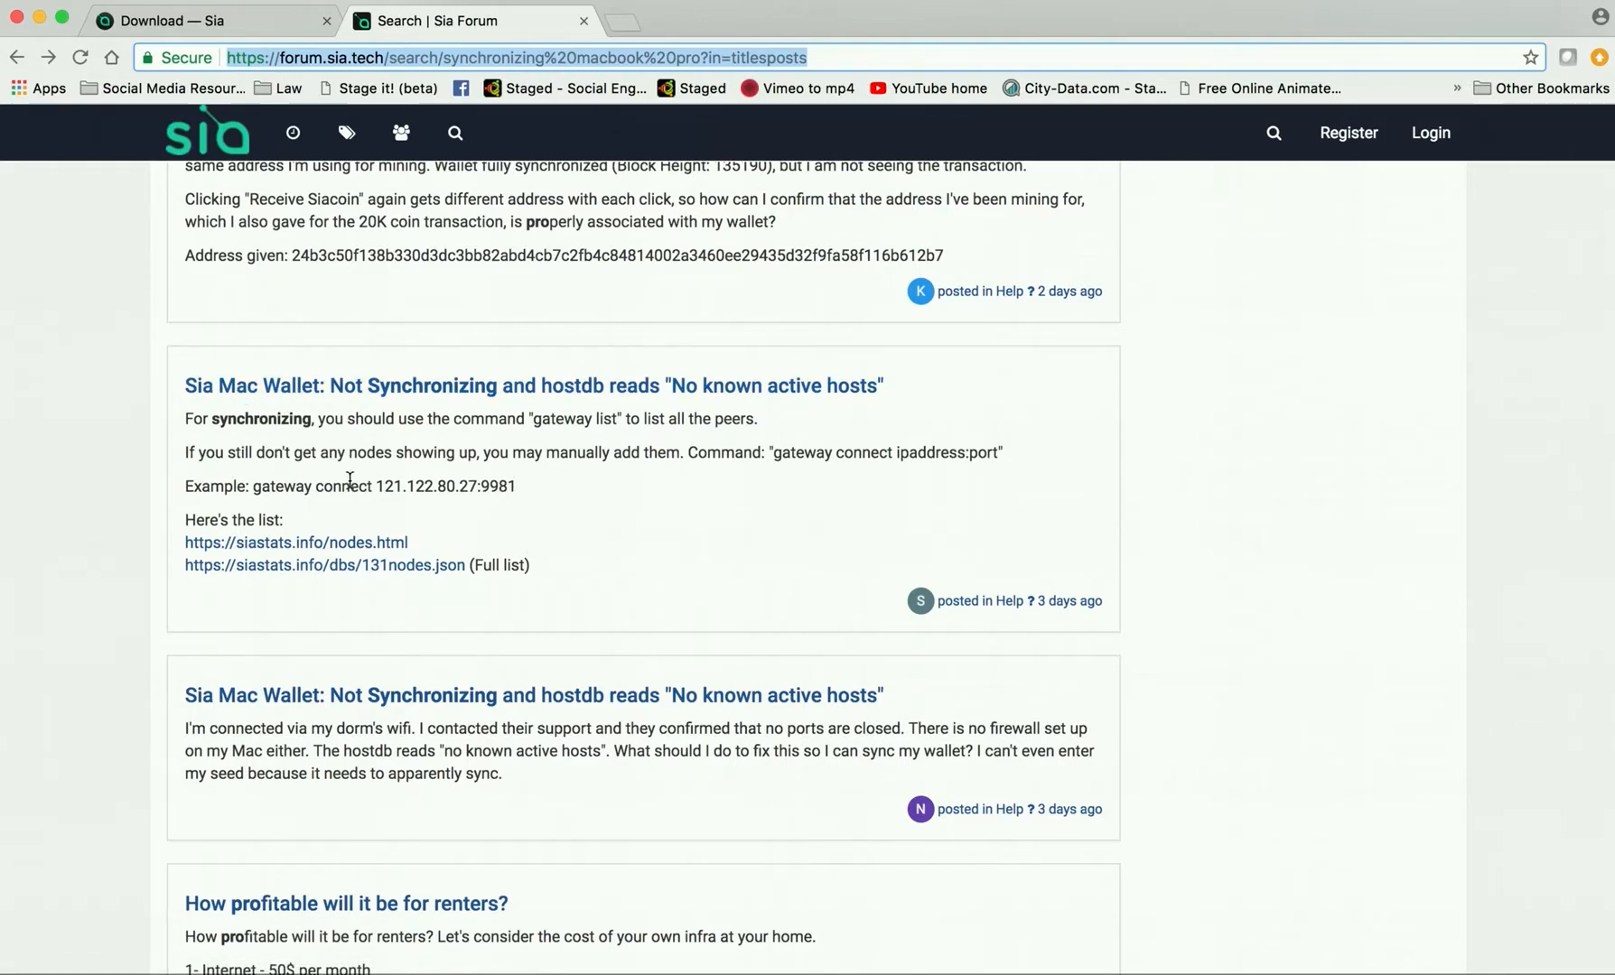
mouse_move(493, 527)
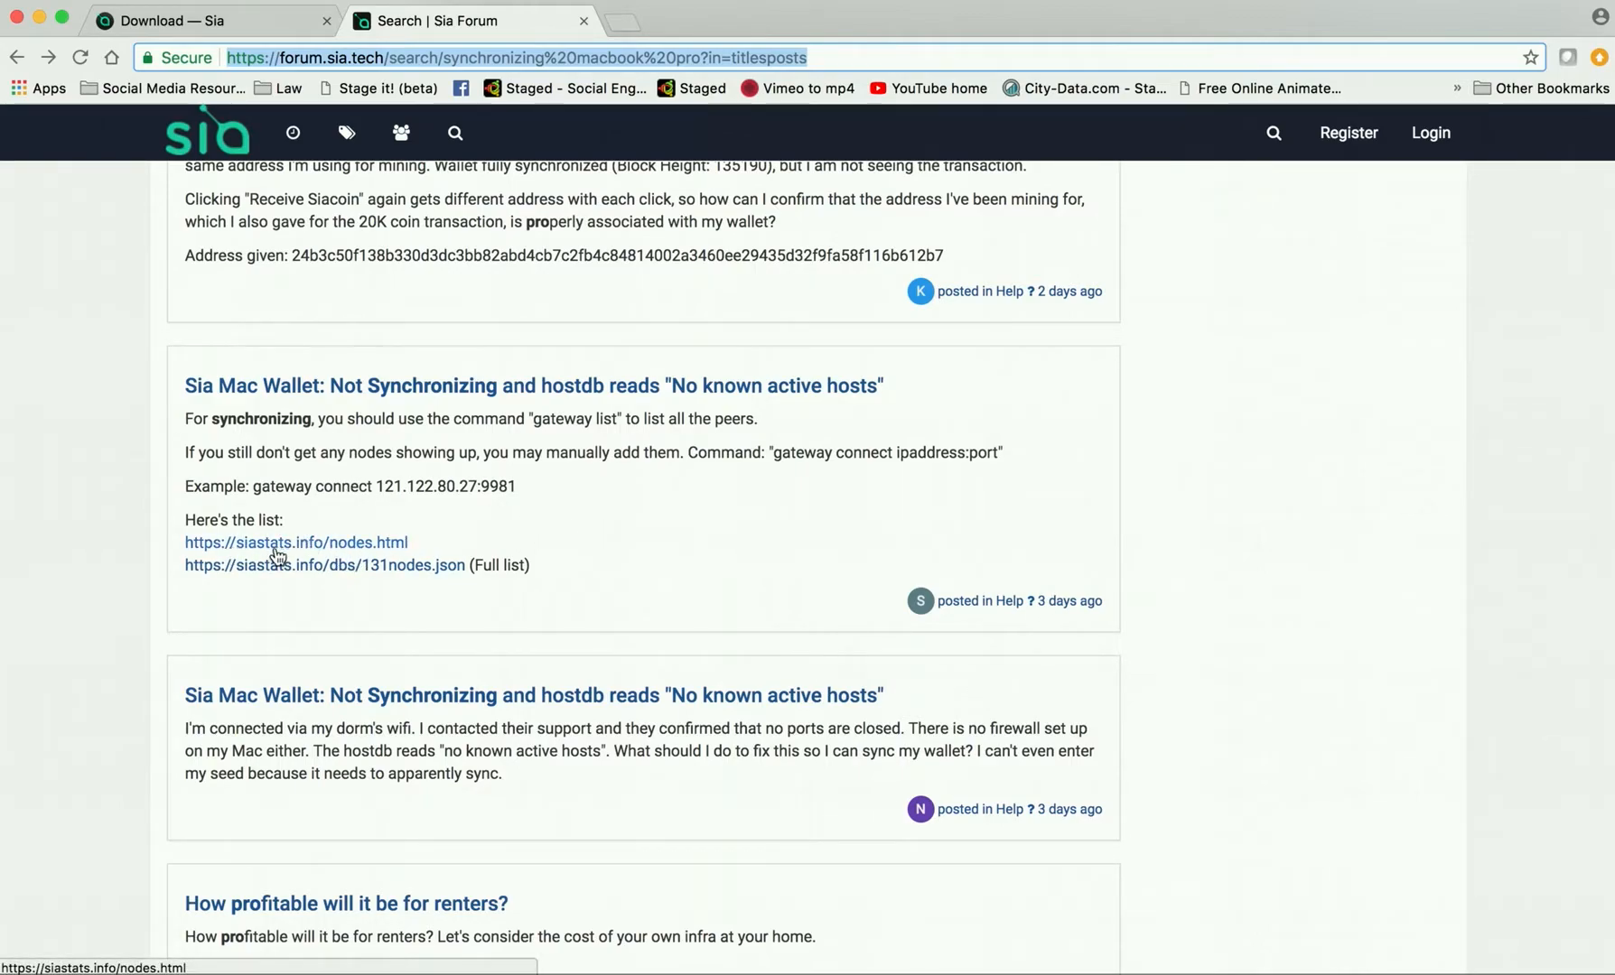
mouse_move(377, 584)
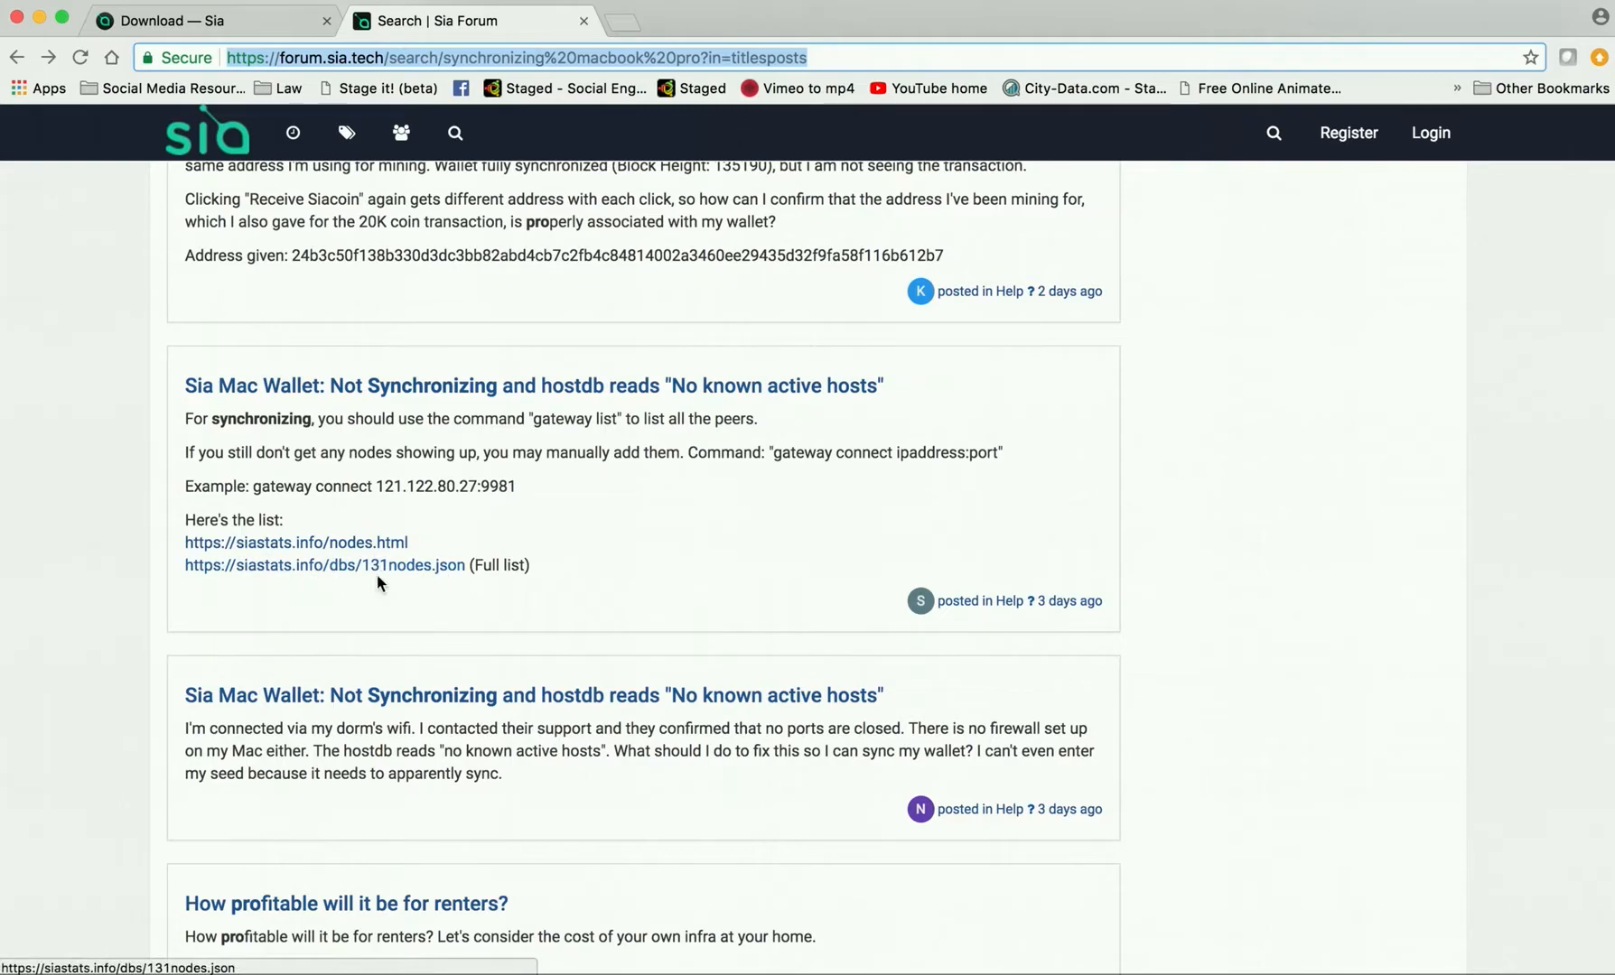
mouse_move(296, 574)
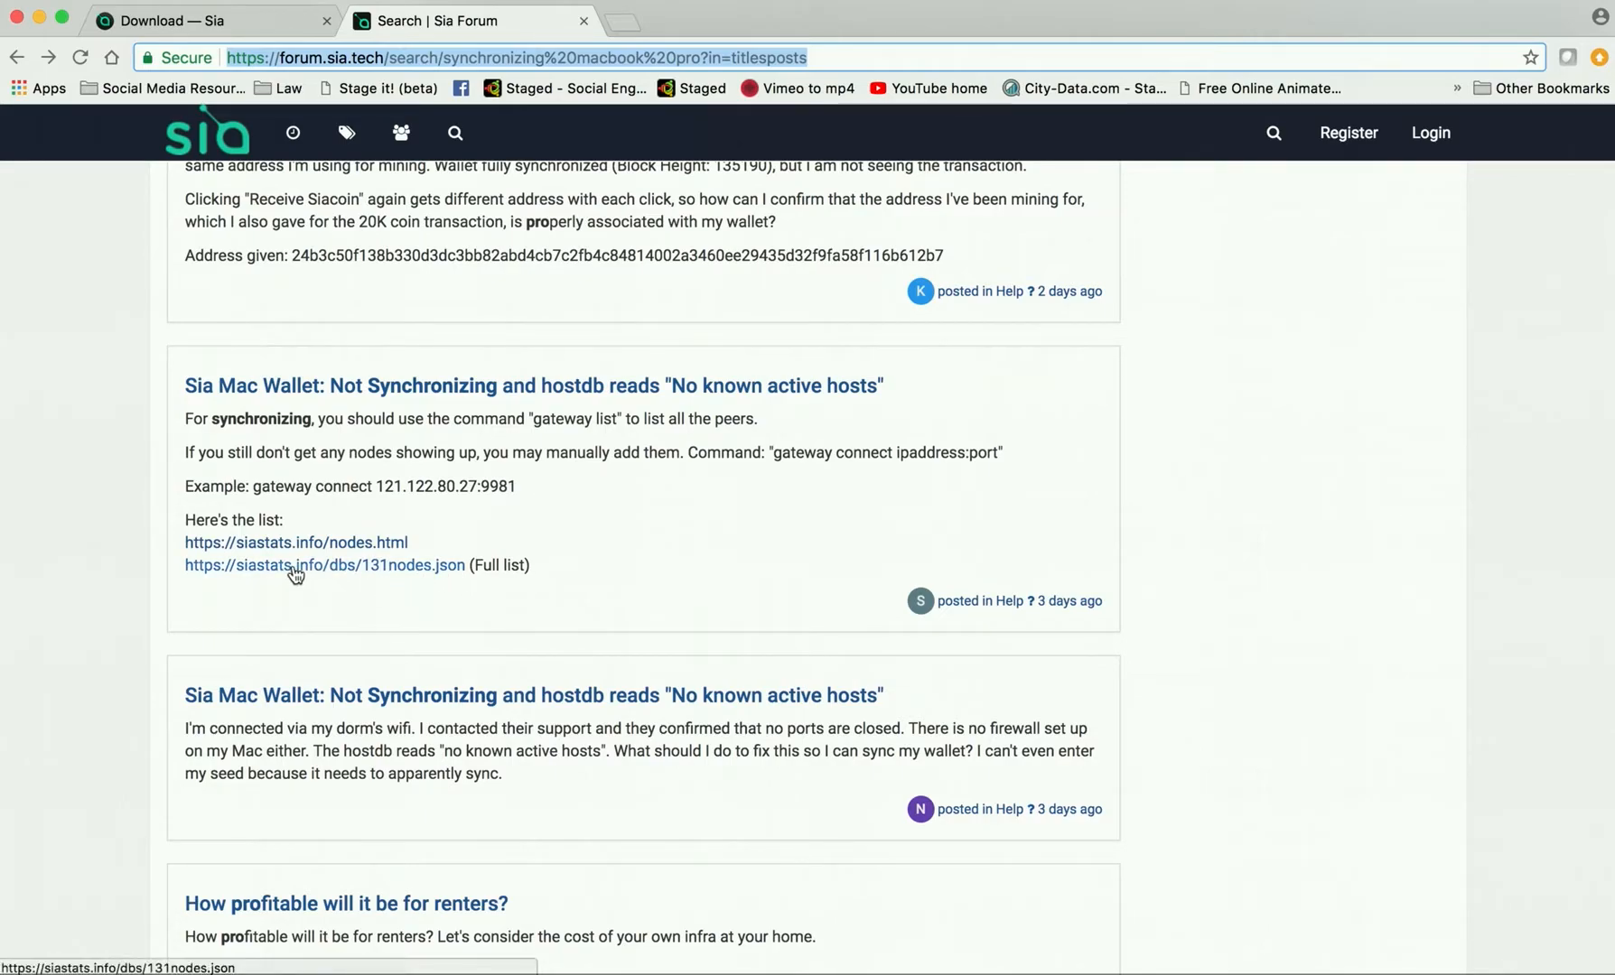
mouse_move(677, 948)
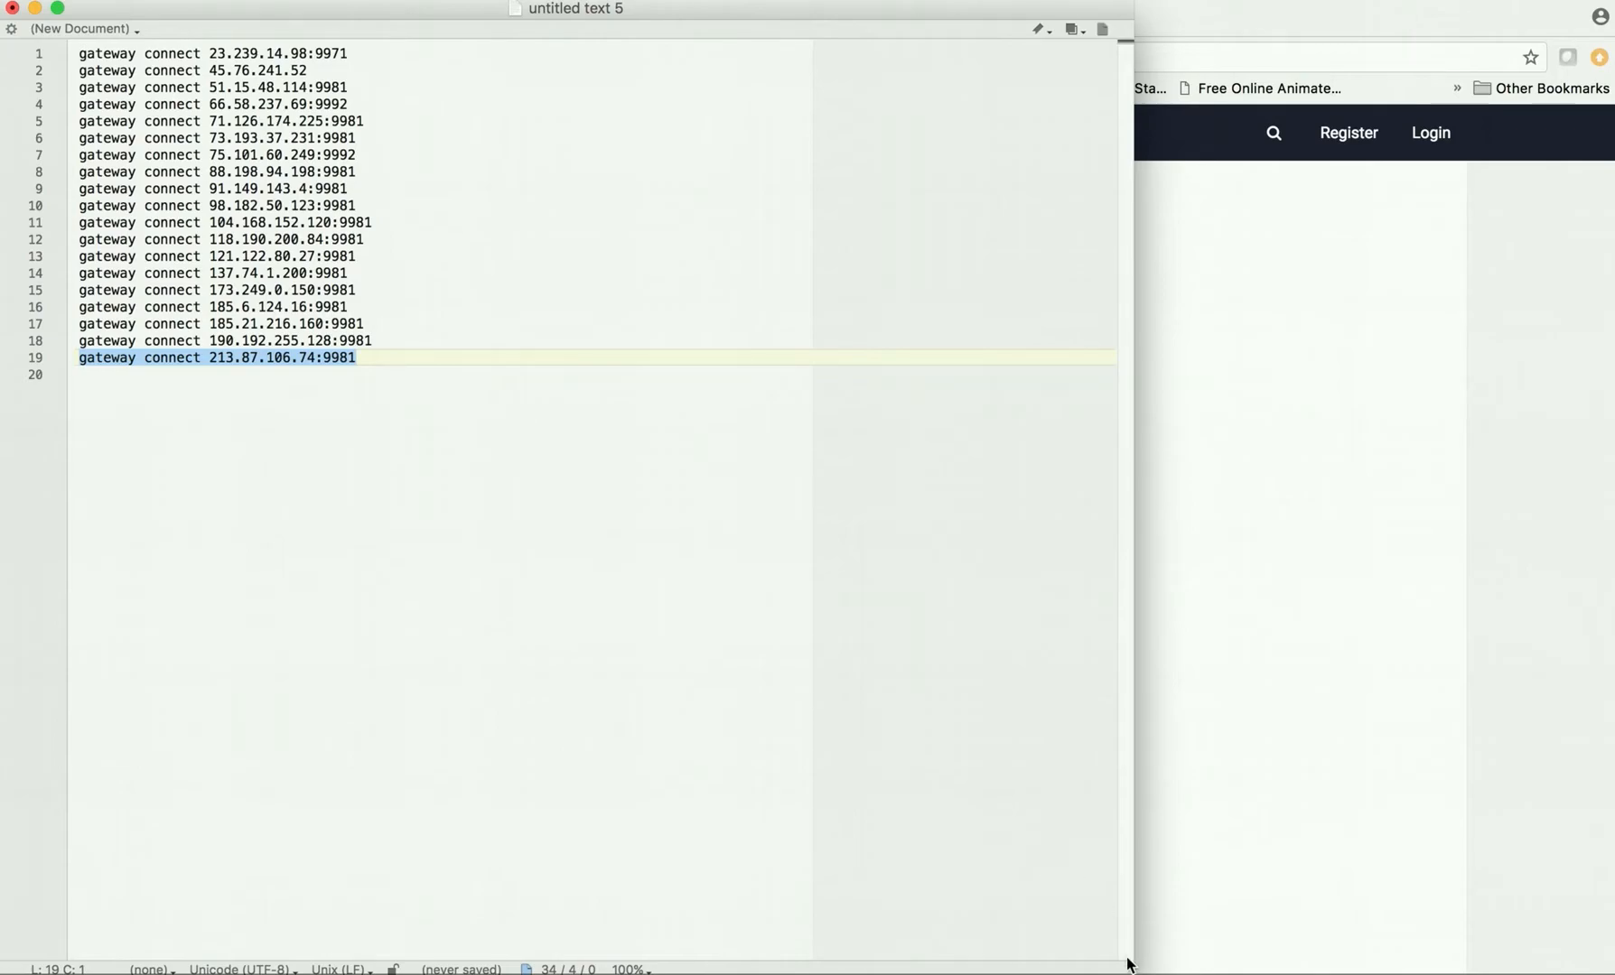
drag(1127, 964, 735, 708)
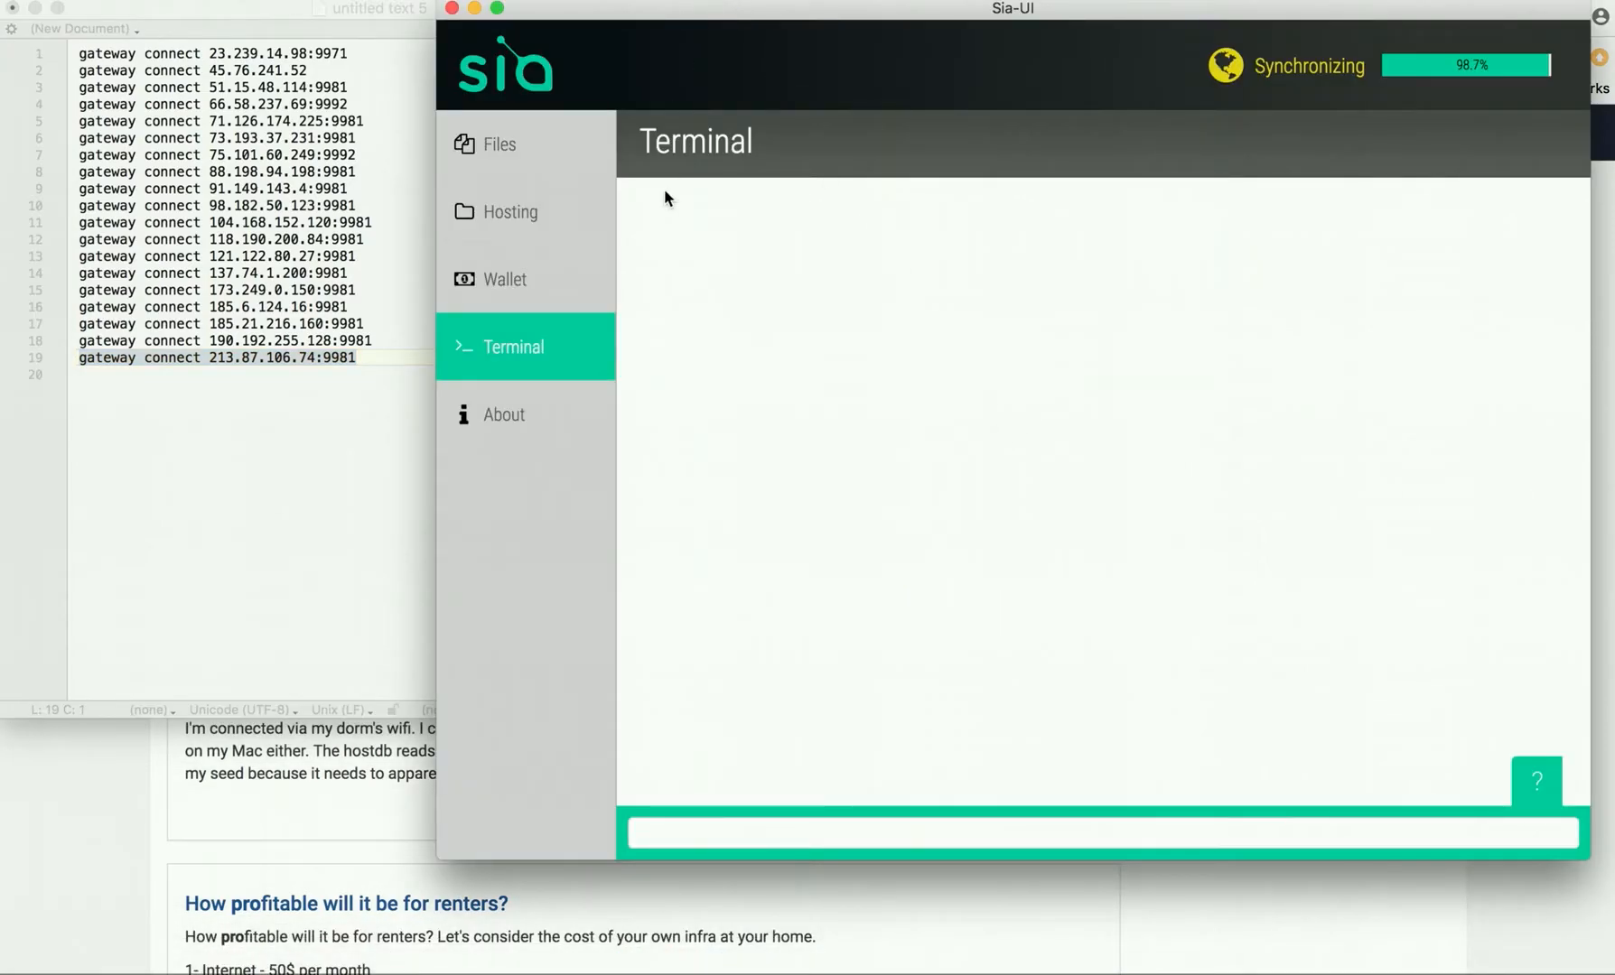
mouse_move(361, 372)
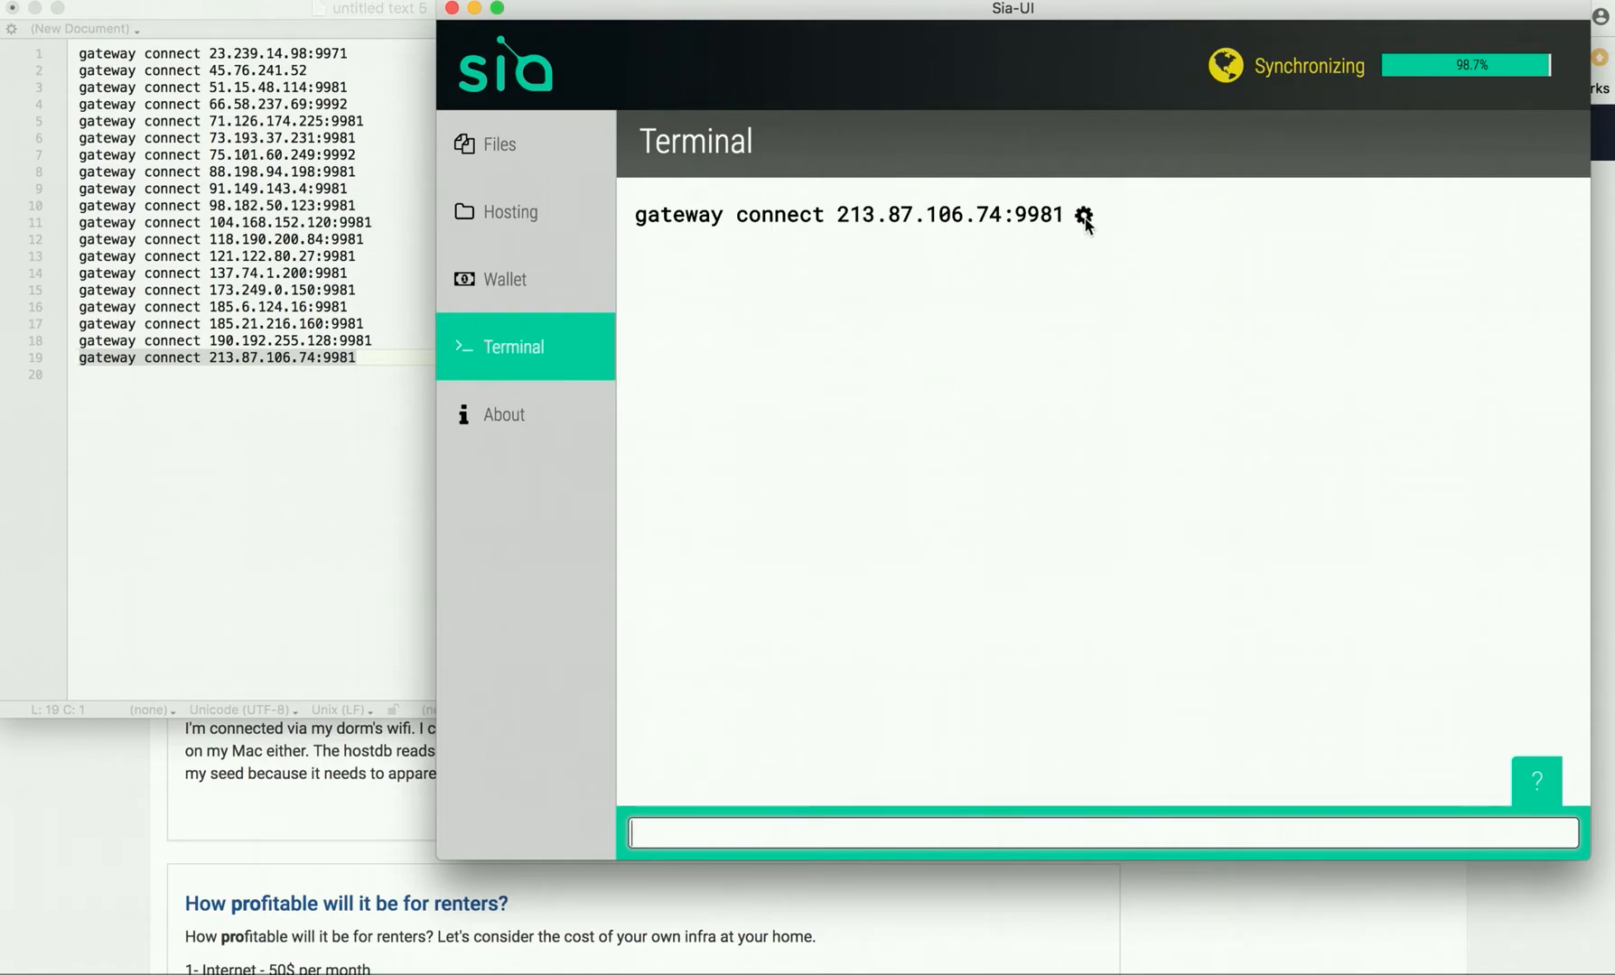
mouse_move(1051, 242)
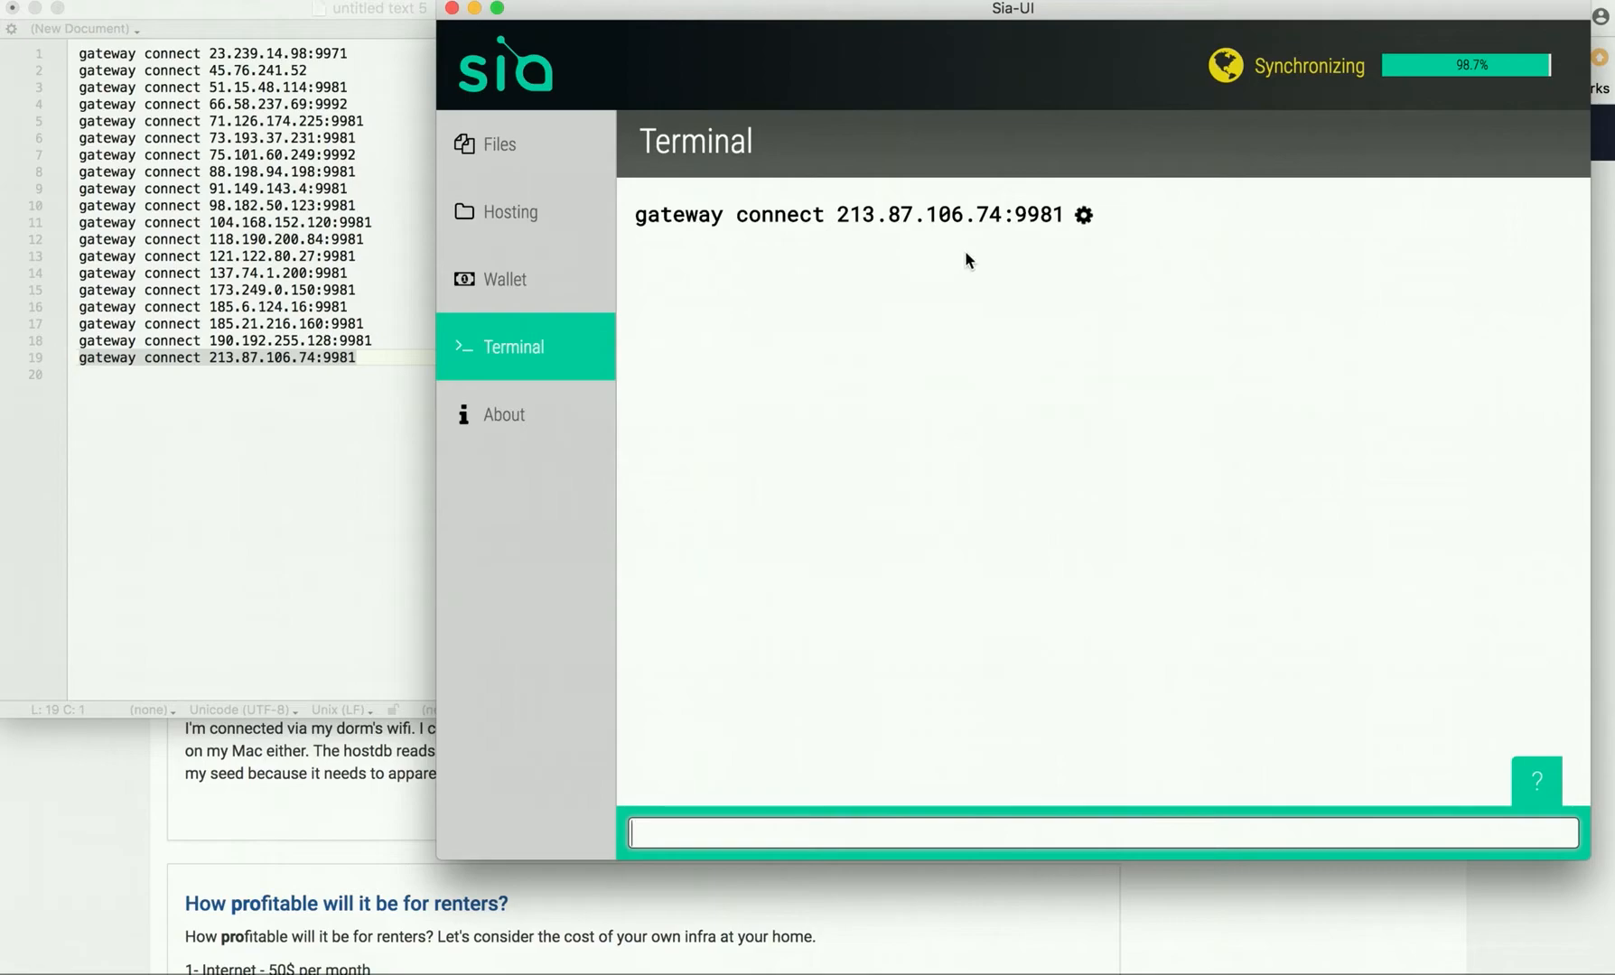
mouse_move(380, 343)
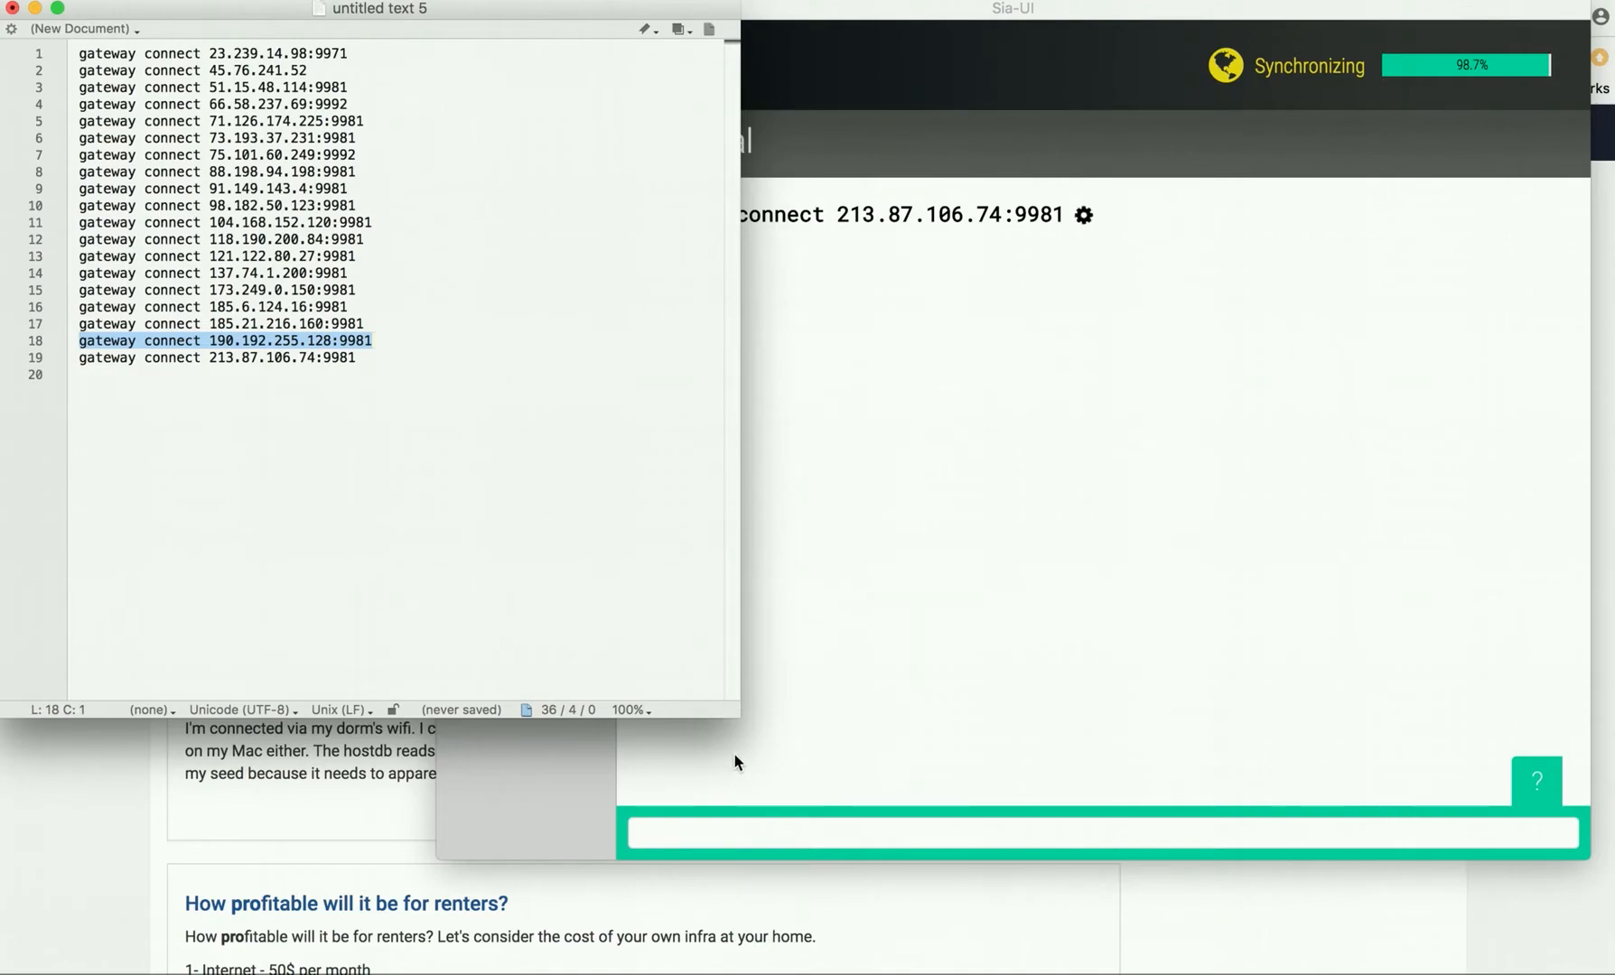
Step: Run the connect commands for peers 19 through 16 in the Sia-UI Terminal
click(1012, 9)
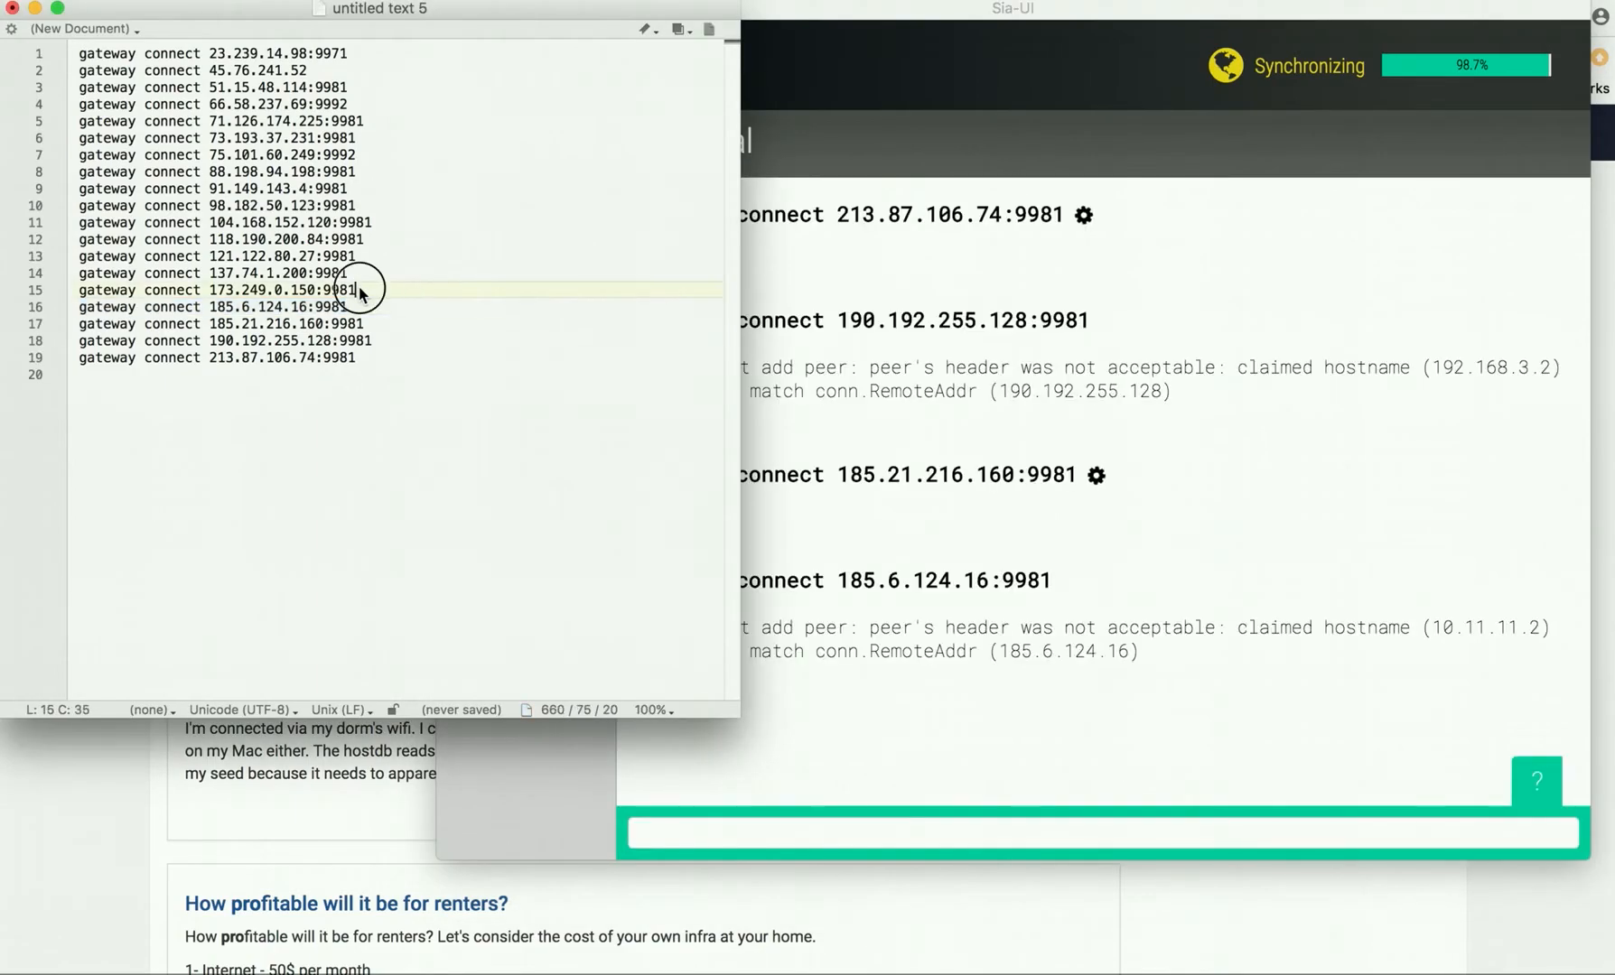
Step: Run 'gateway connect 173.249.0.150:9981' and the remaining listed peers until the wallet reports Synchronized
triple_click(217, 289)
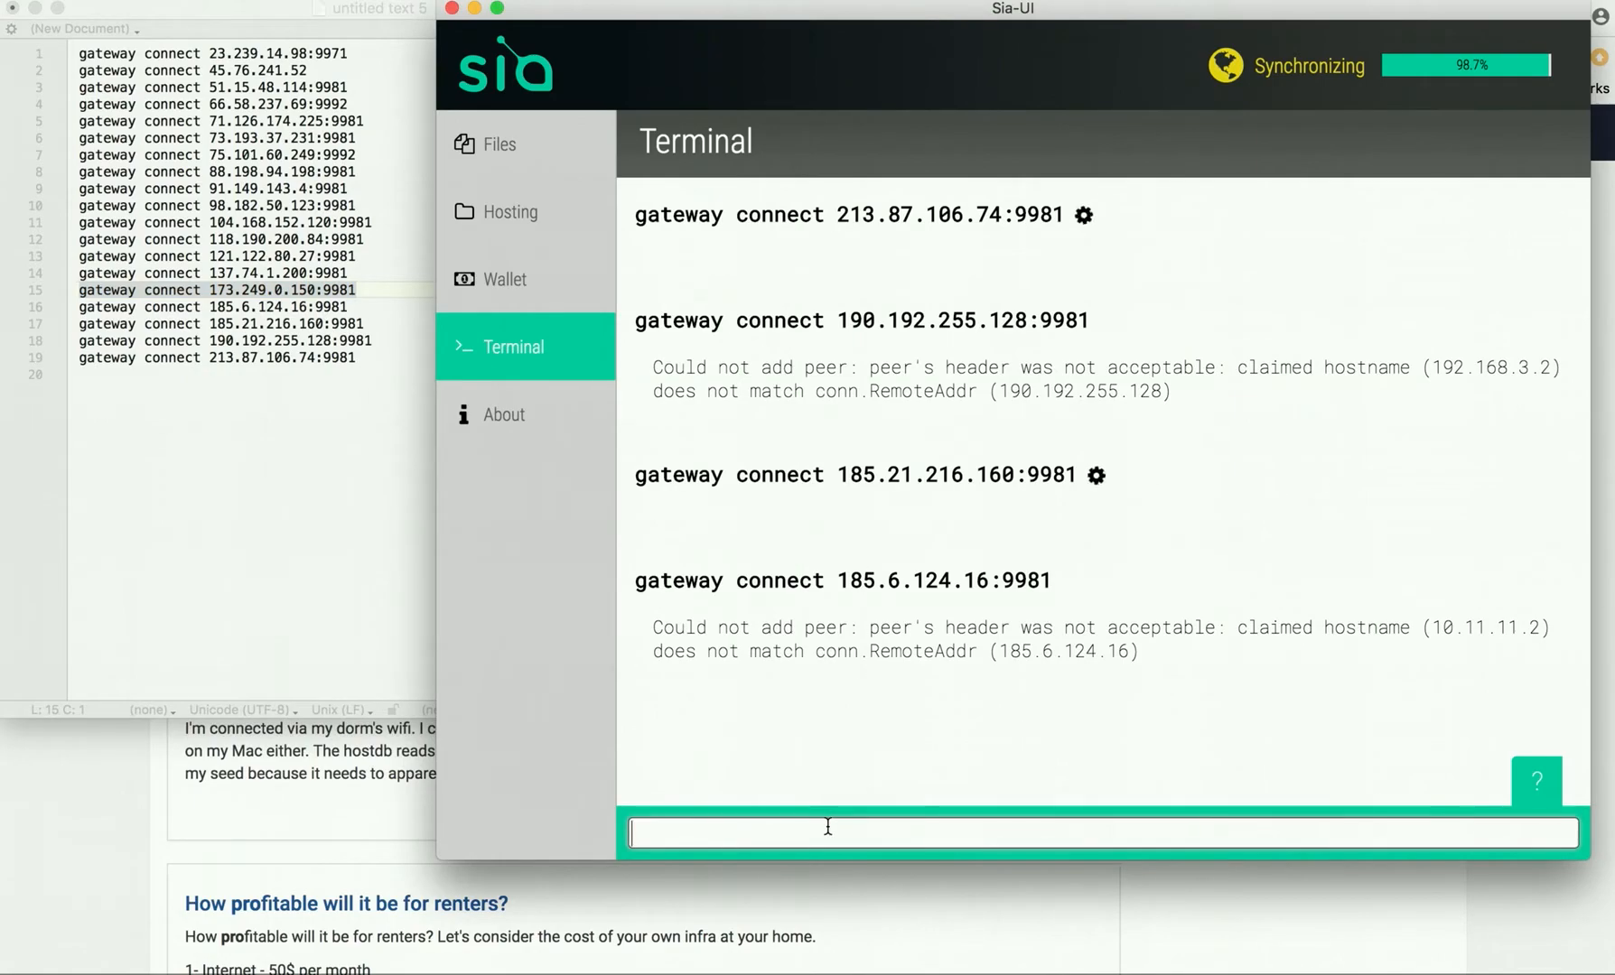
text(gateway connect 173.249.0.150:9981)
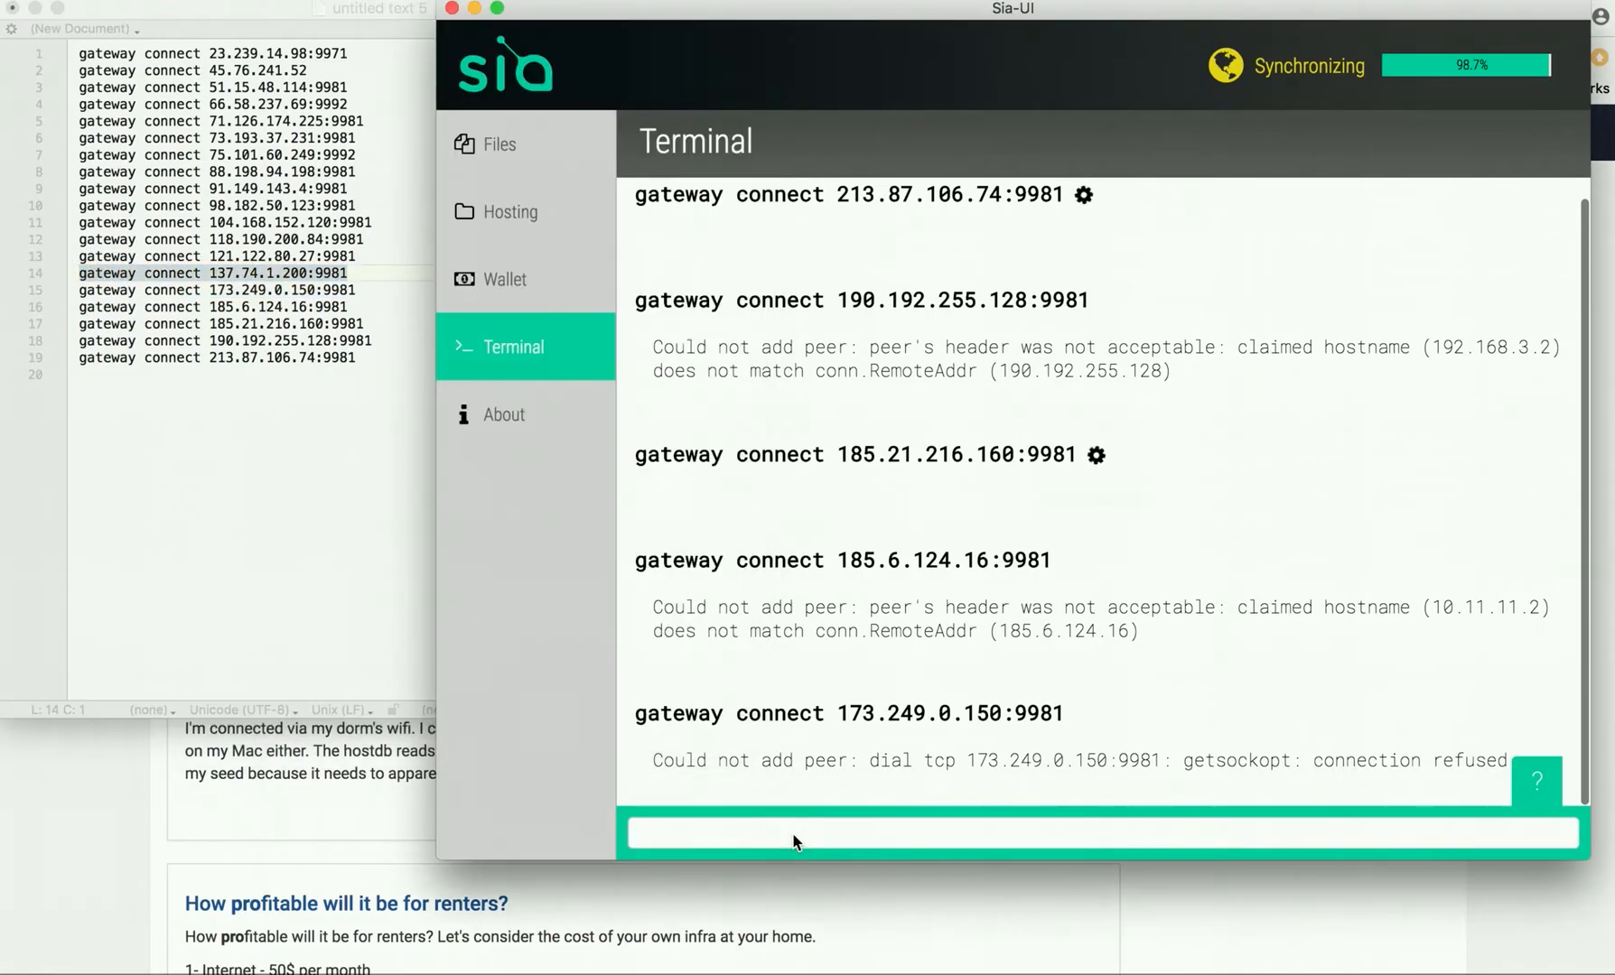
scroll(down, 3)
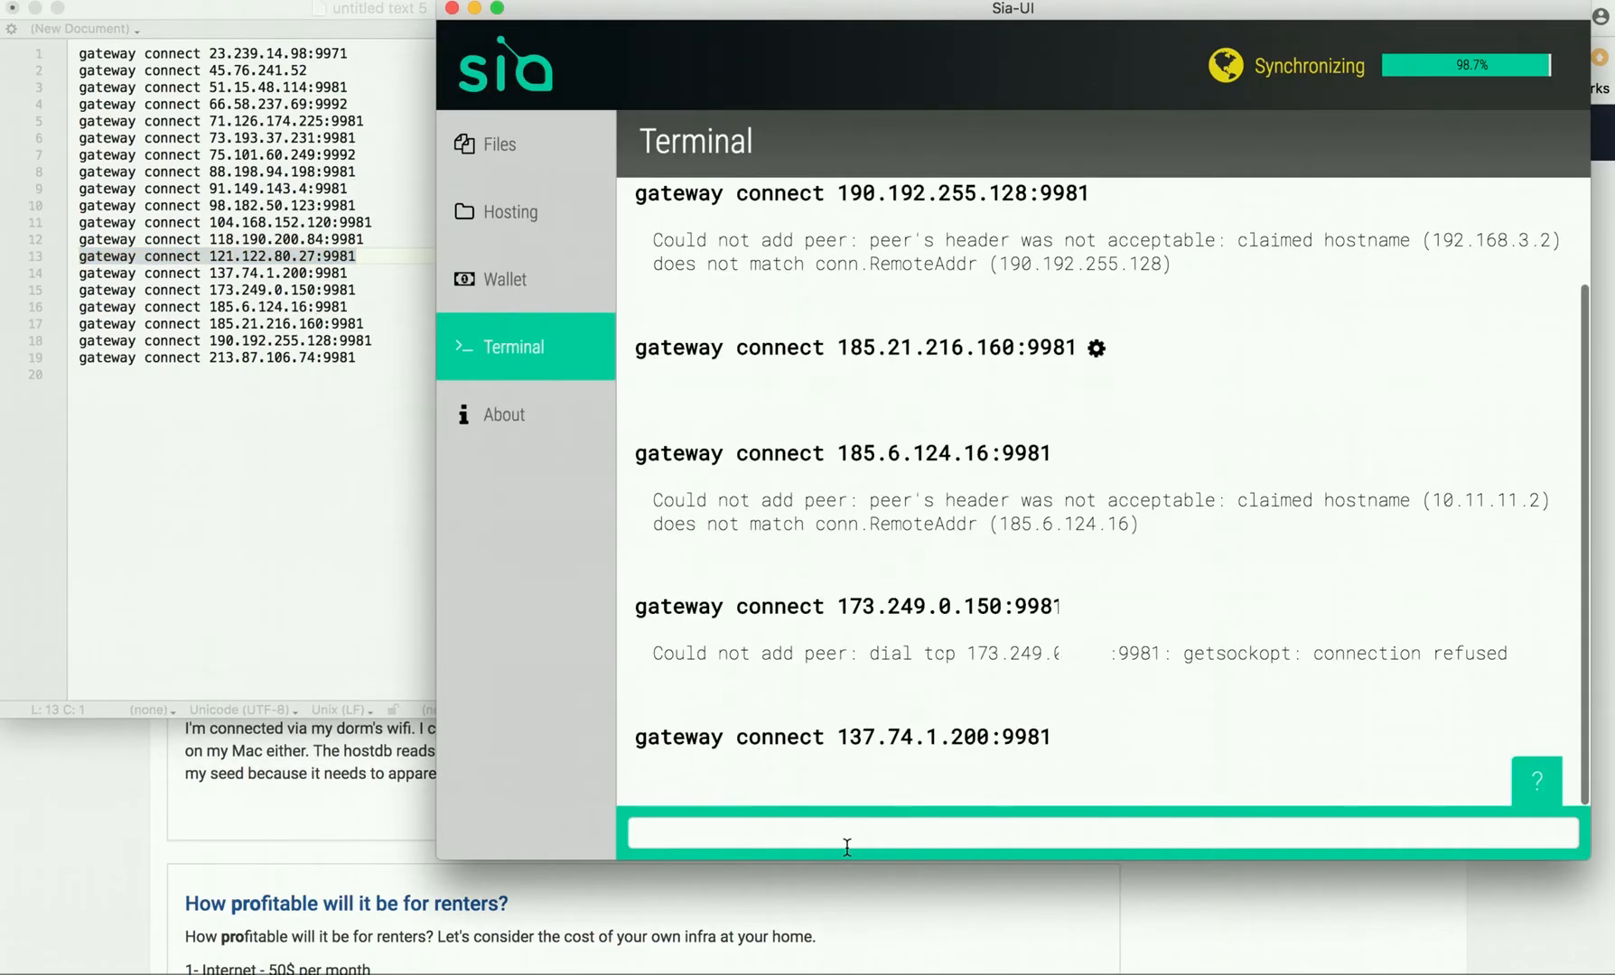
scroll(down, 3)
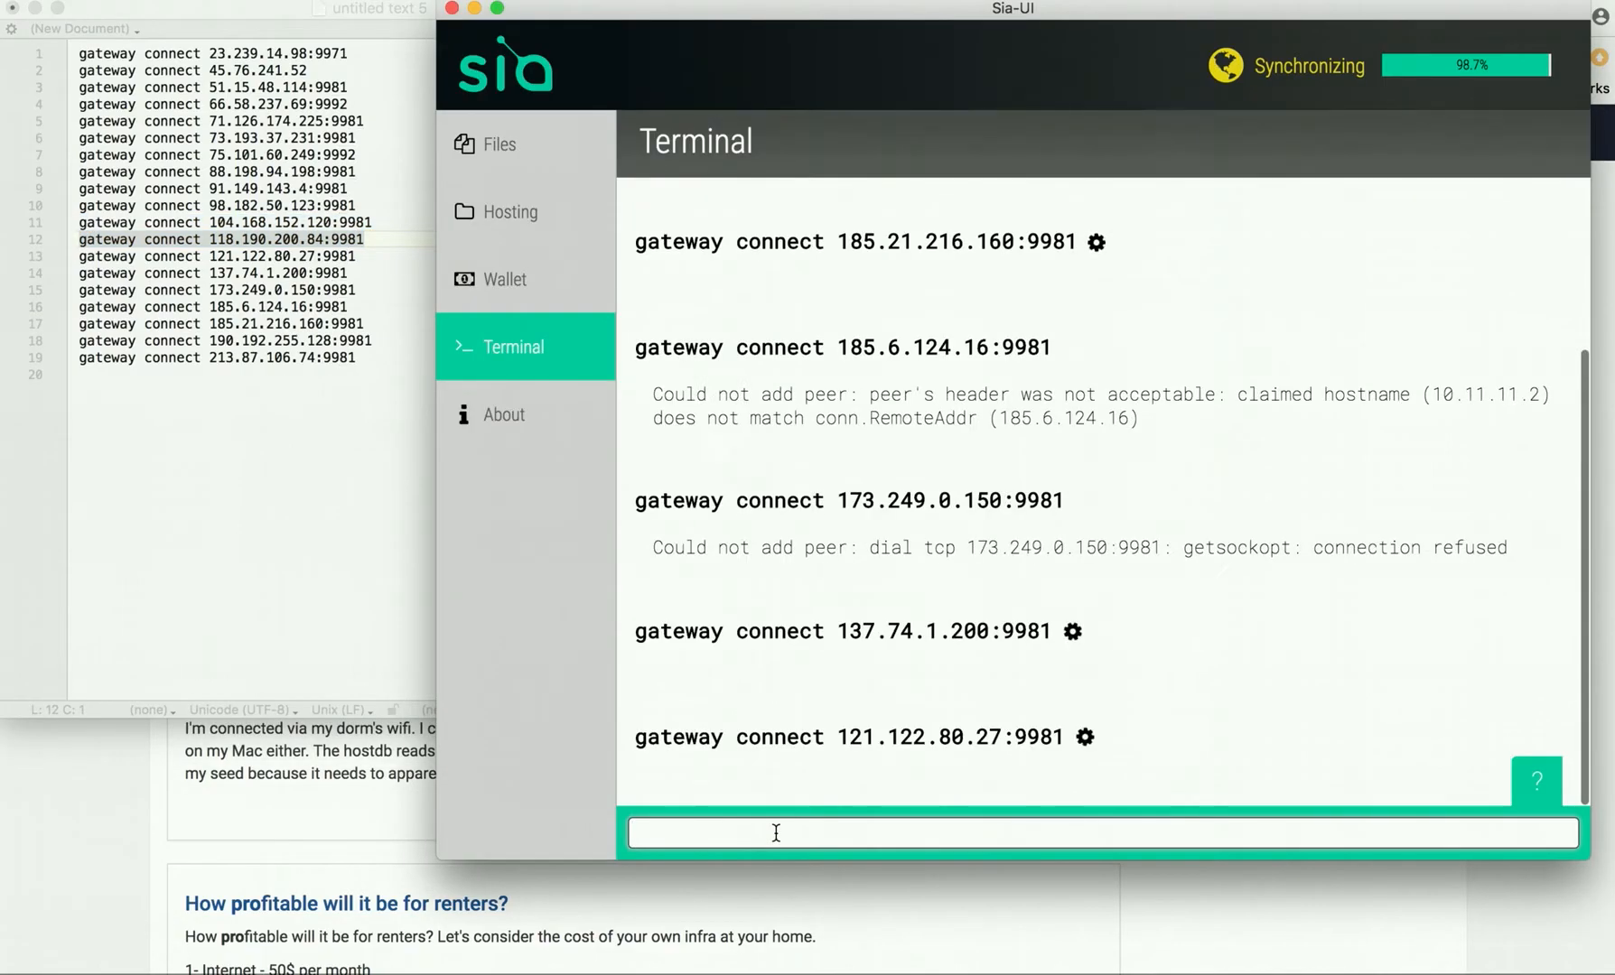
scroll(down, 3)
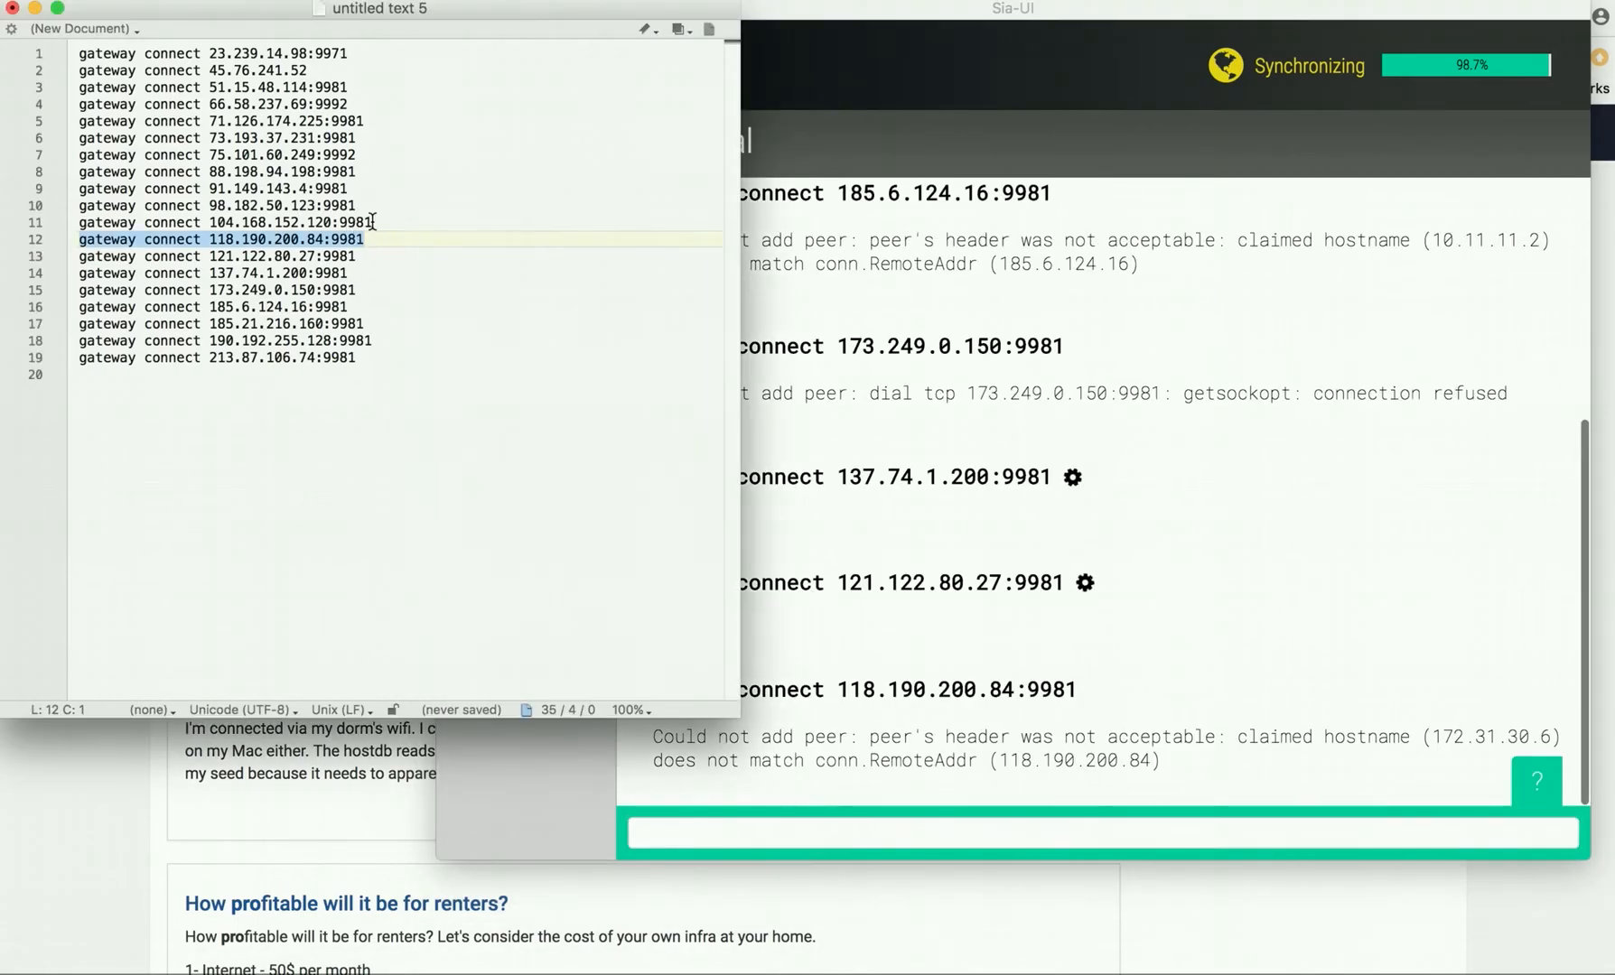
click(87, 222)
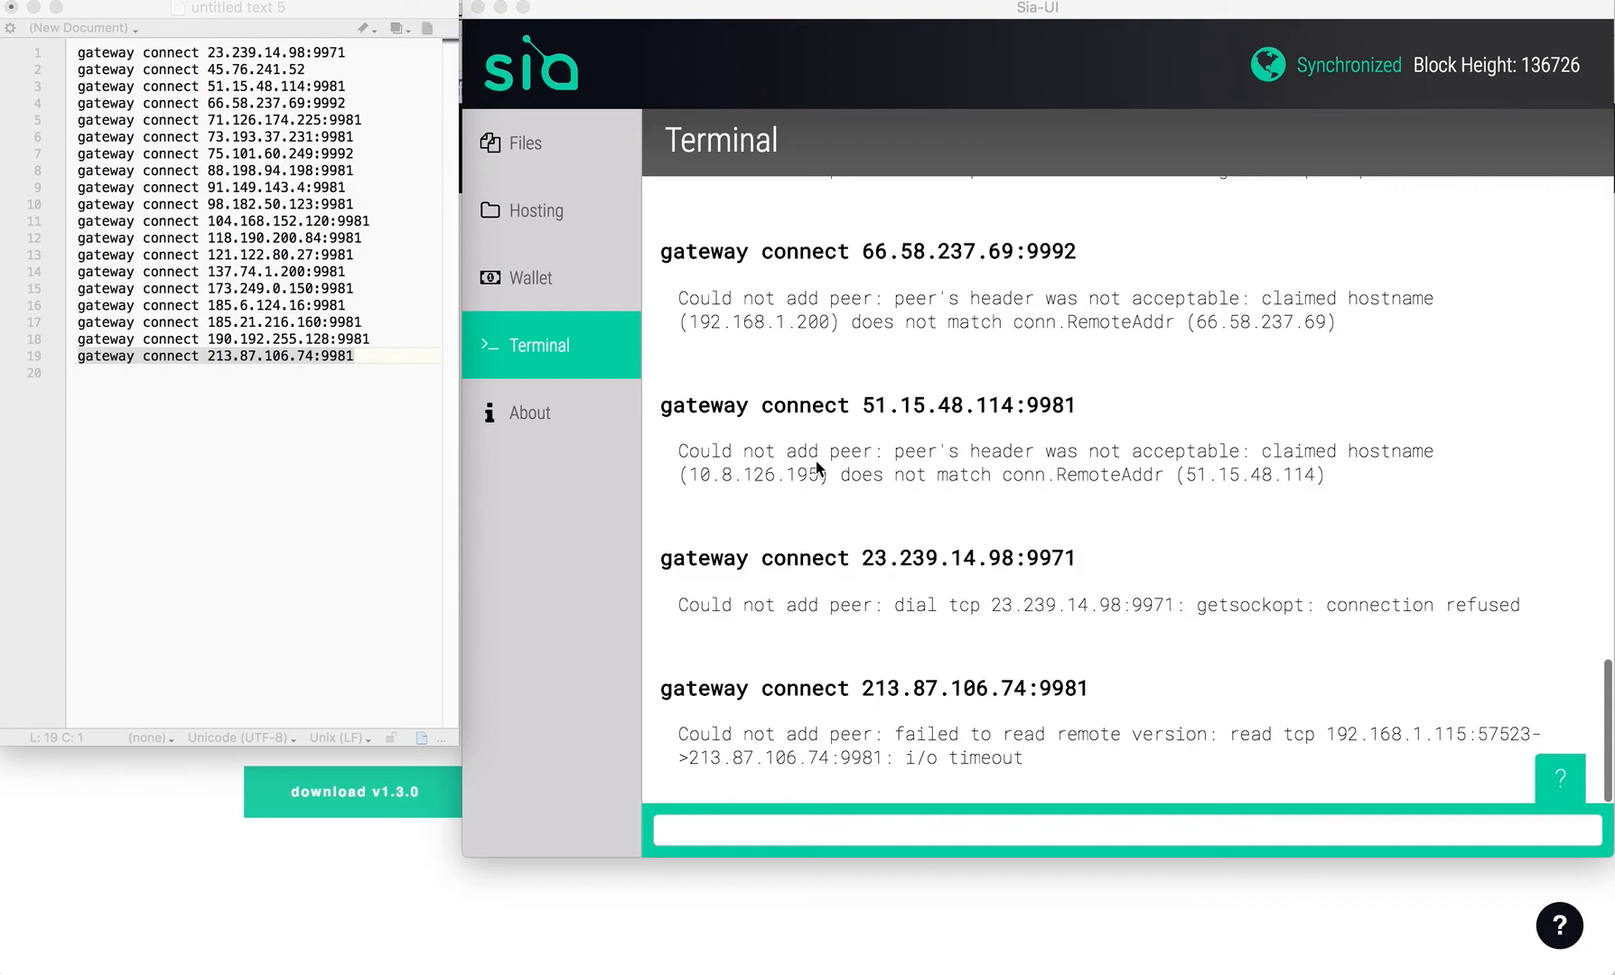
mouse_move(1300, 83)
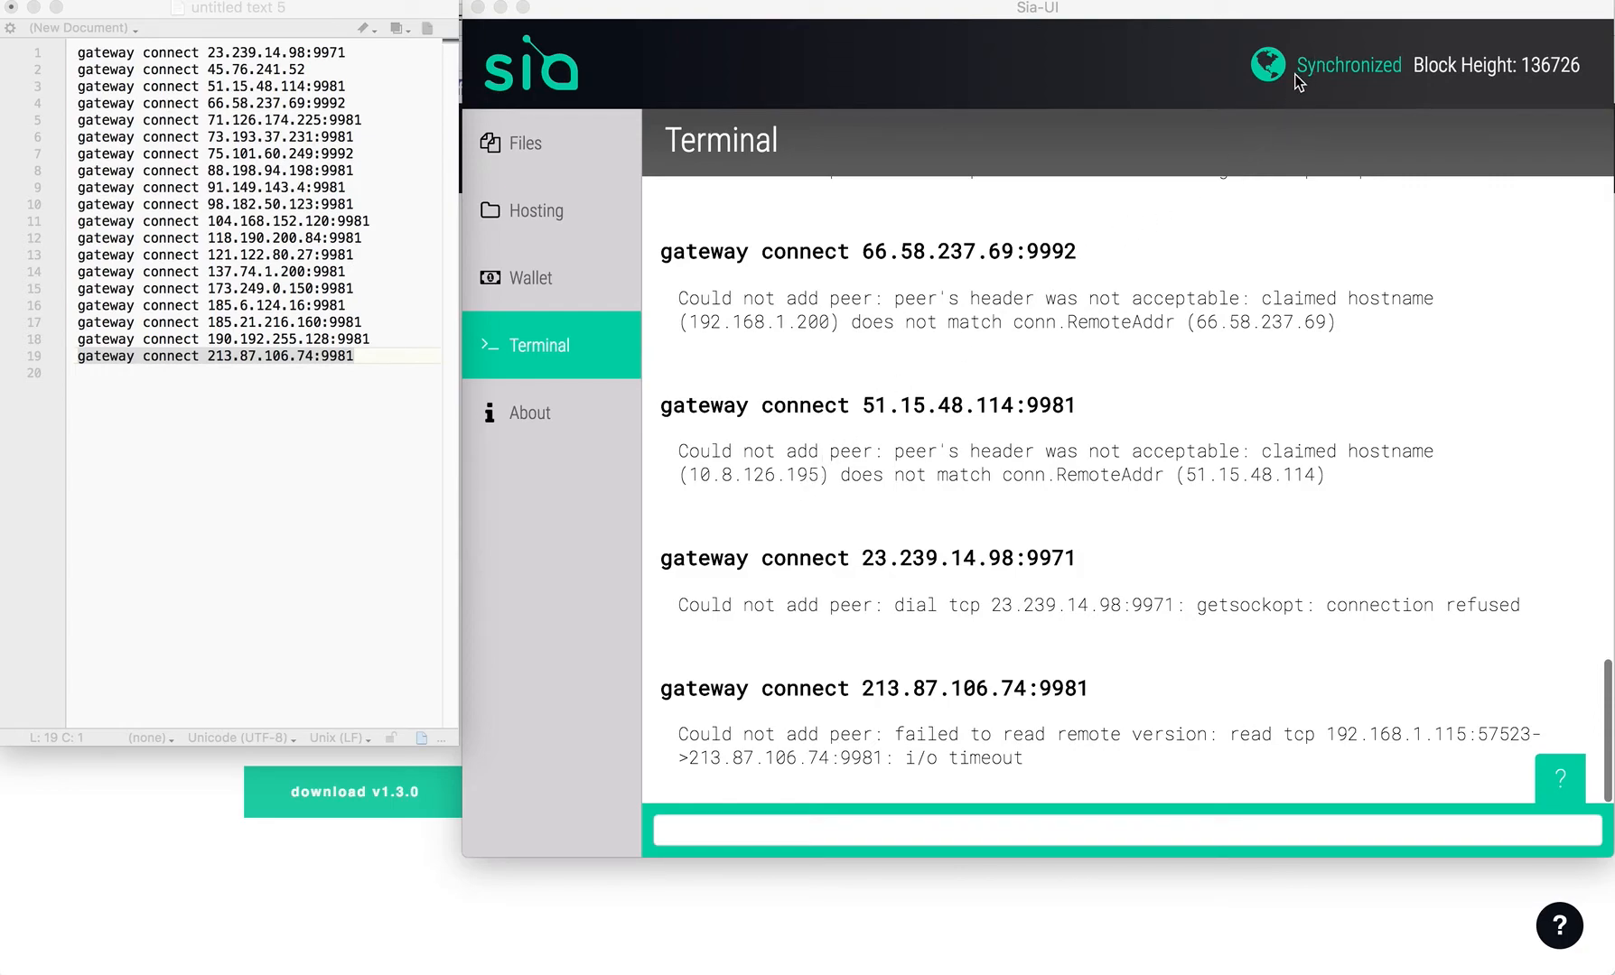
mouse_move(1378, 79)
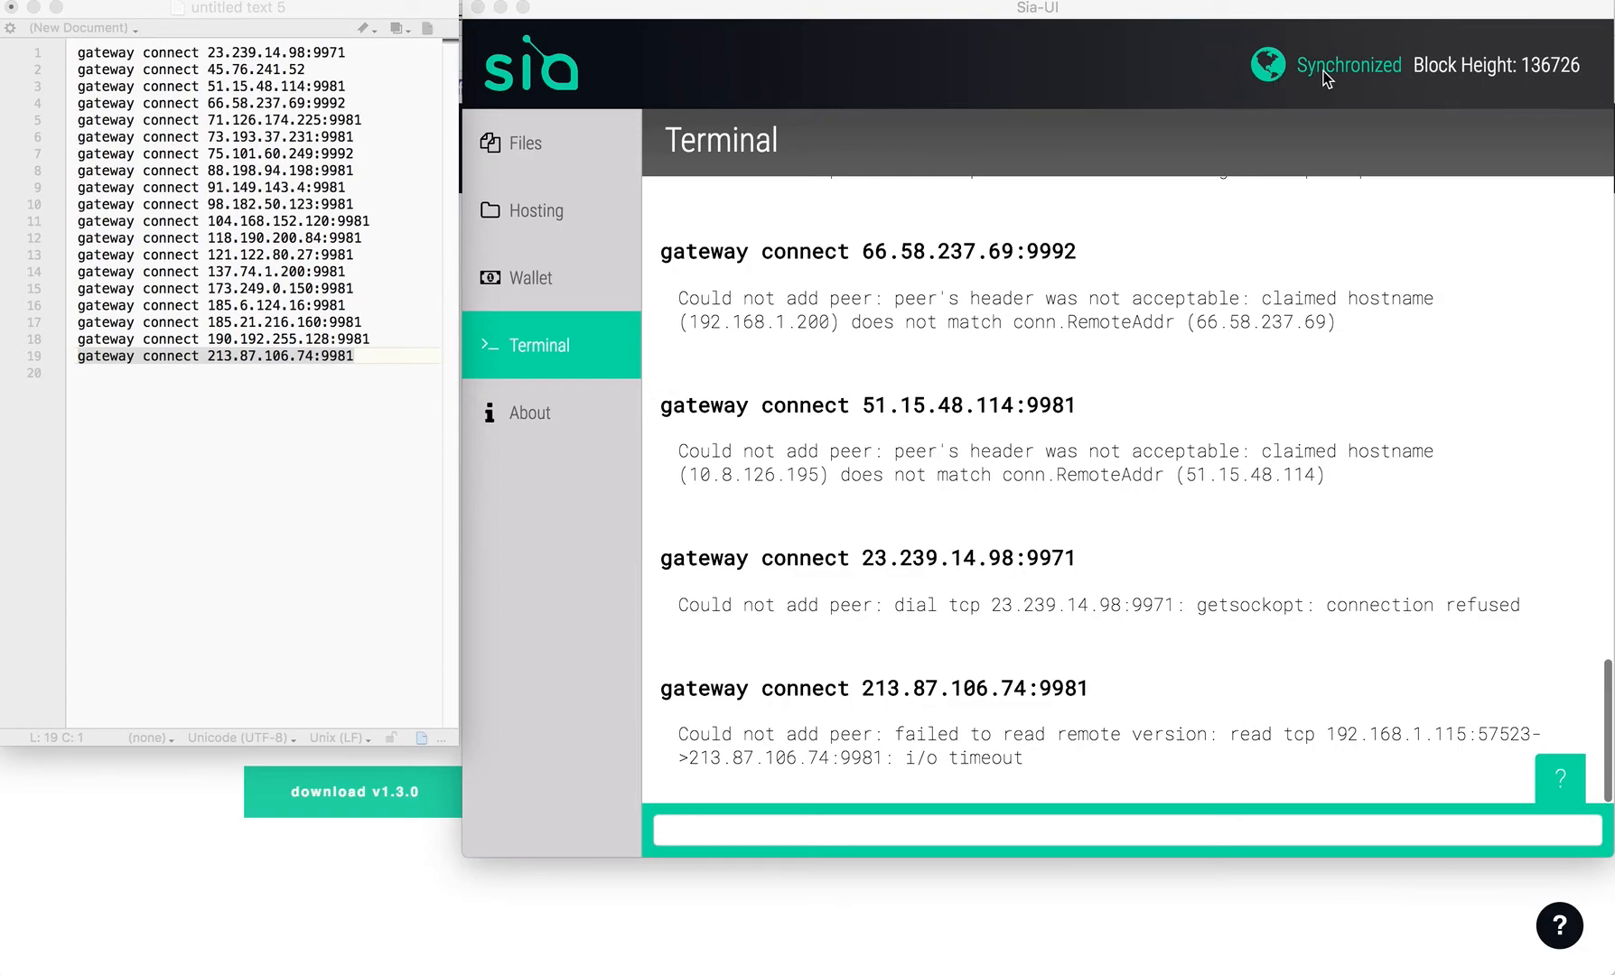
mouse_move(1335, 84)
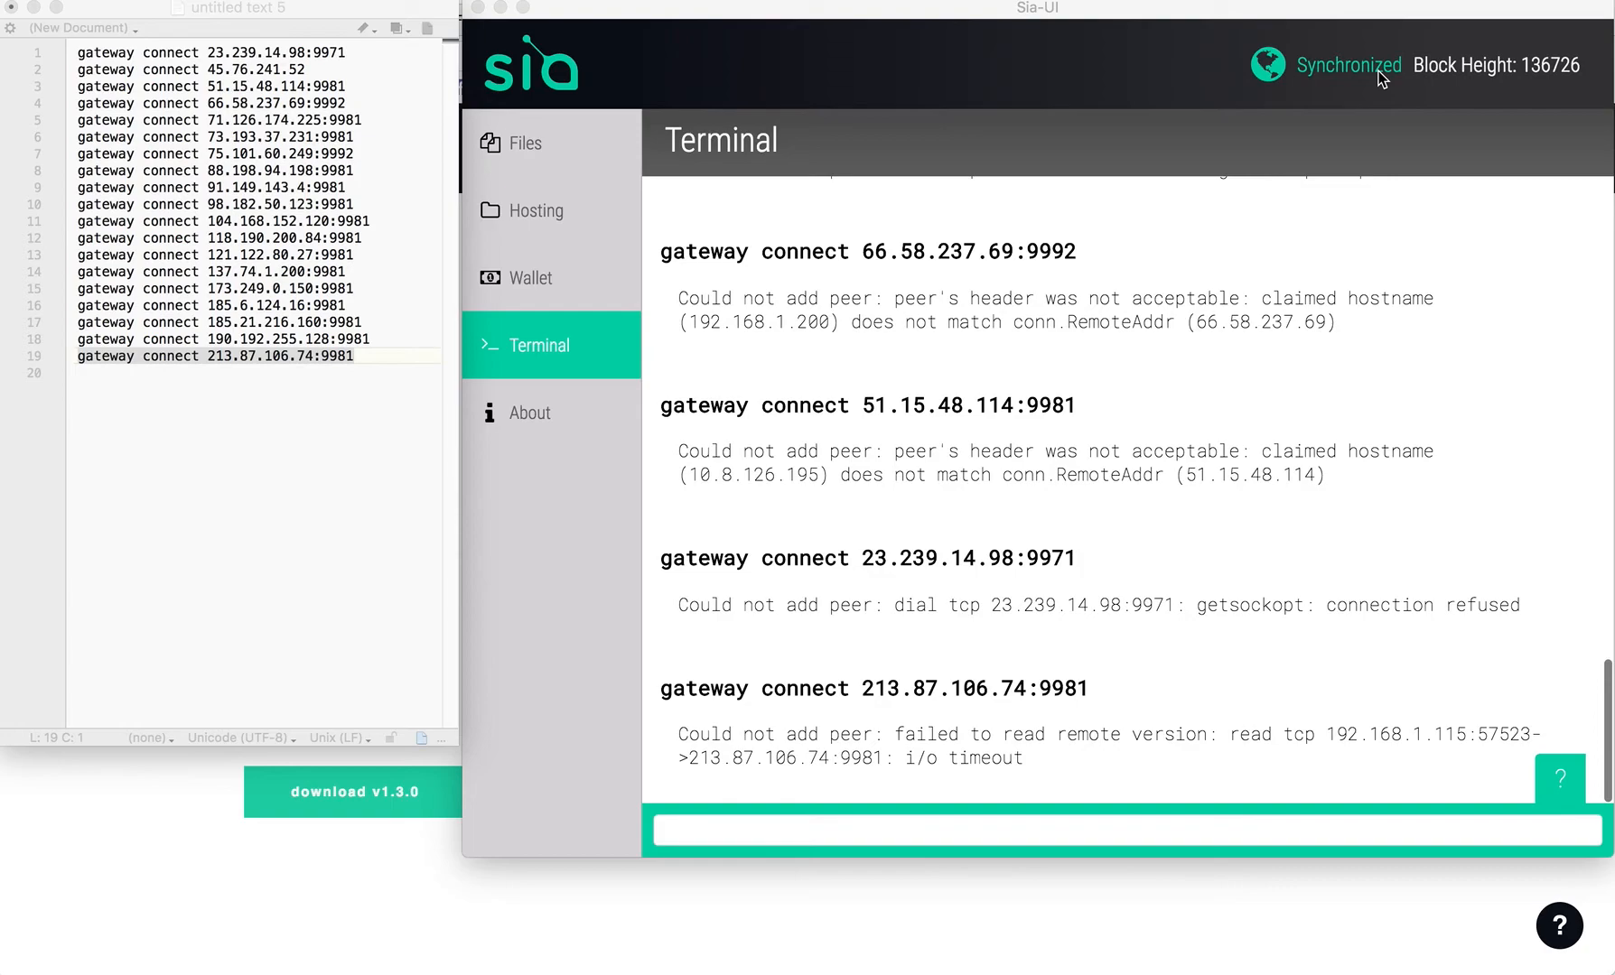
mouse_move(1493, 87)
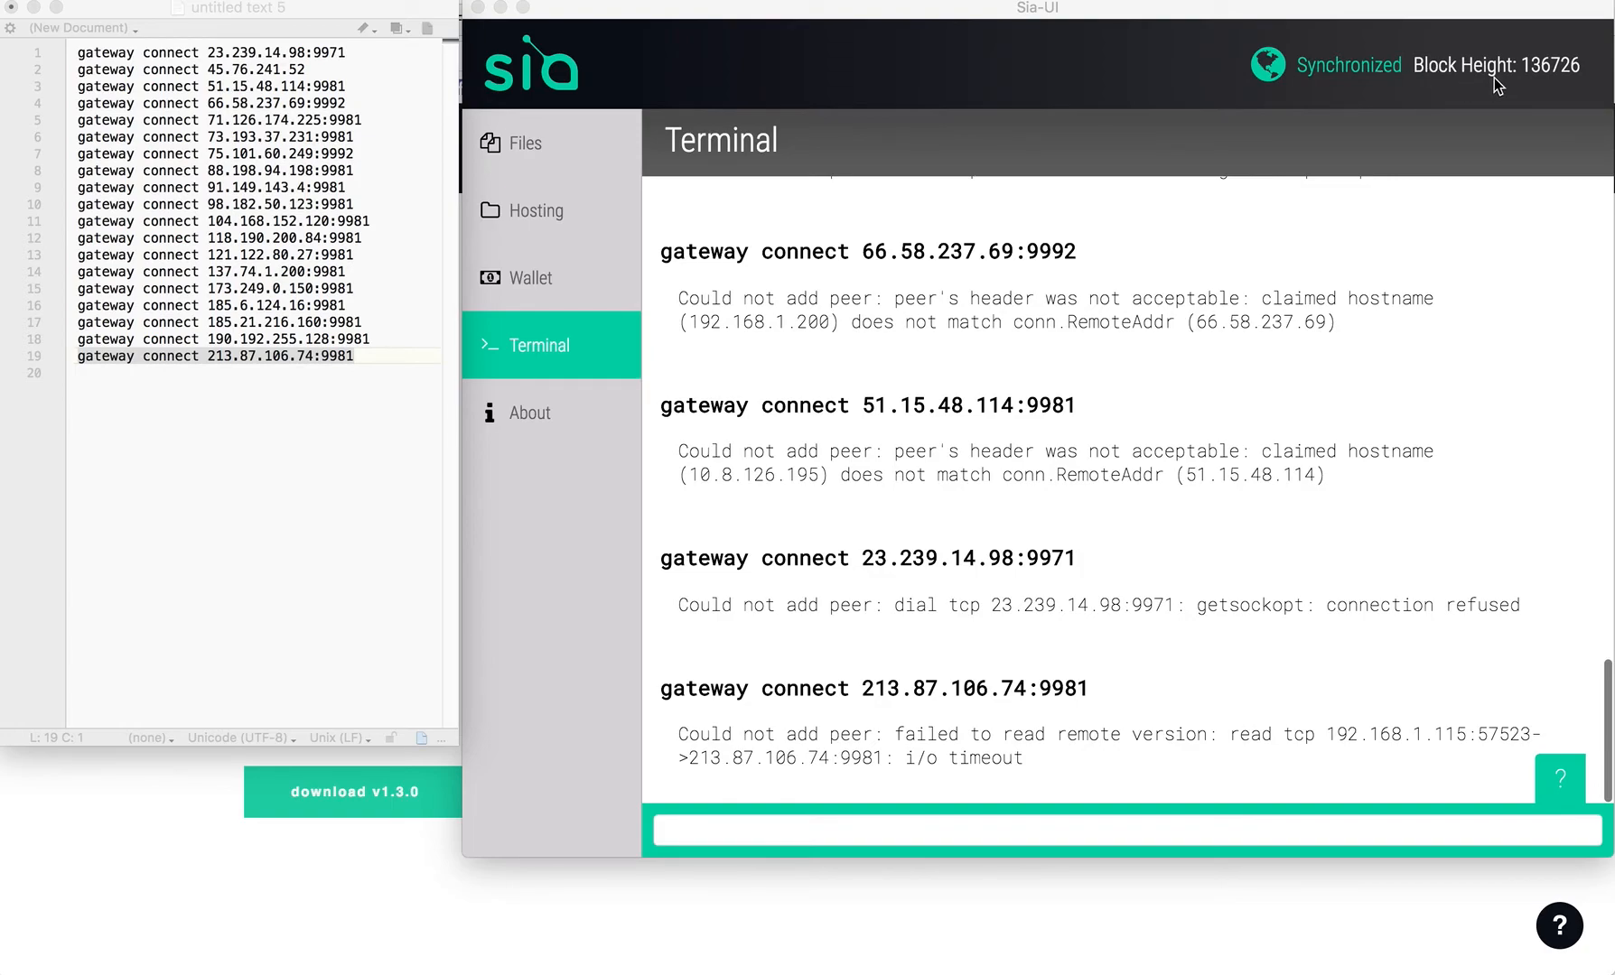
mouse_move(865, 139)
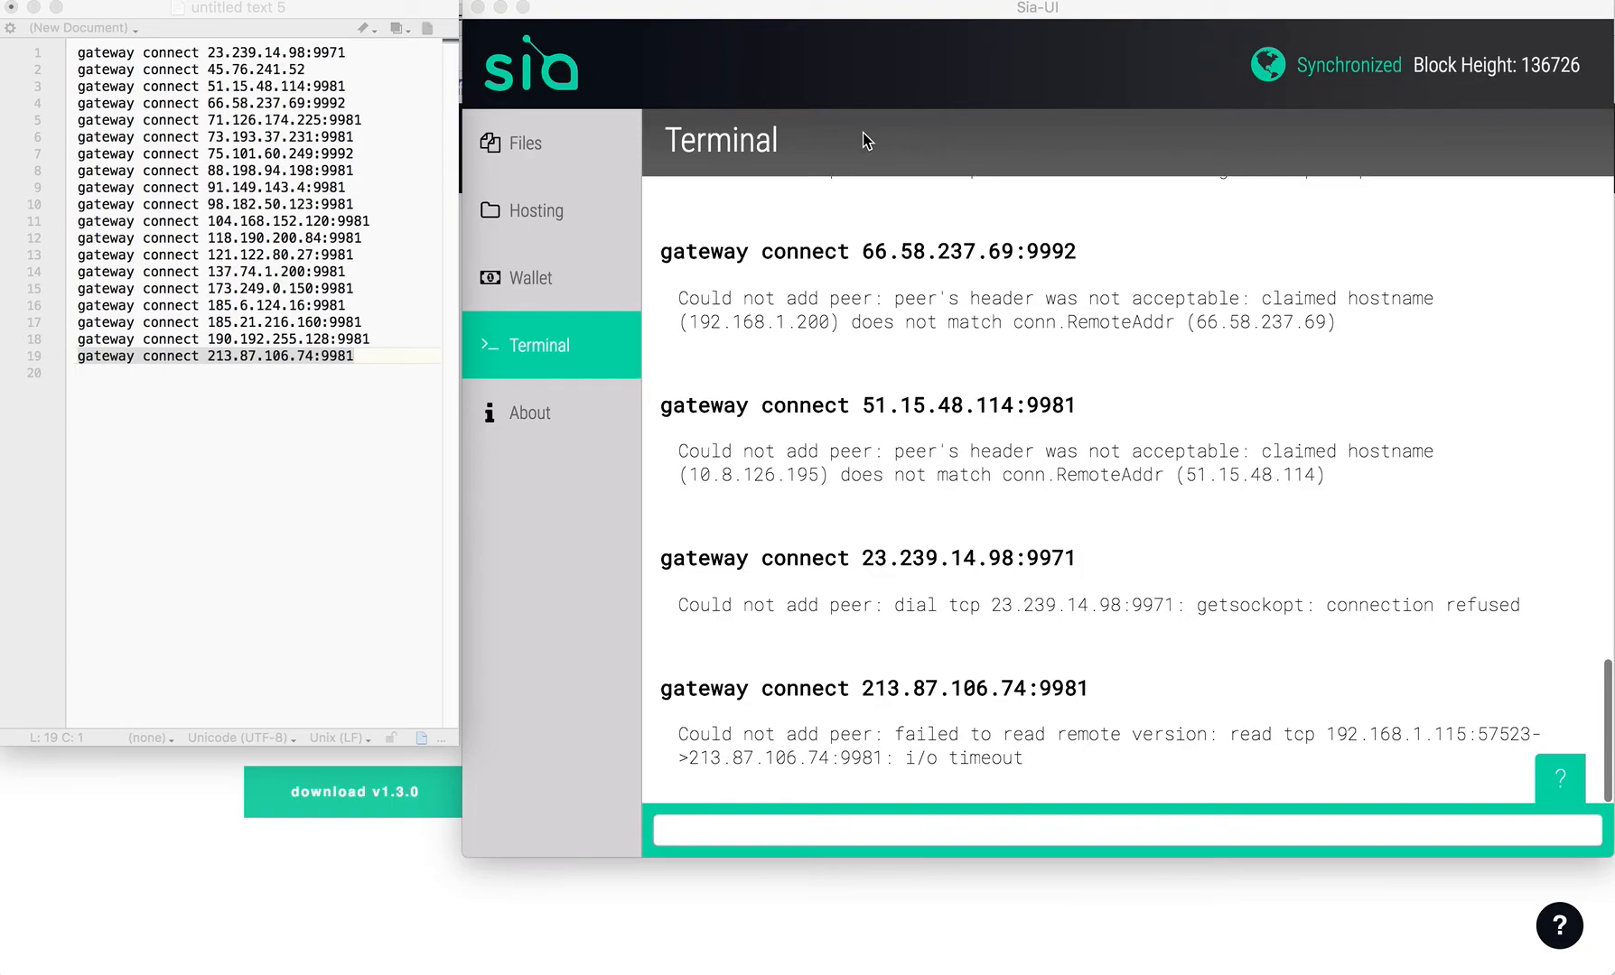
mouse_move(692, 372)
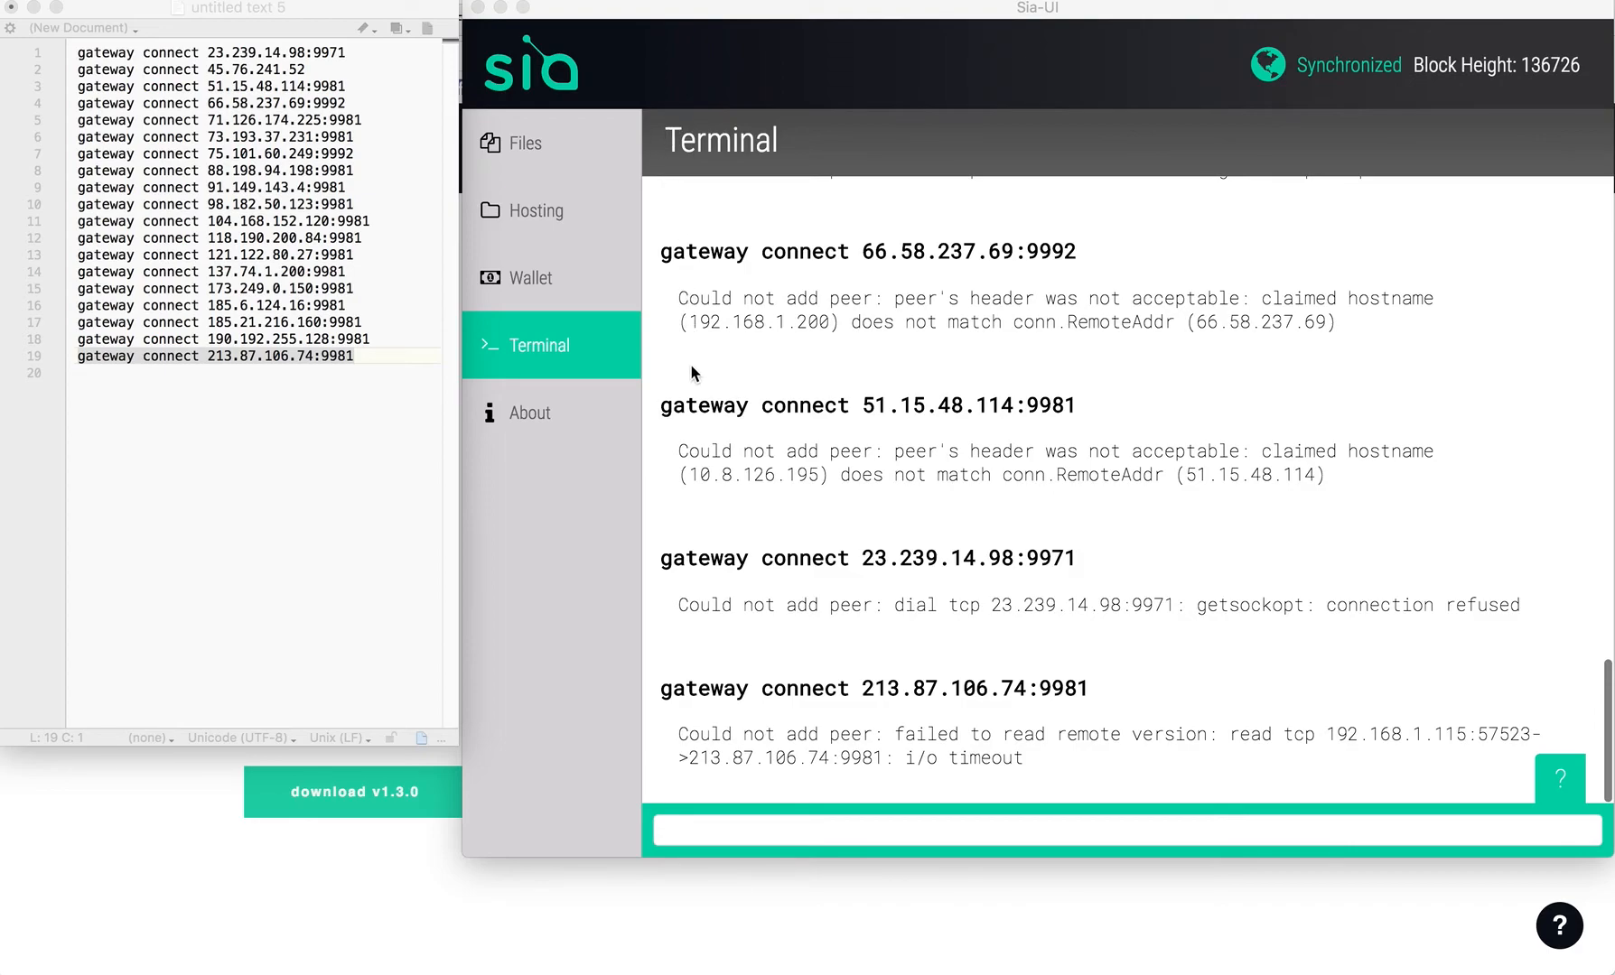
mouse_move(628, 341)
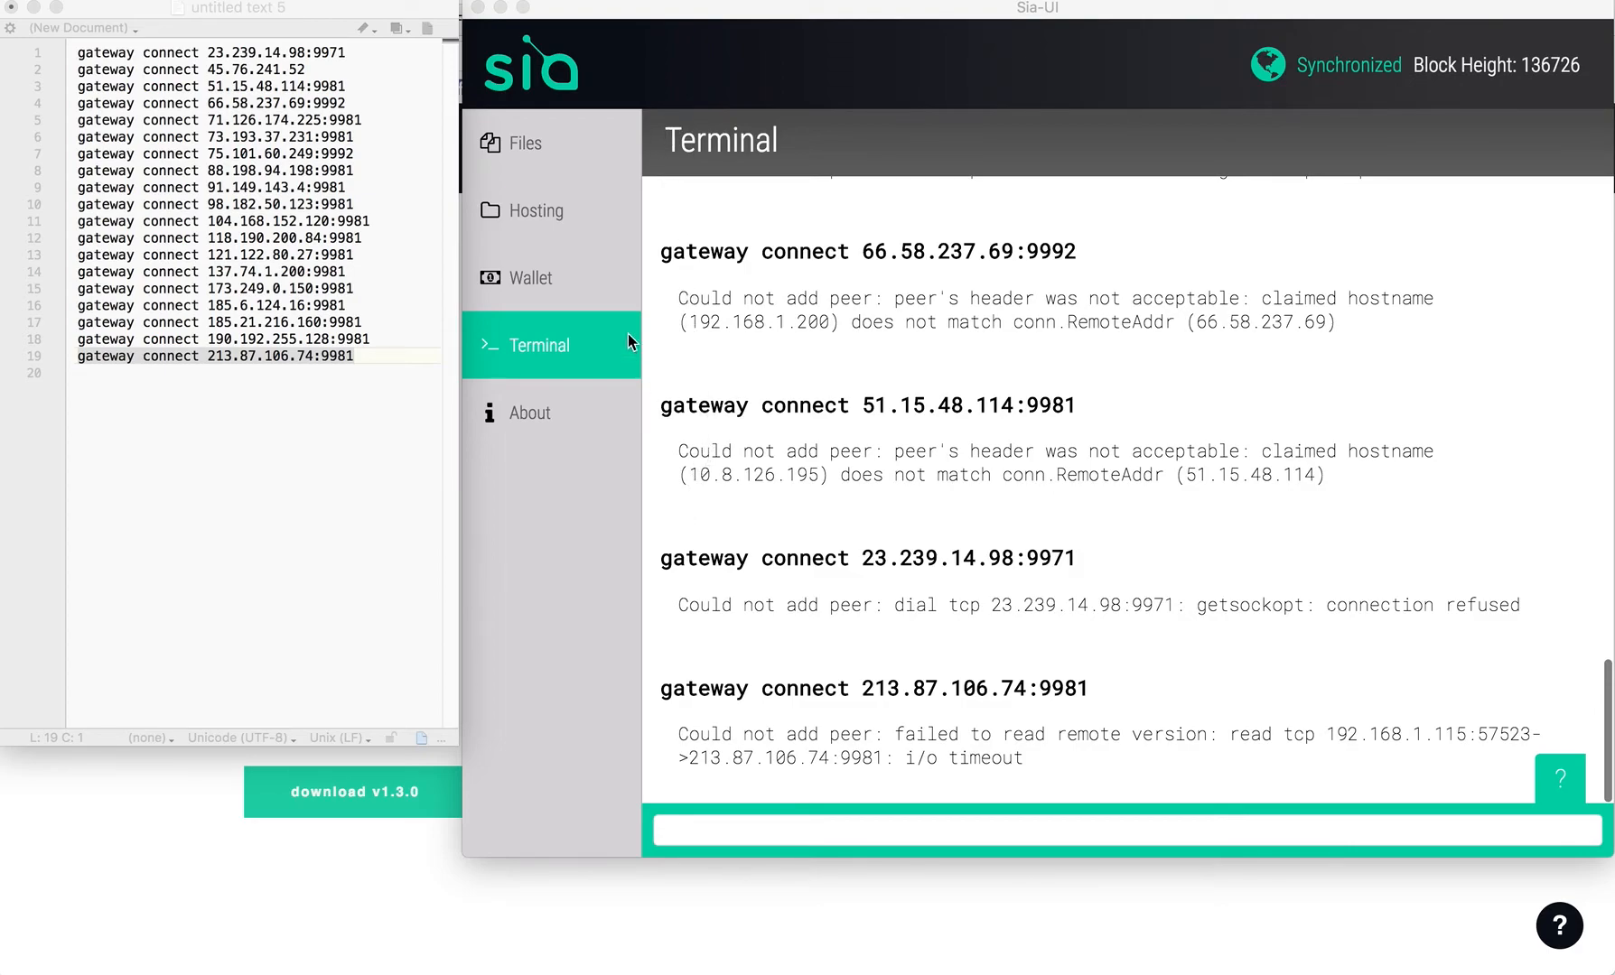
mouse_move(632, 215)
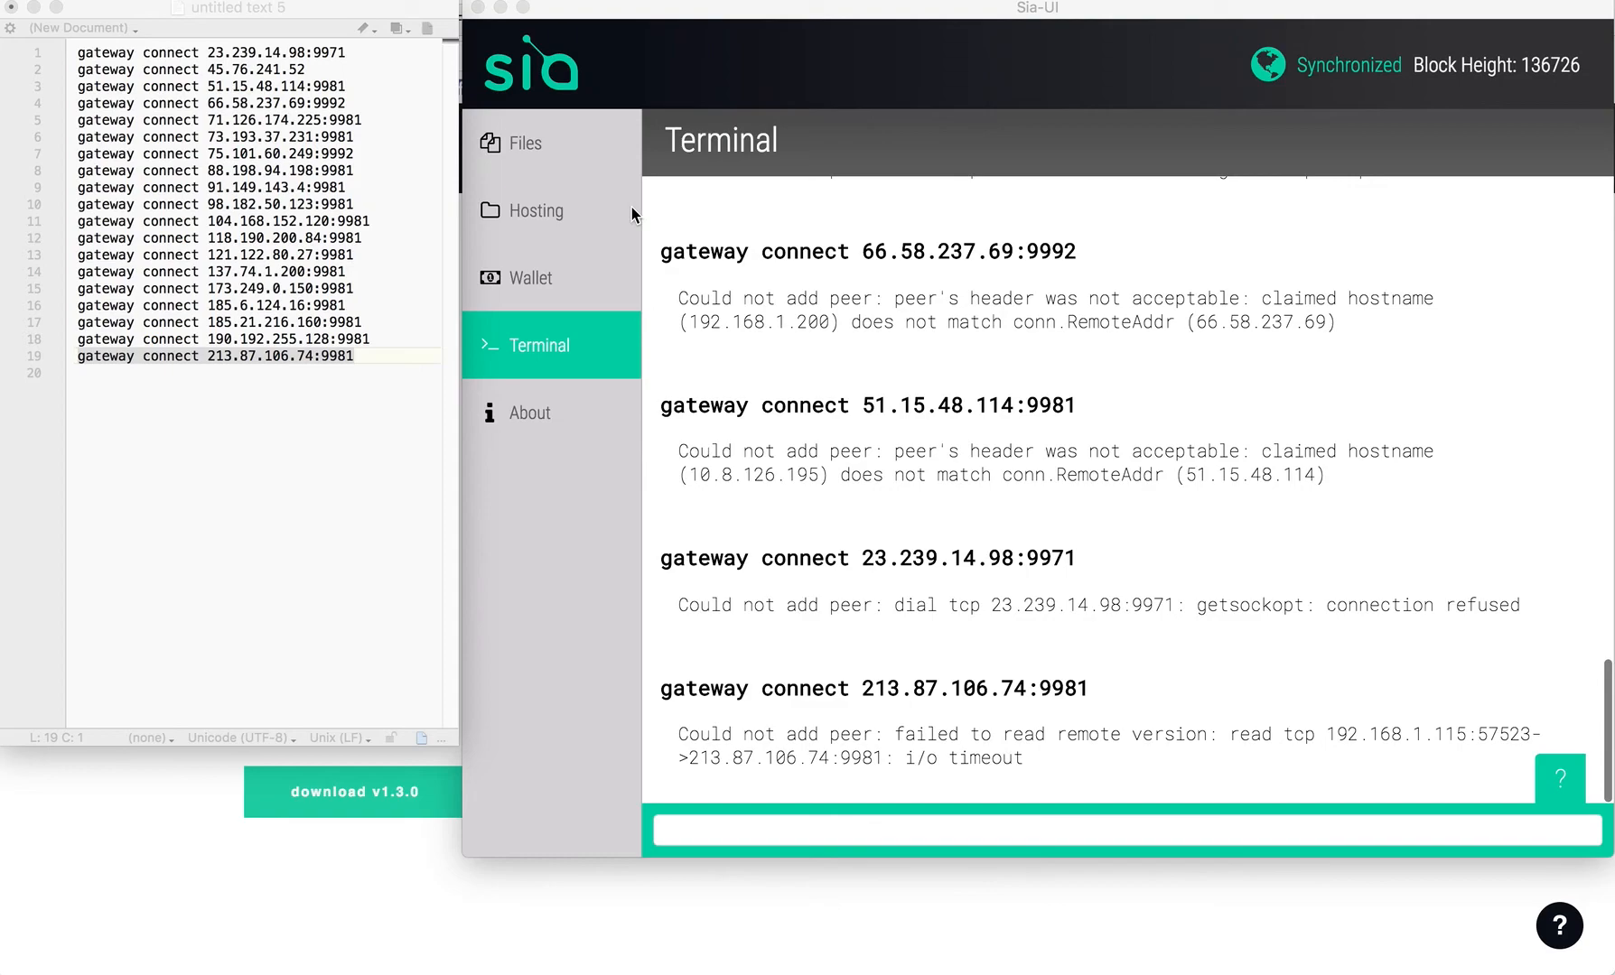
mouse_move(567, 170)
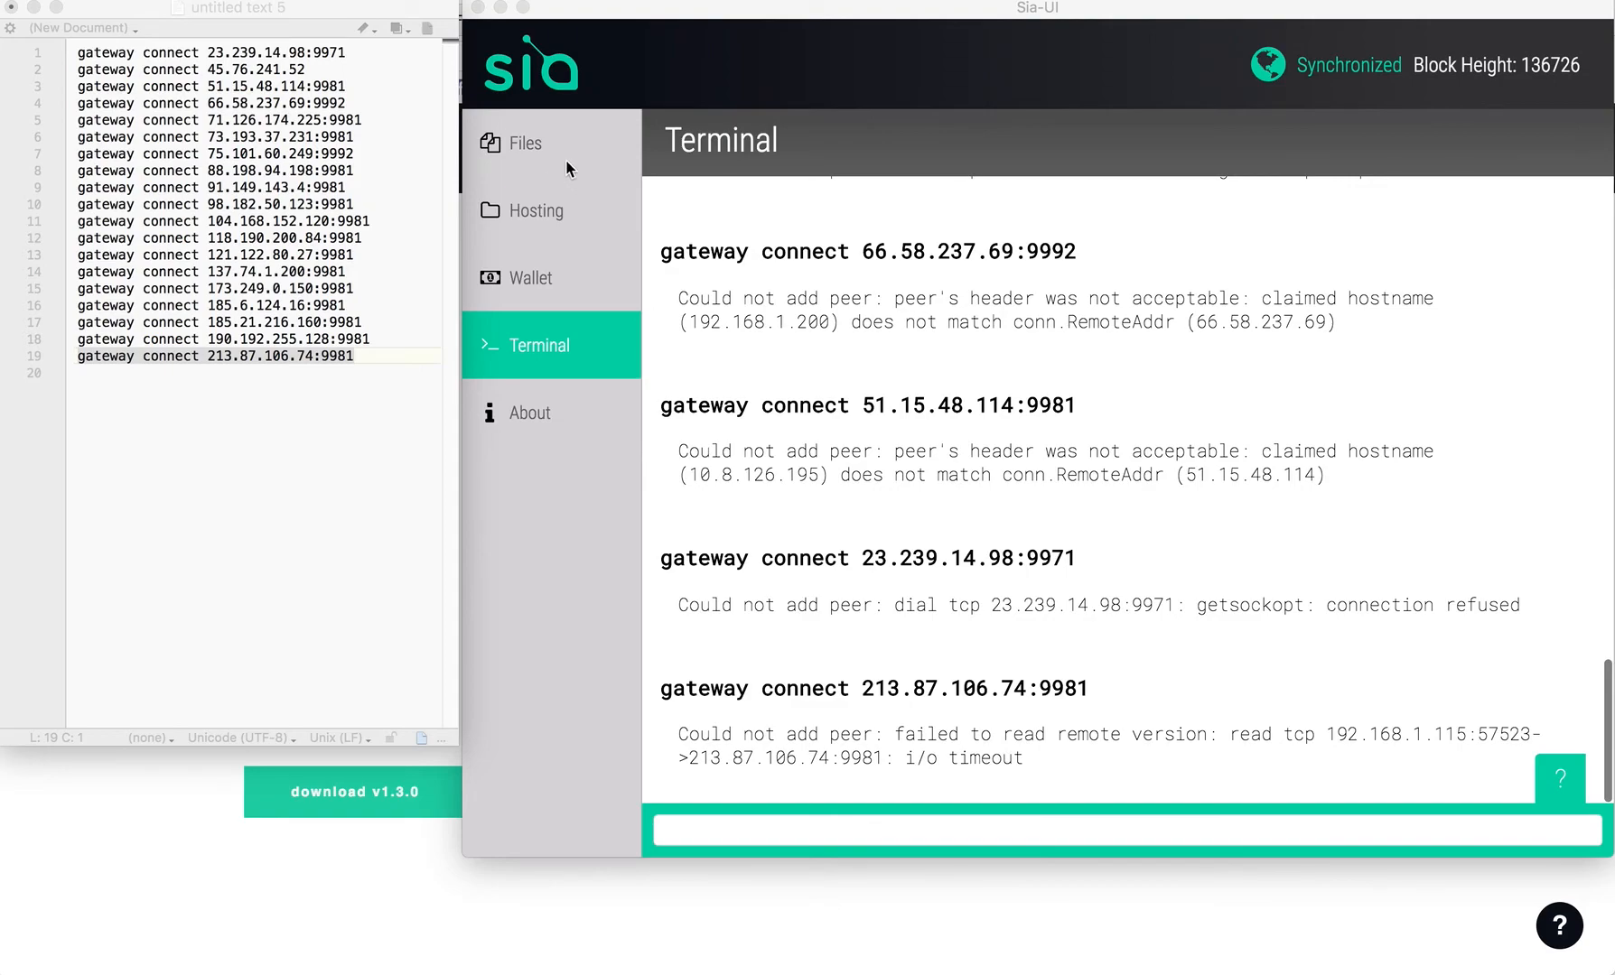
mouse_move(524, 148)
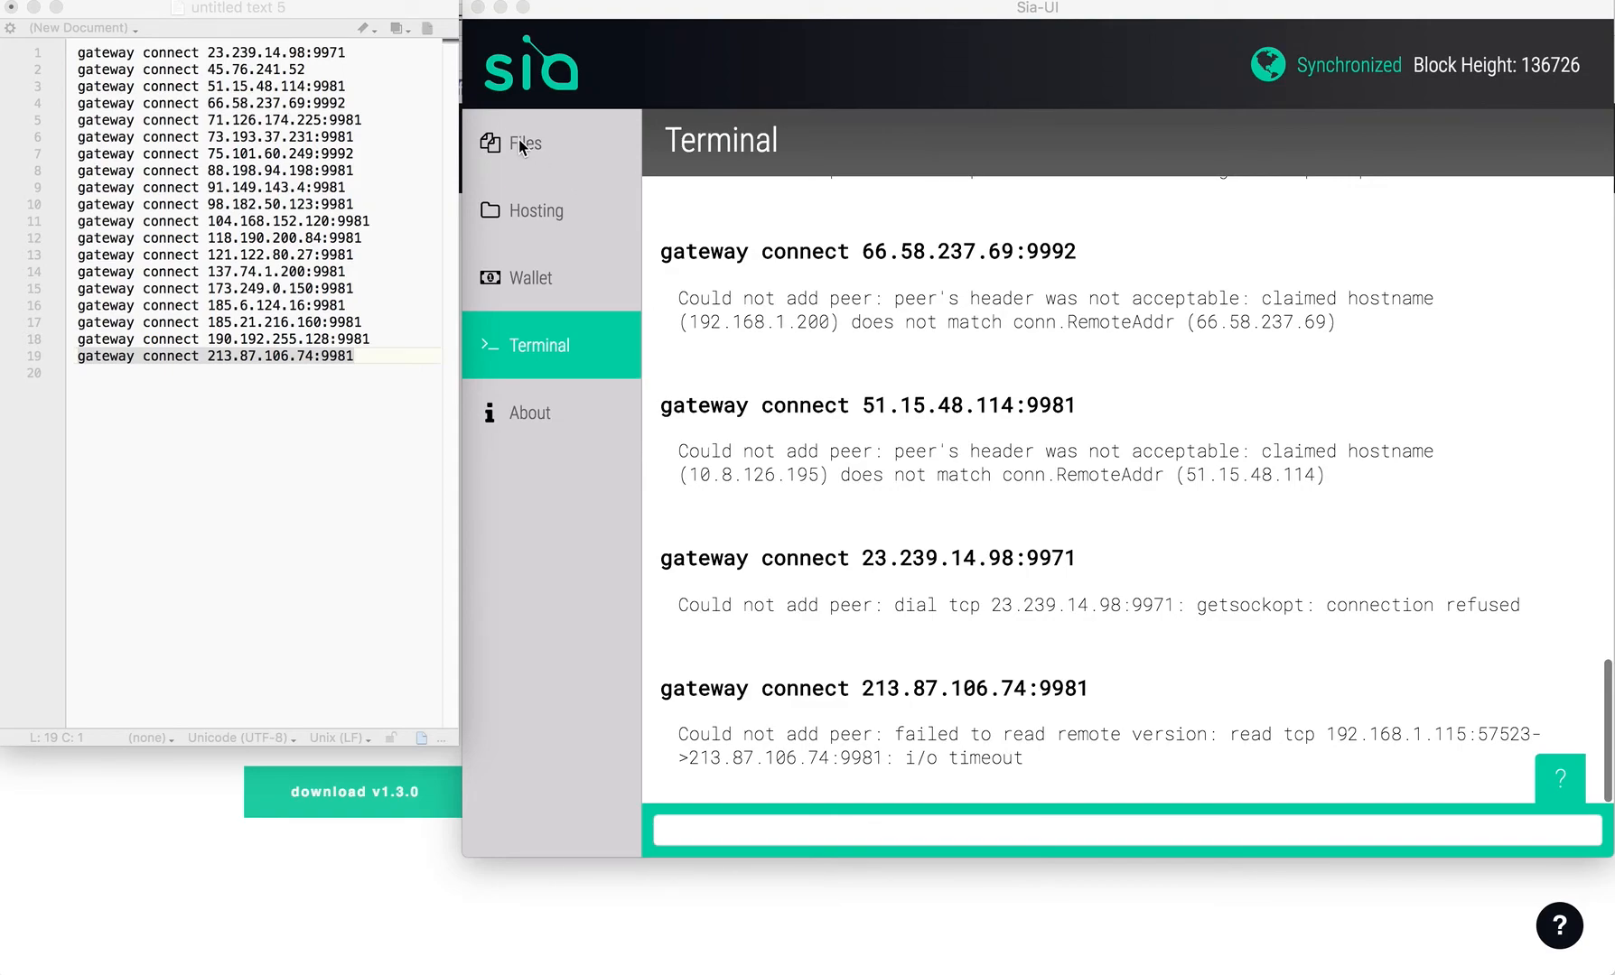
Step: Show the Files section with no uploads and 0 contracts at block height 136726
click(525, 143)
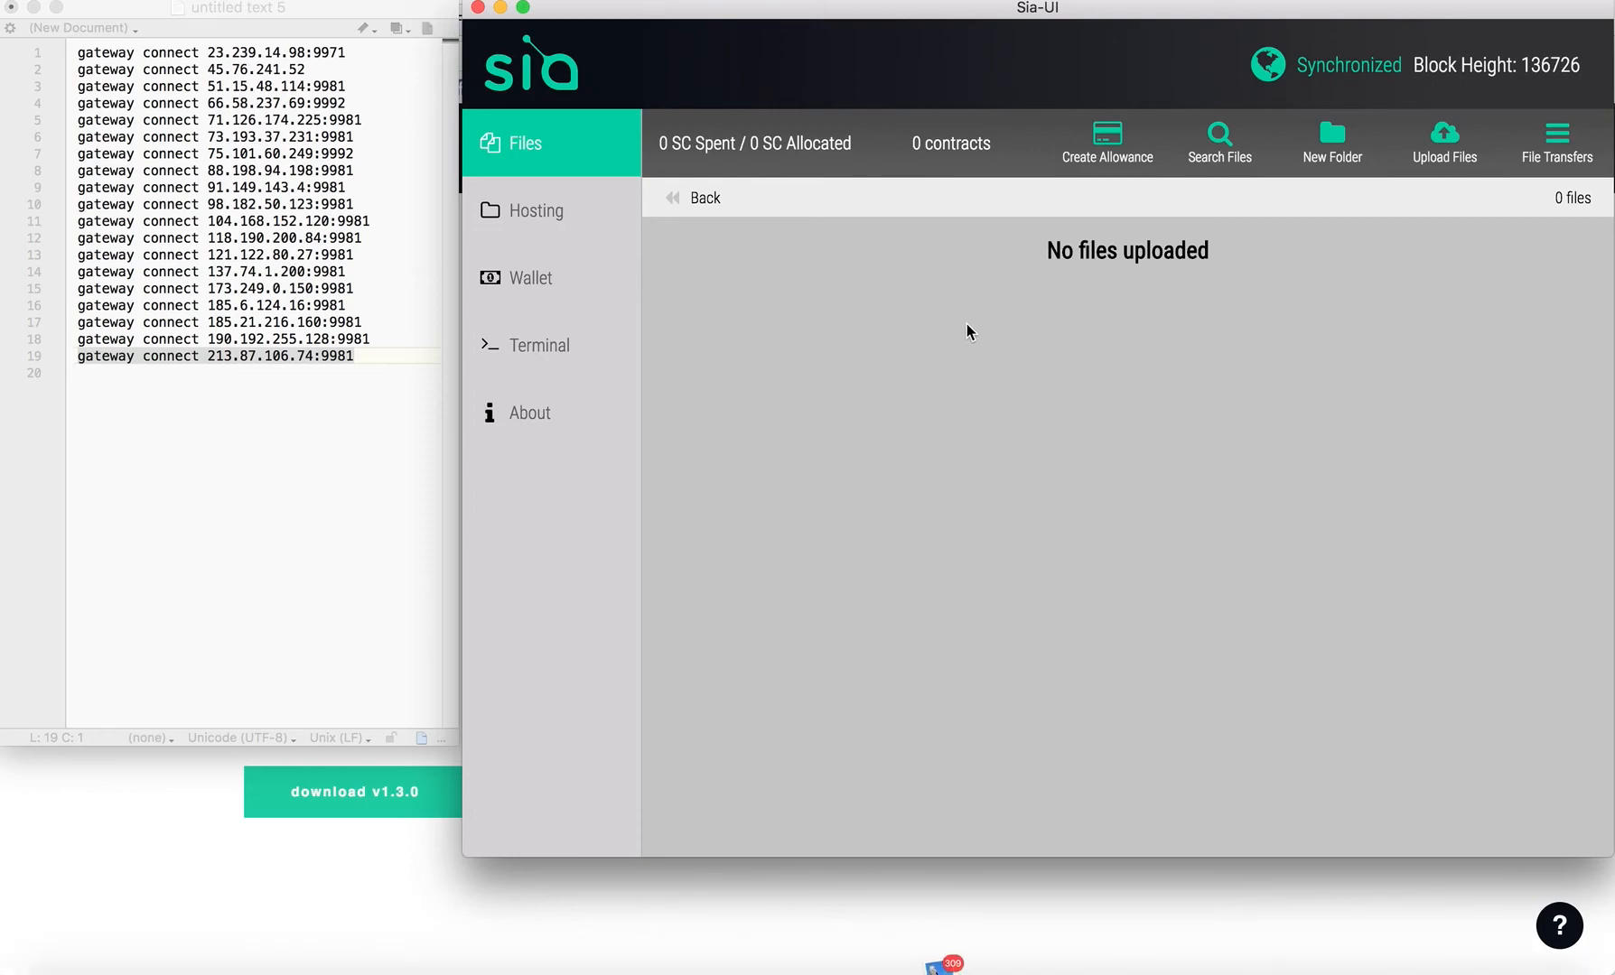
mouse_move(921, 349)
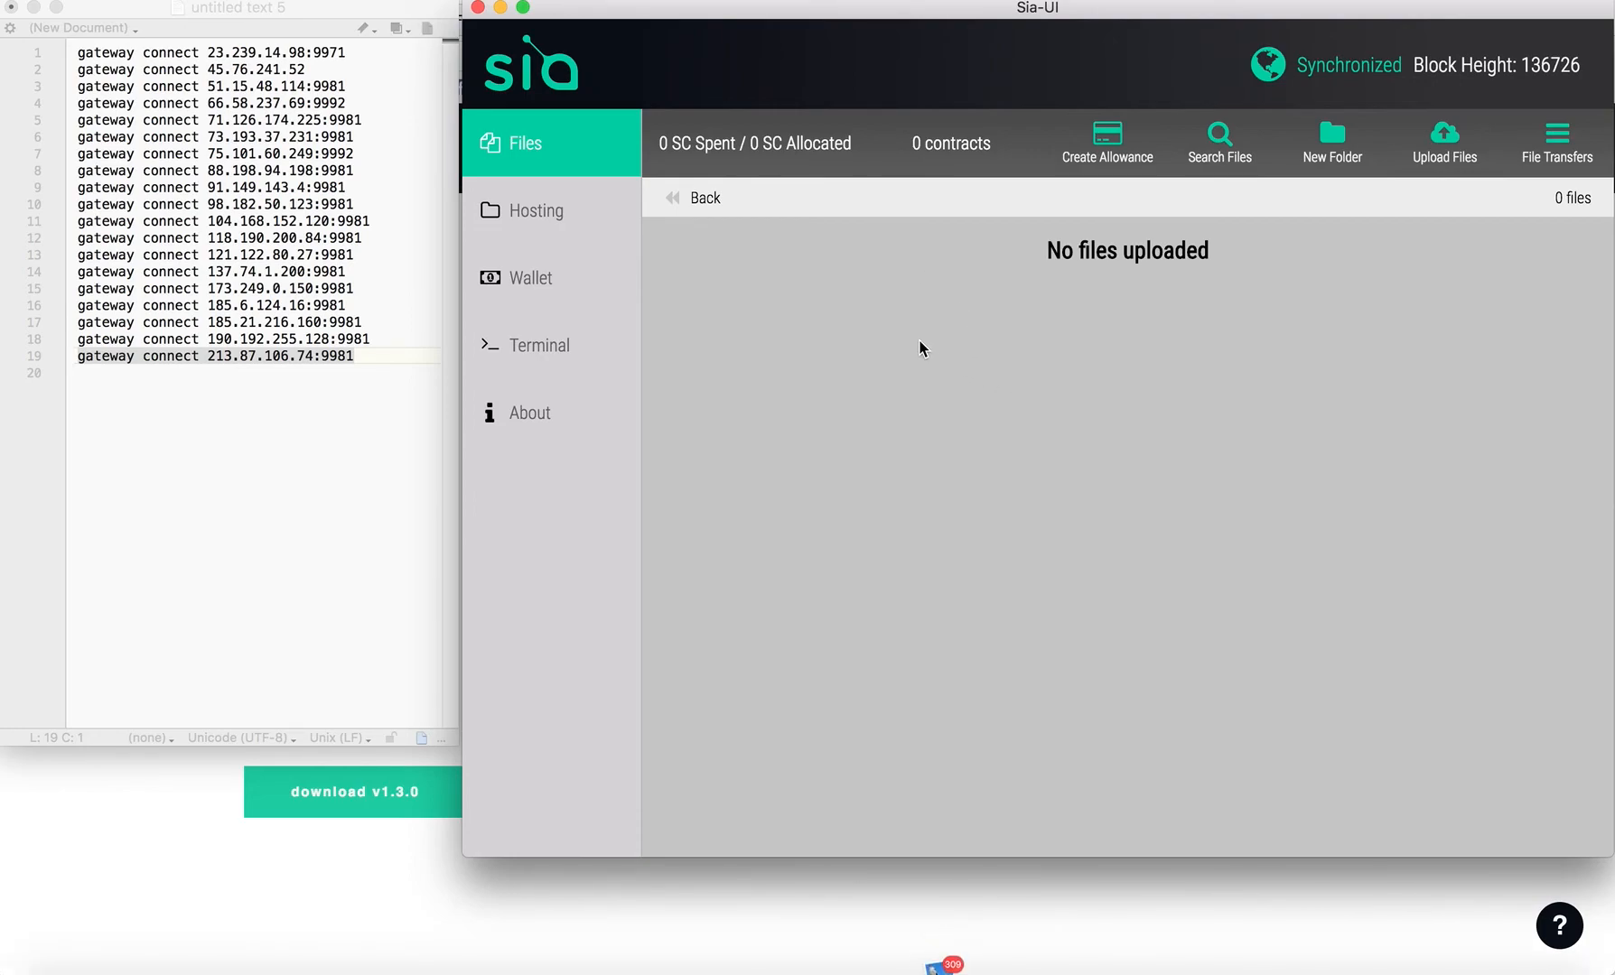
mouse_move(865, 361)
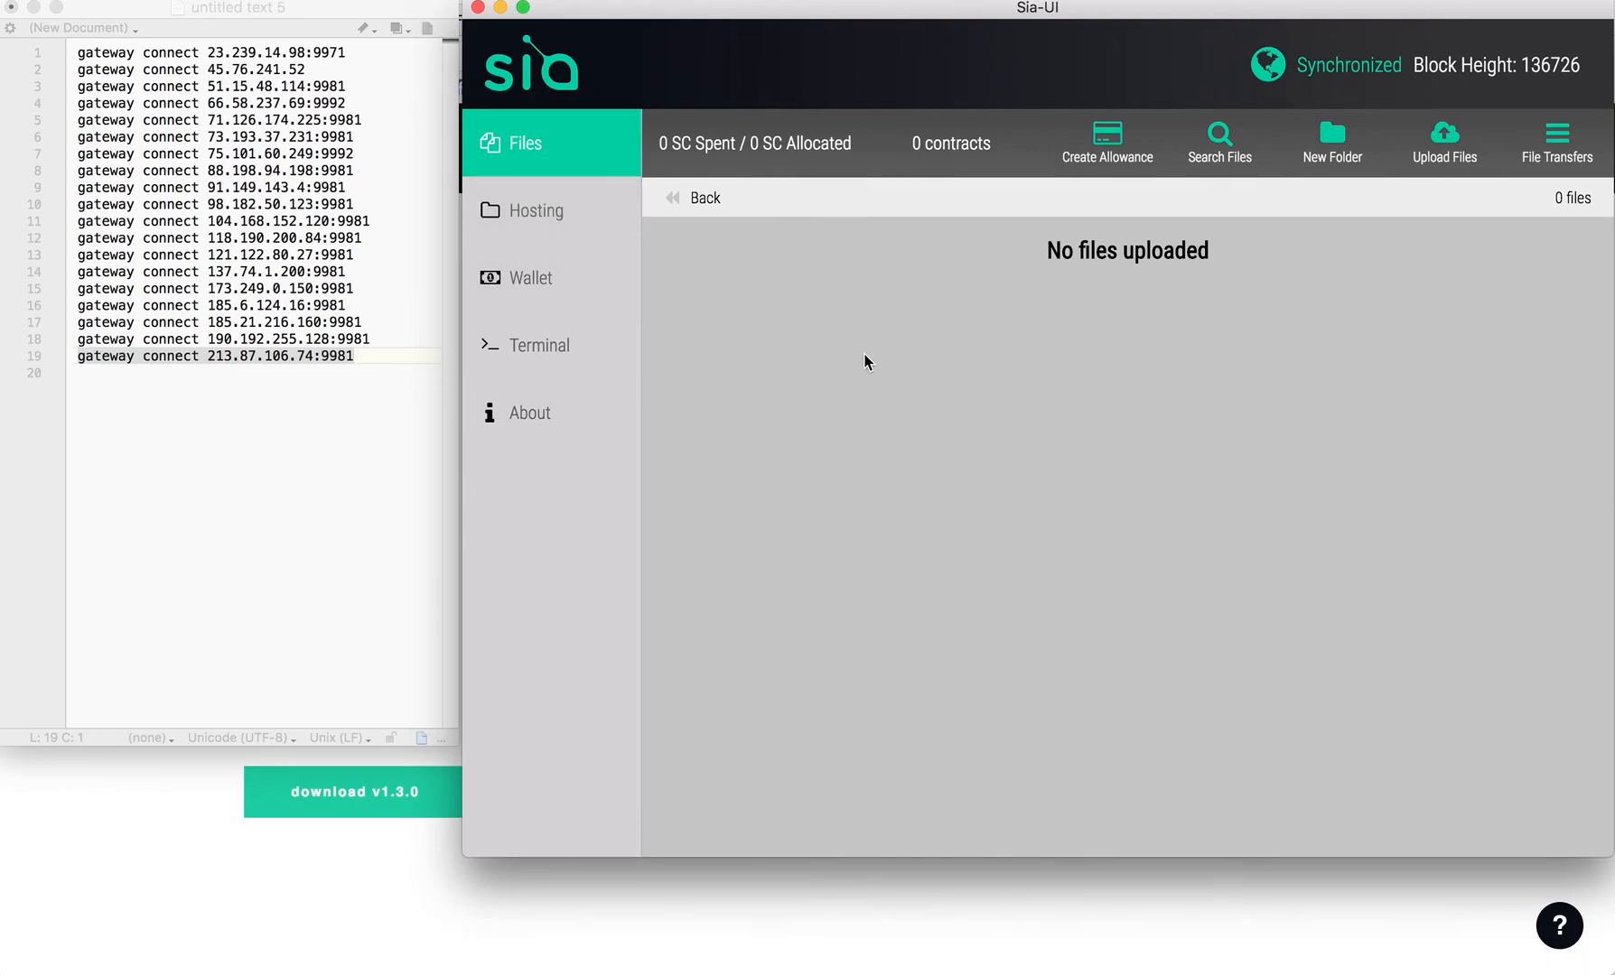
mouse_move(1006, 433)
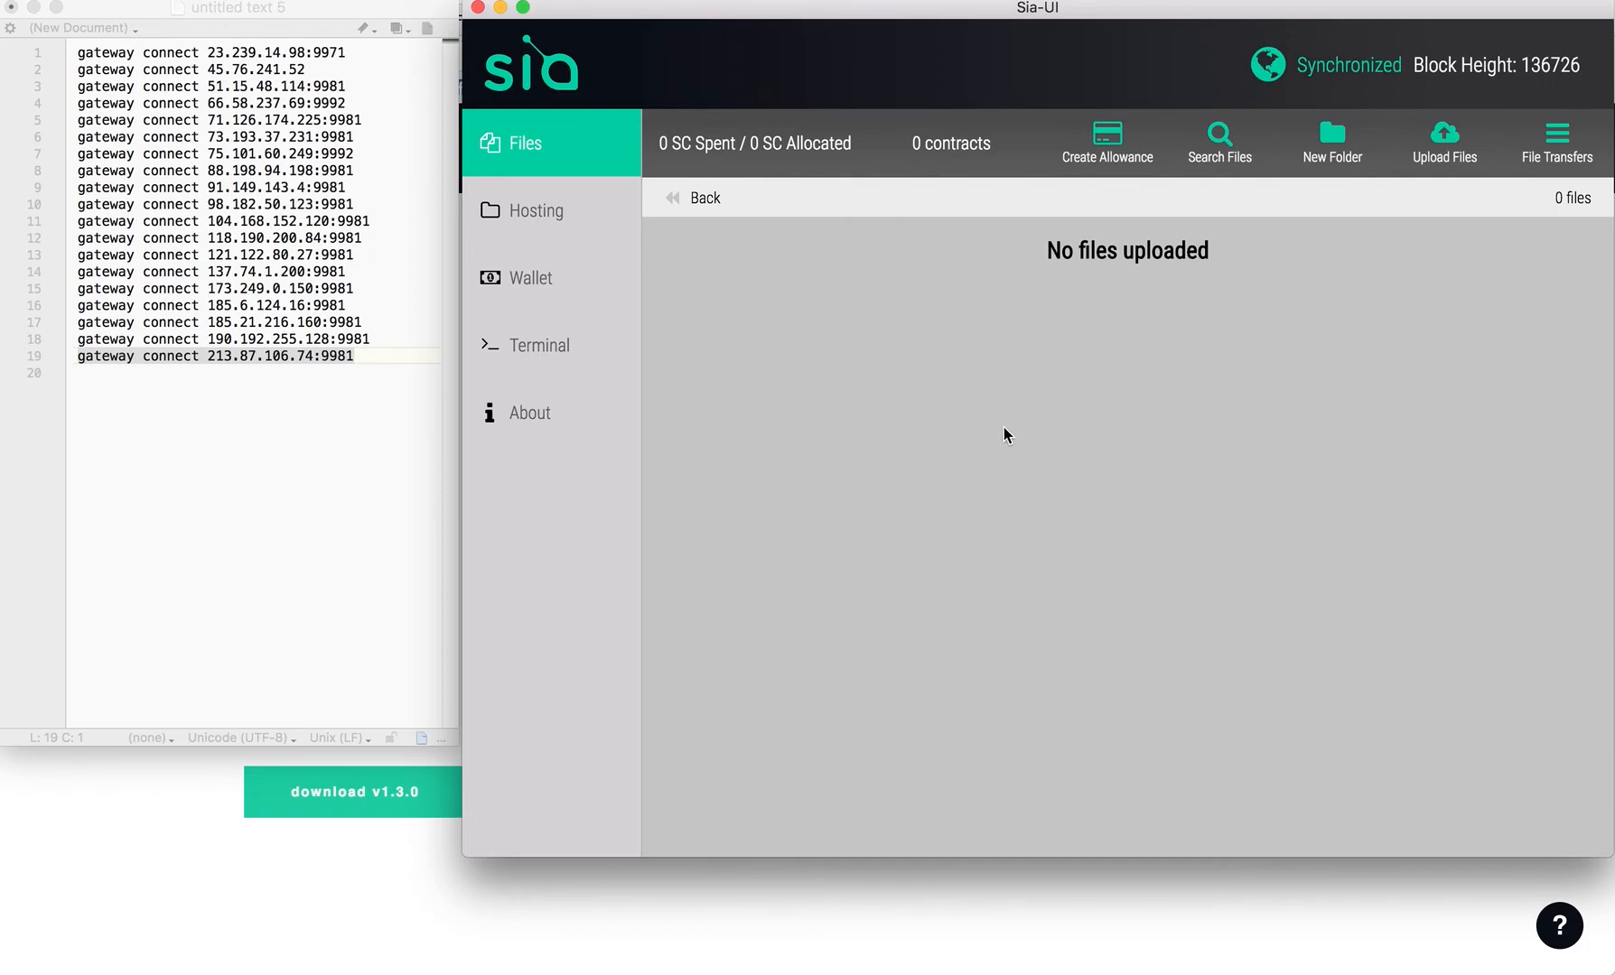
mouse_move(912, 475)
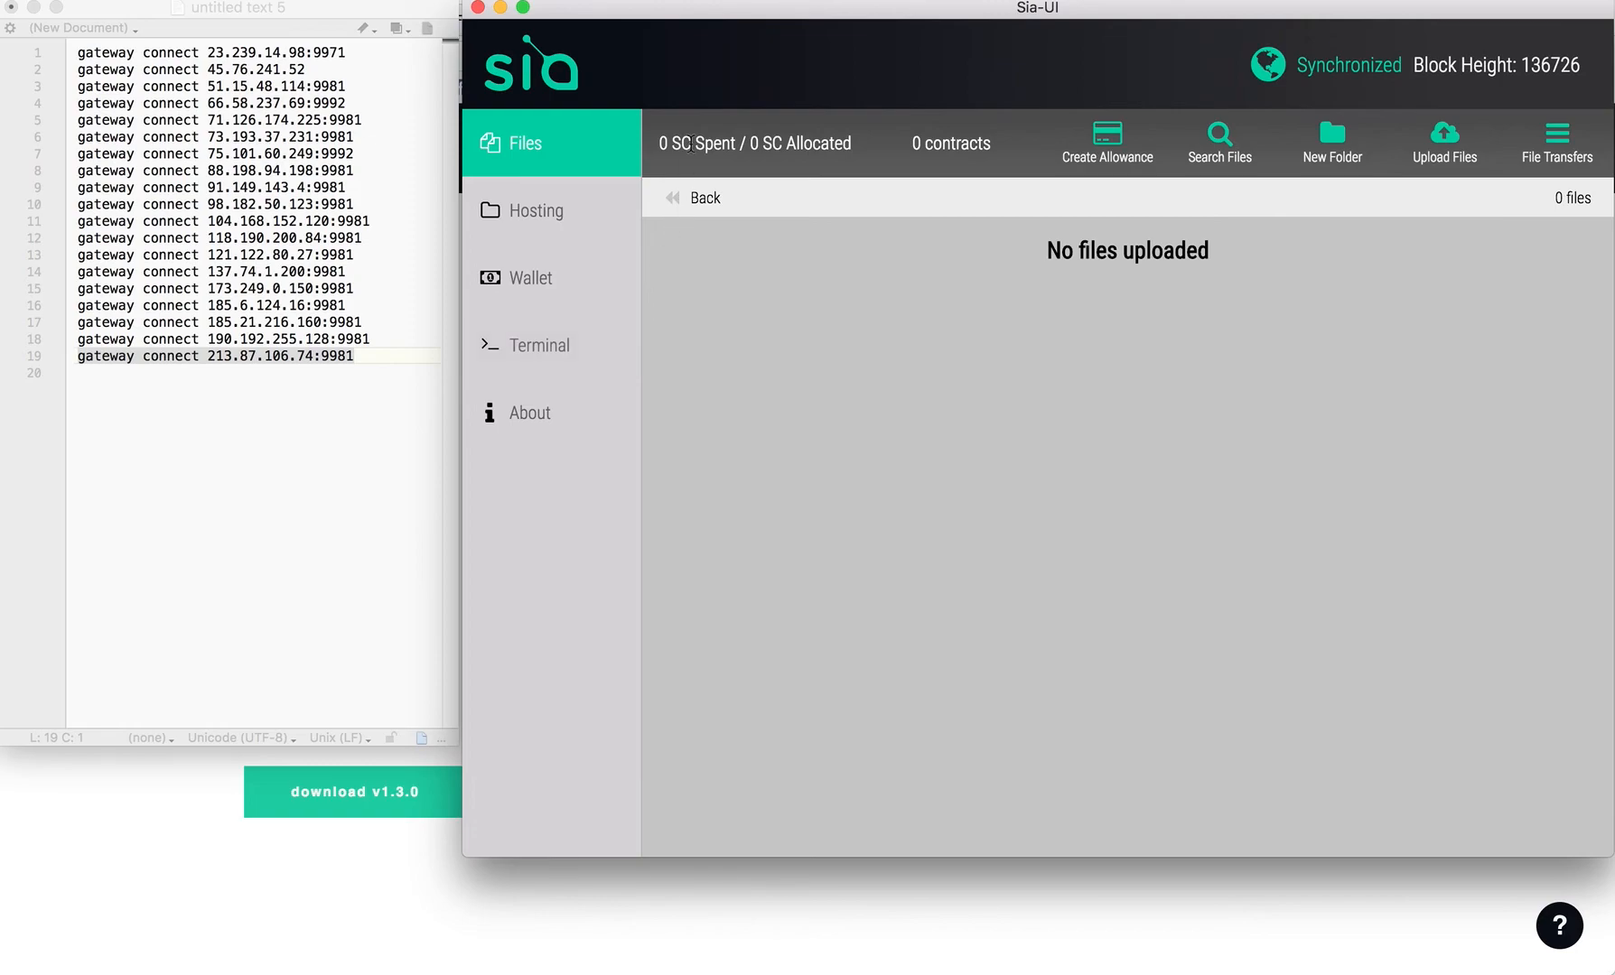
mouse_move(766, 289)
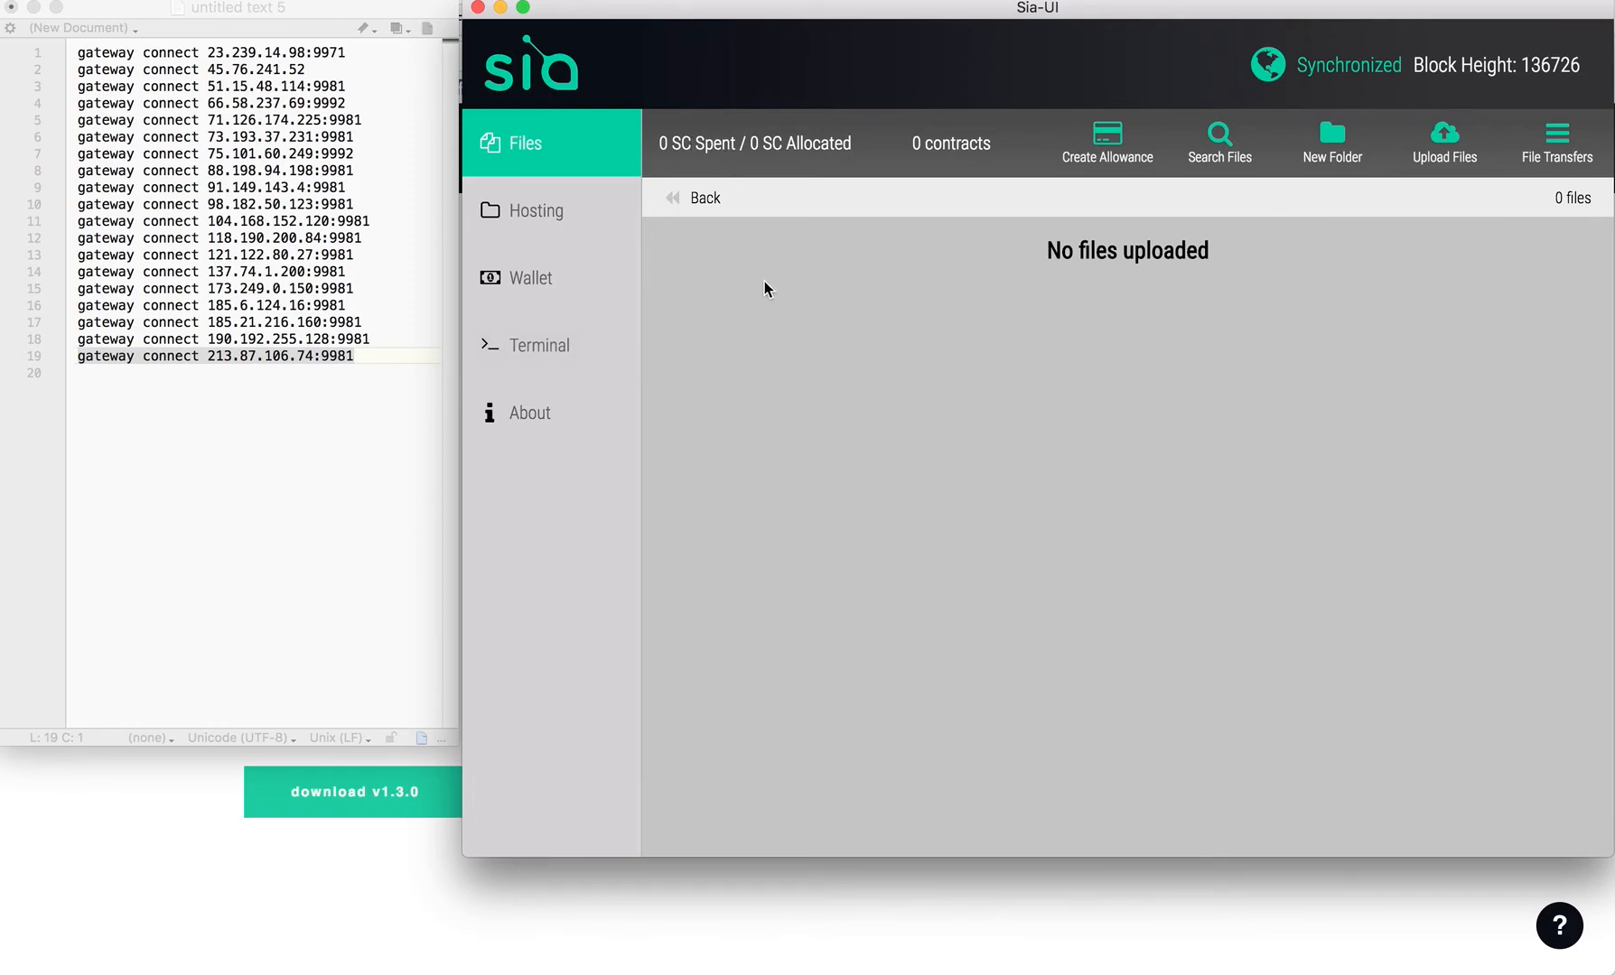
mouse_move(579, 343)
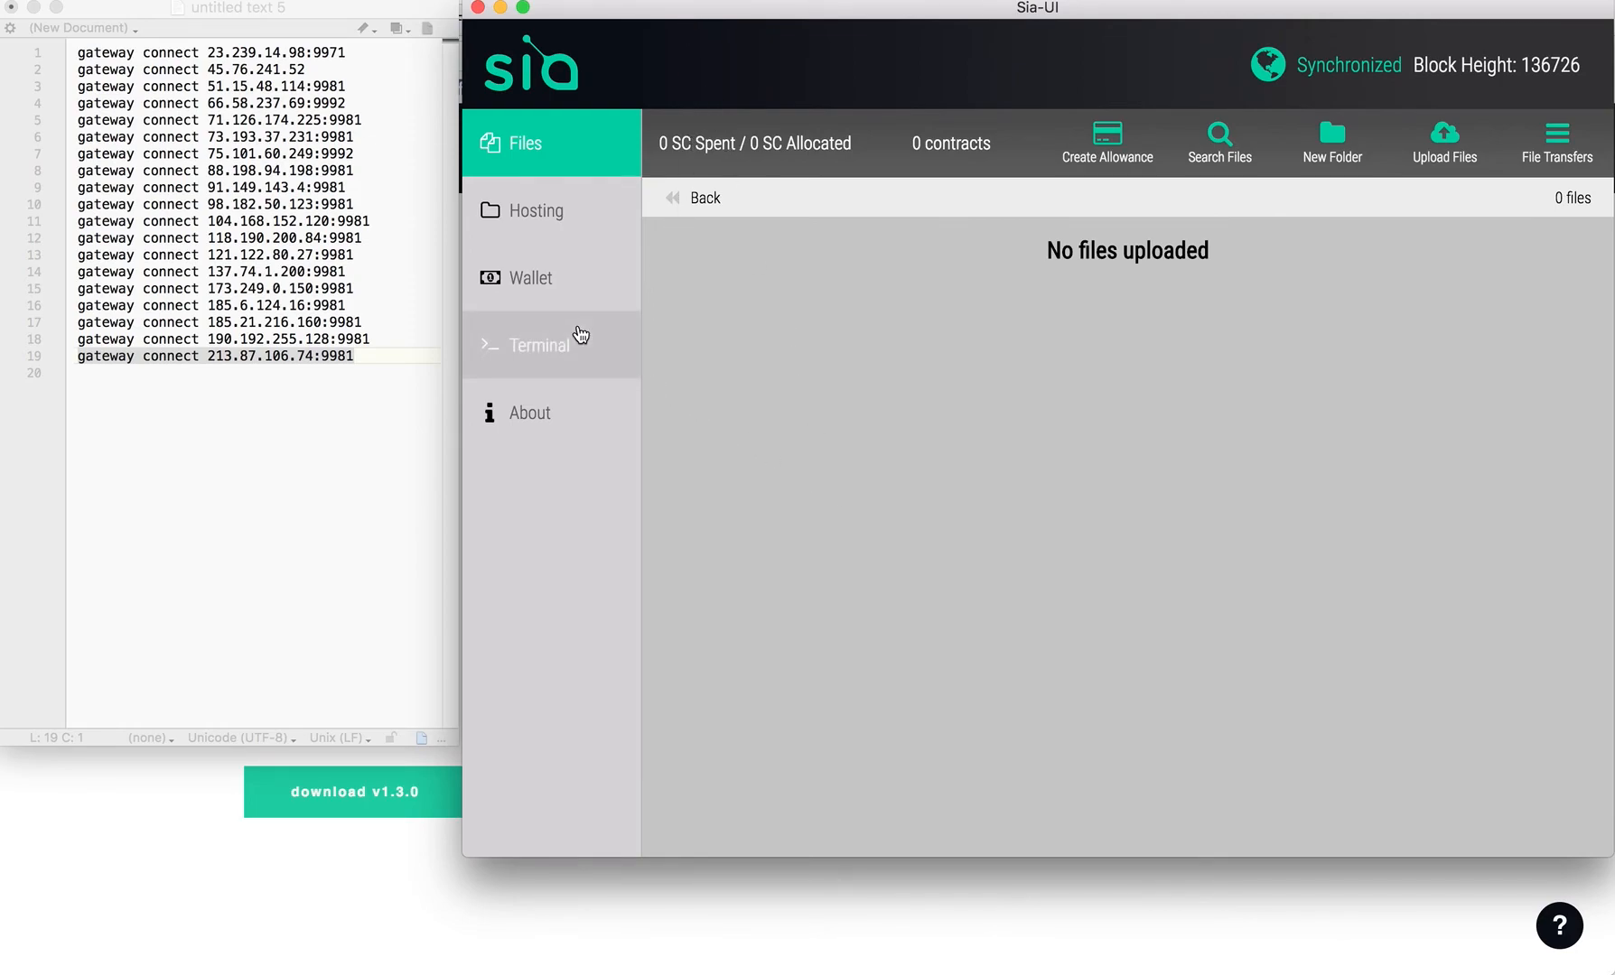
mouse_move(674, 298)
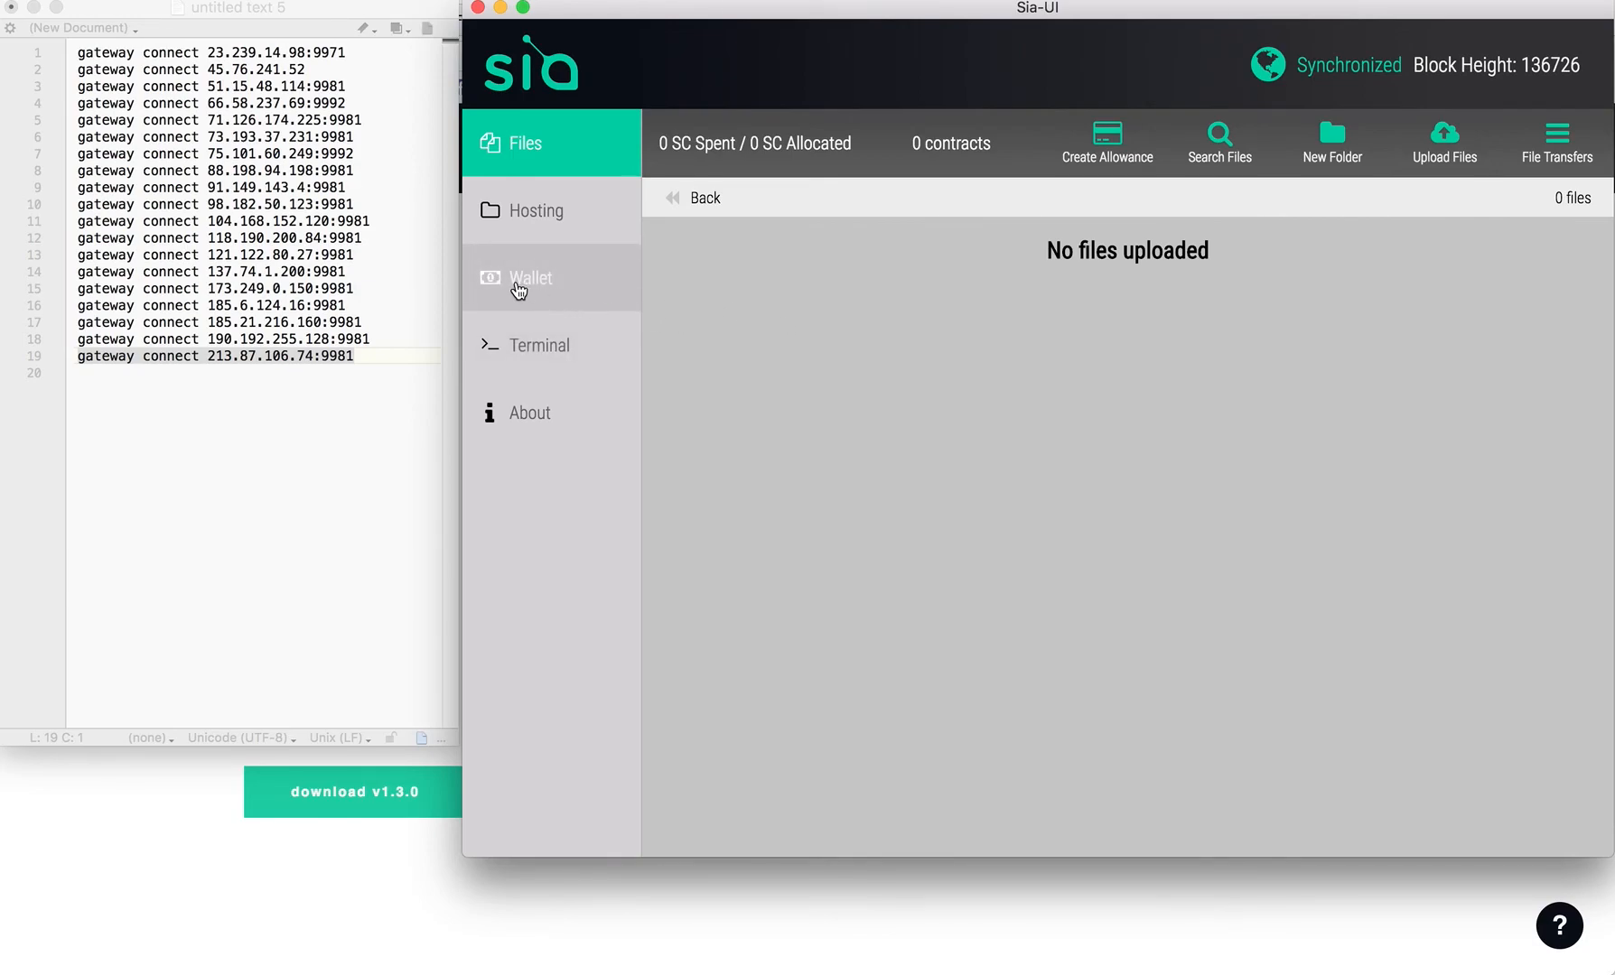
mouse_move(802, 535)
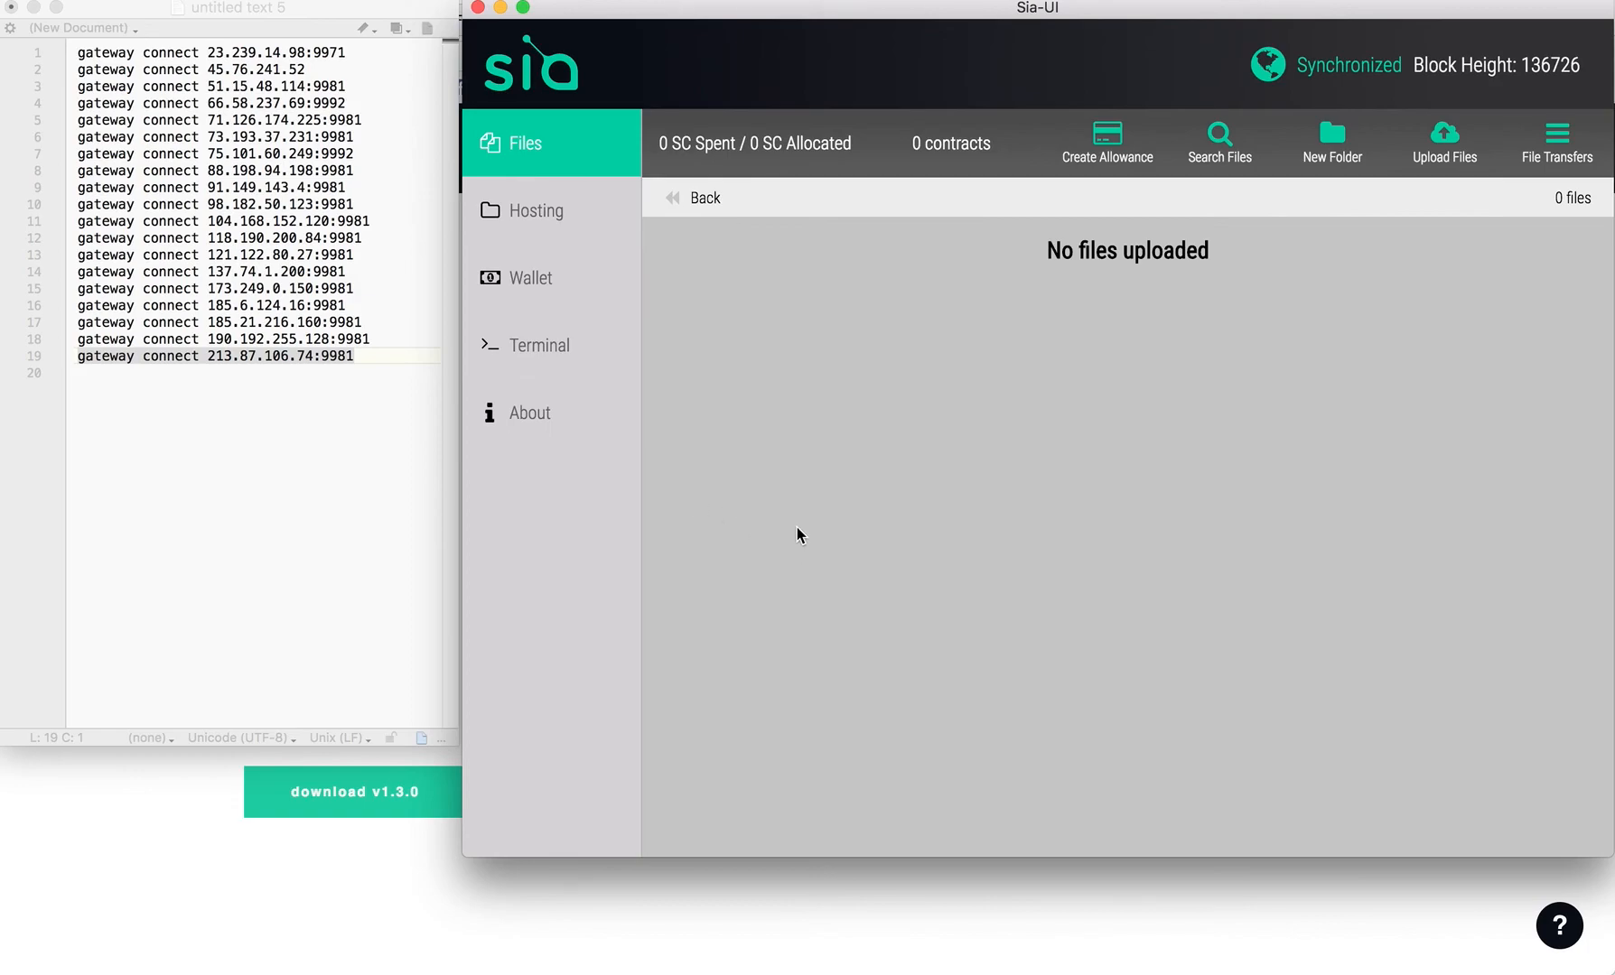